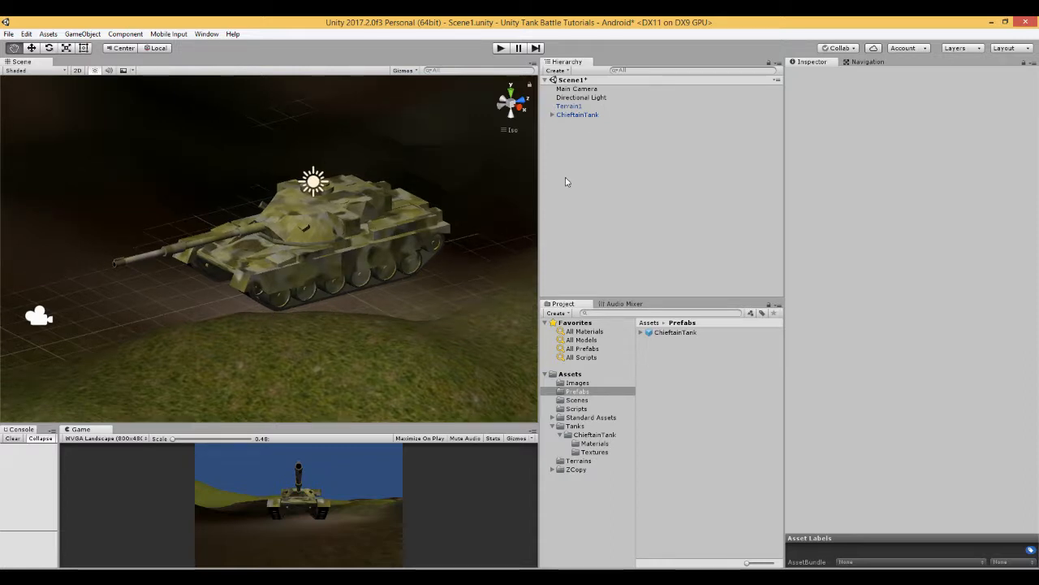
# Step: Set the Directional Light's Intensity to 1.5 in the Inspector
pyautogui.click(581, 96)
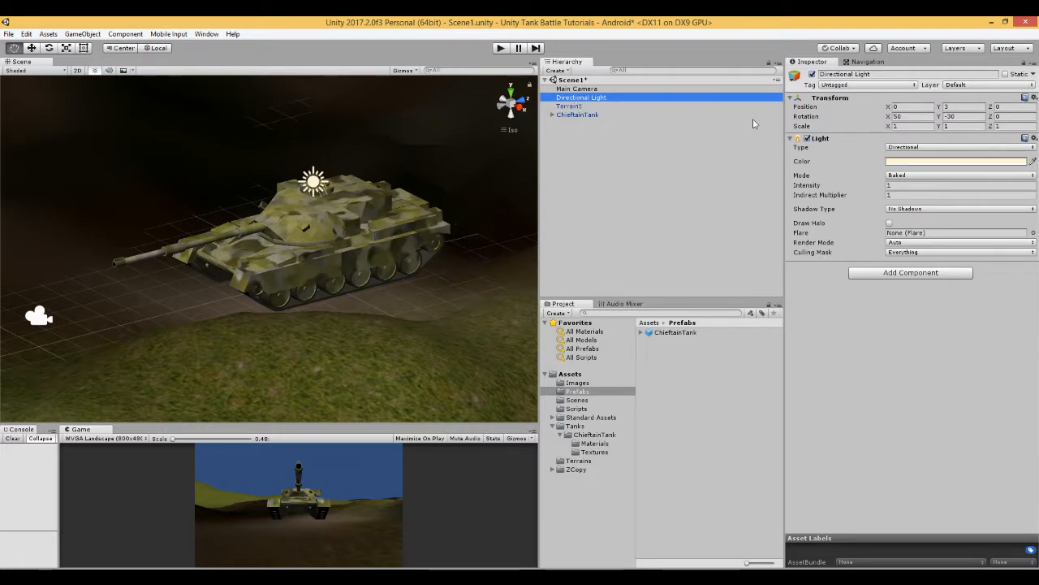
pyautogui.click(959, 185)
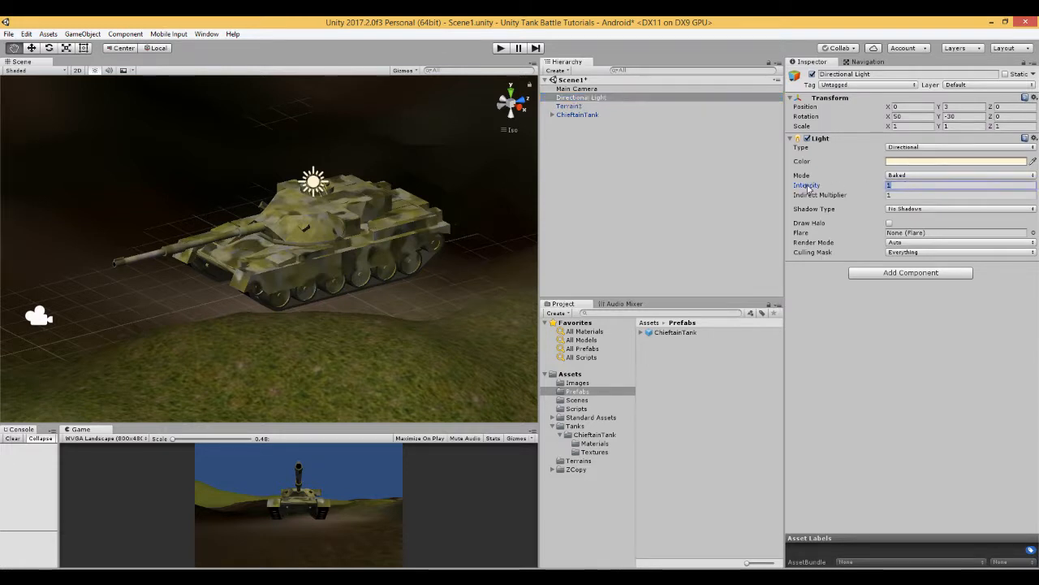
pyautogui.moveTo(652, 233)
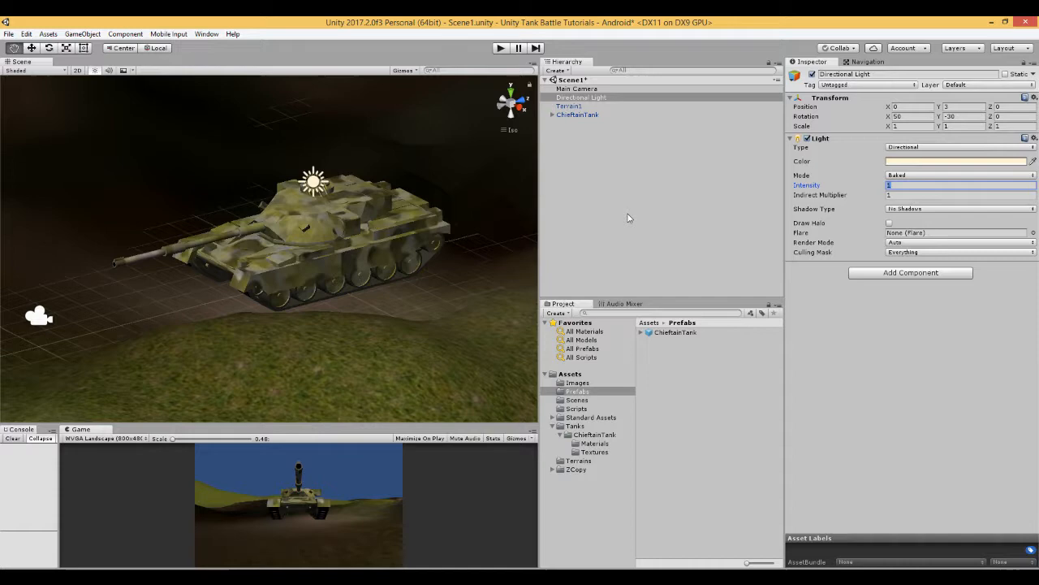
pyautogui.write('2.3')
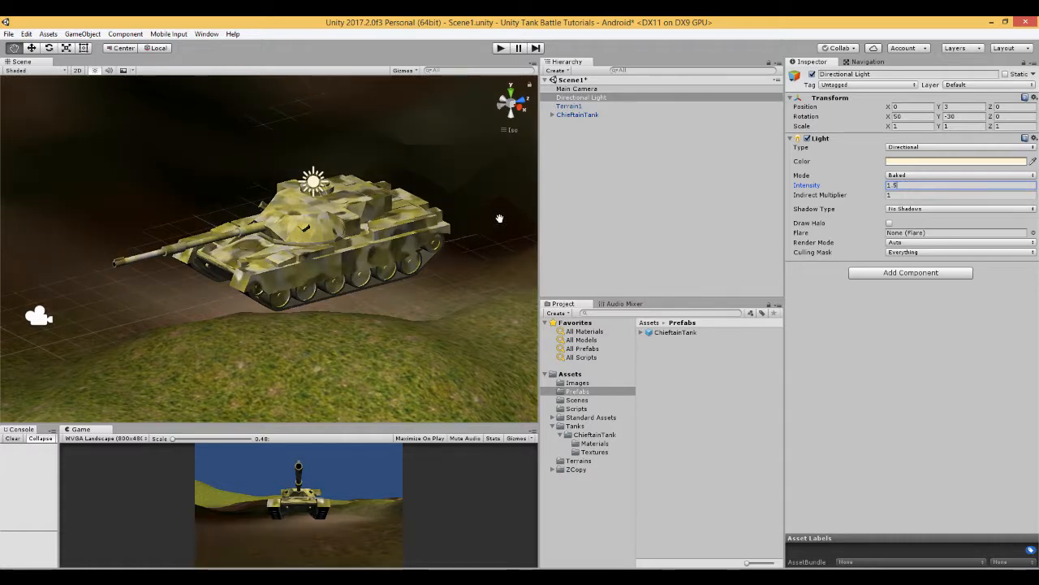
pyautogui.moveTo(580, 149)
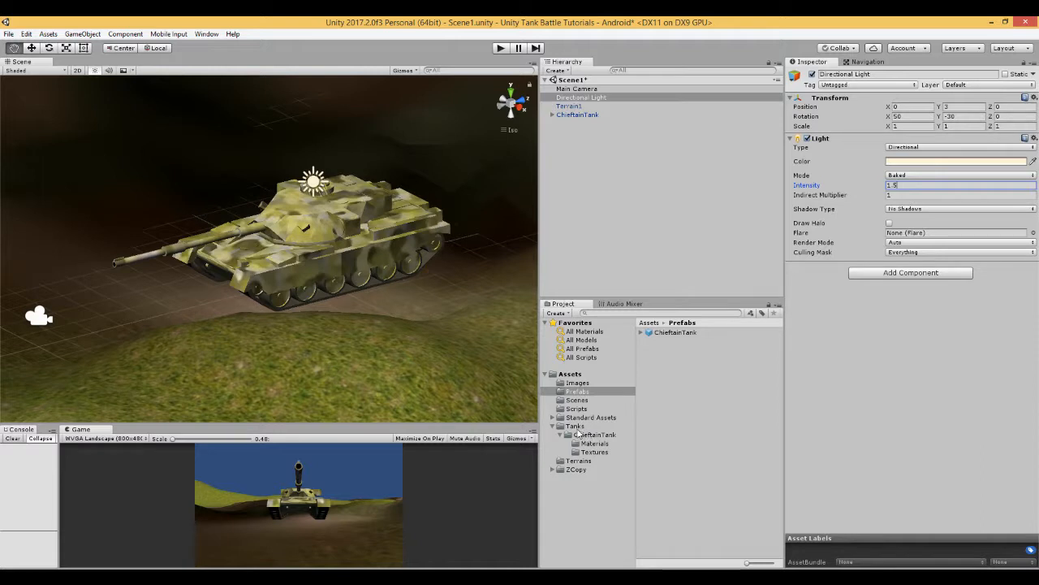
# Step: Browse the ChieftainBarrel15 and ChieftainTurret15 models, then select the ChieftainTank object
pyautogui.click(593, 433)
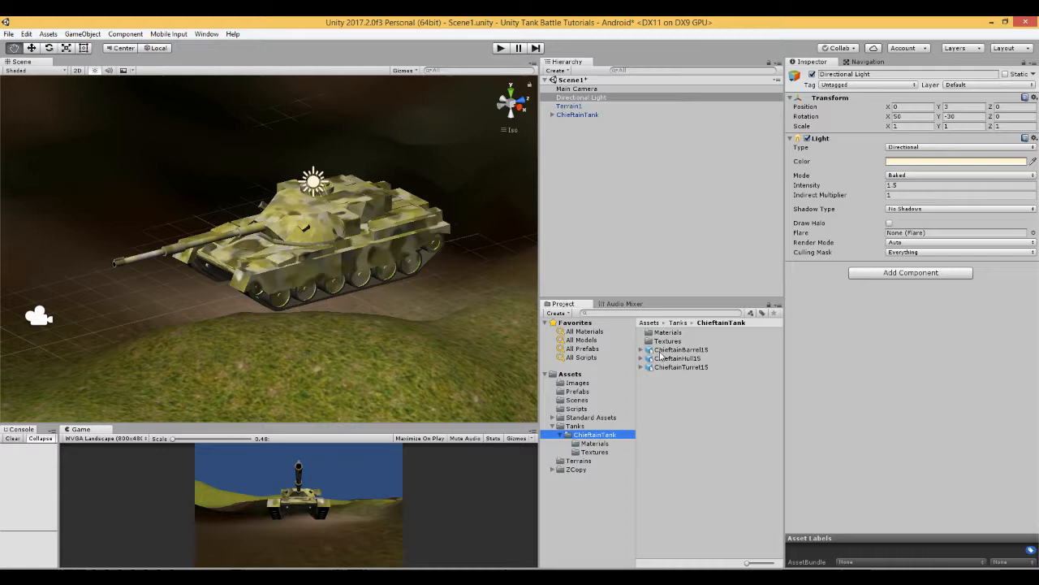
pyautogui.click(681, 349)
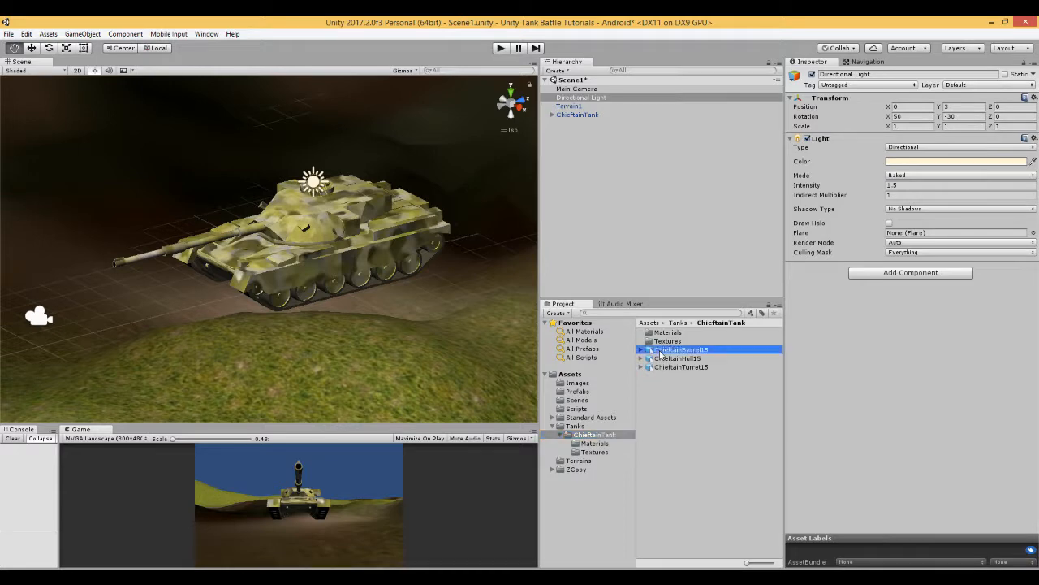
pyautogui.click(682, 367)
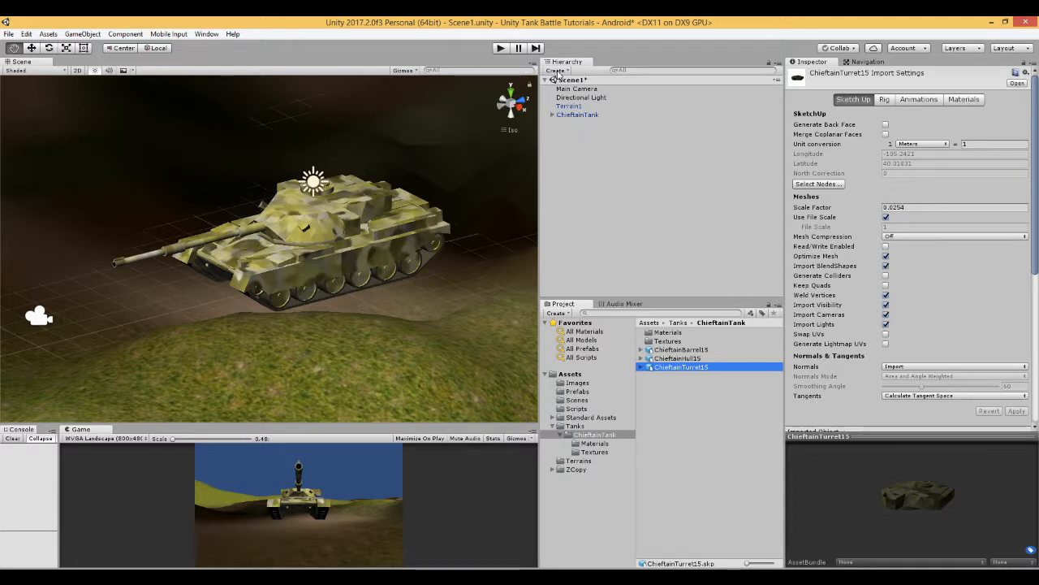
pyautogui.click(578, 115)
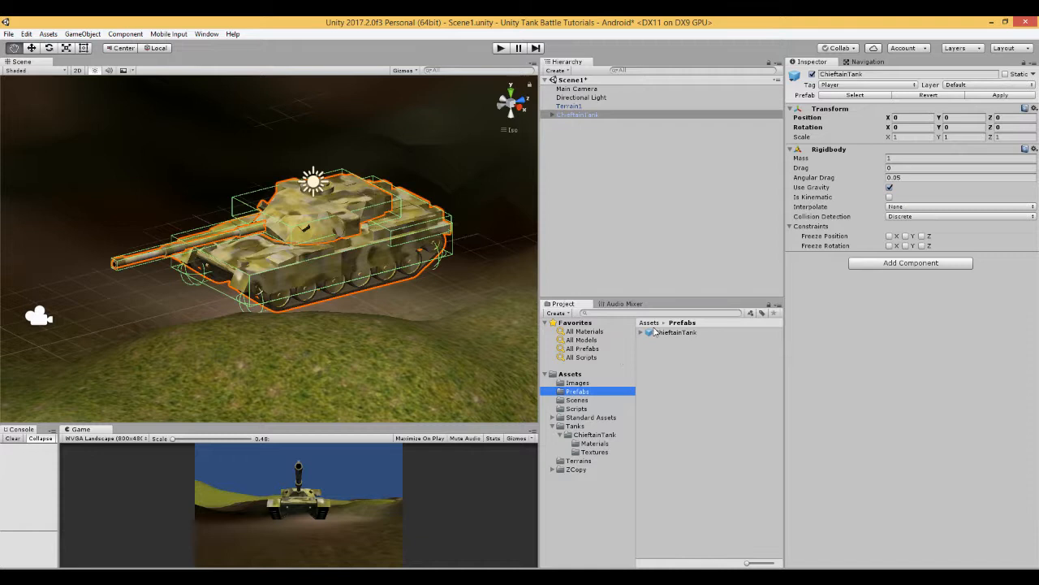
# Step: Expand ChieftainTank, select the hull, and collapse the turret and Colliders children
pyautogui.click(552, 115)
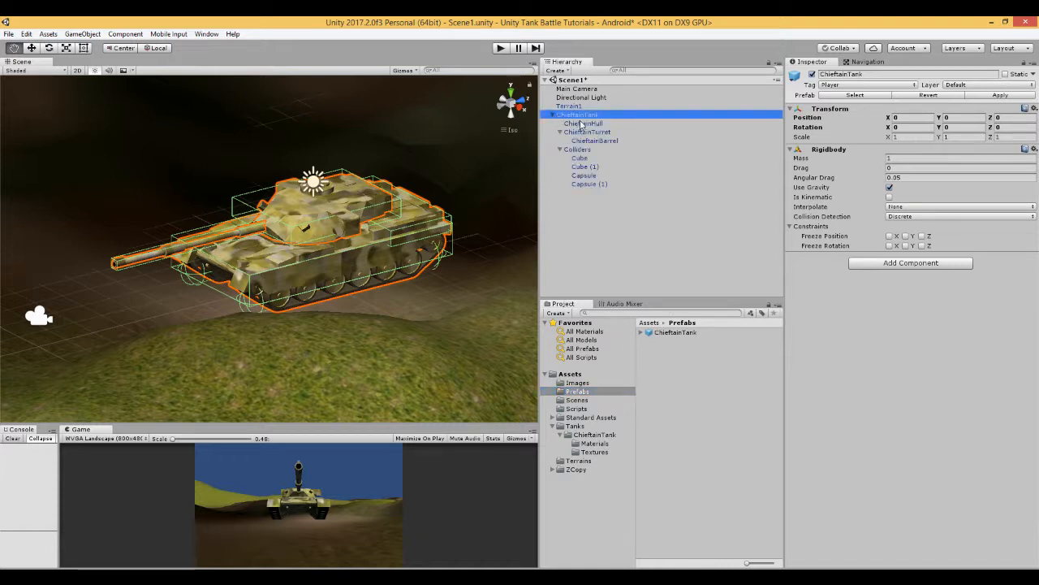
pyautogui.click(583, 124)
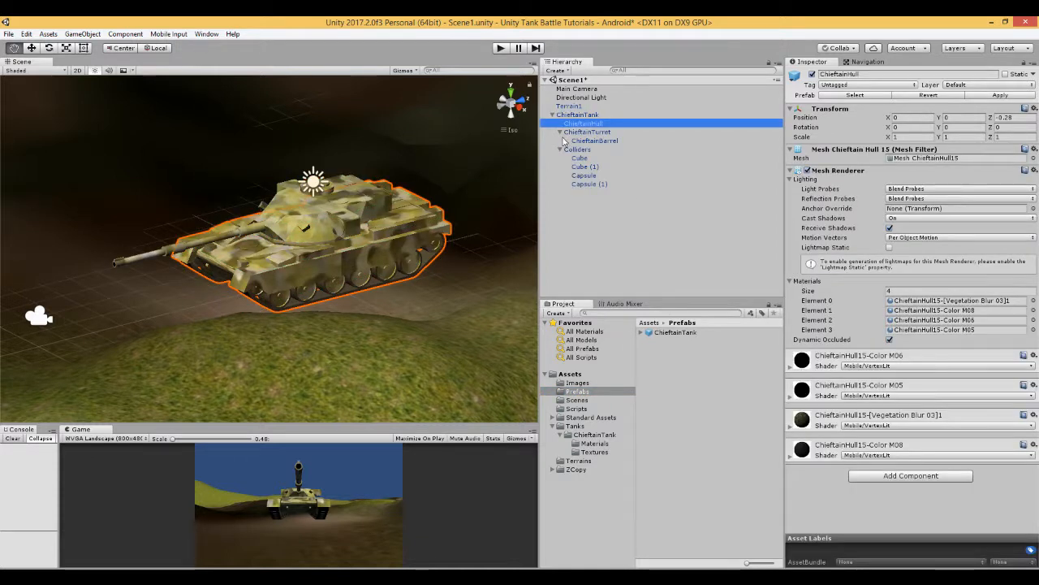
pyautogui.click(560, 131)
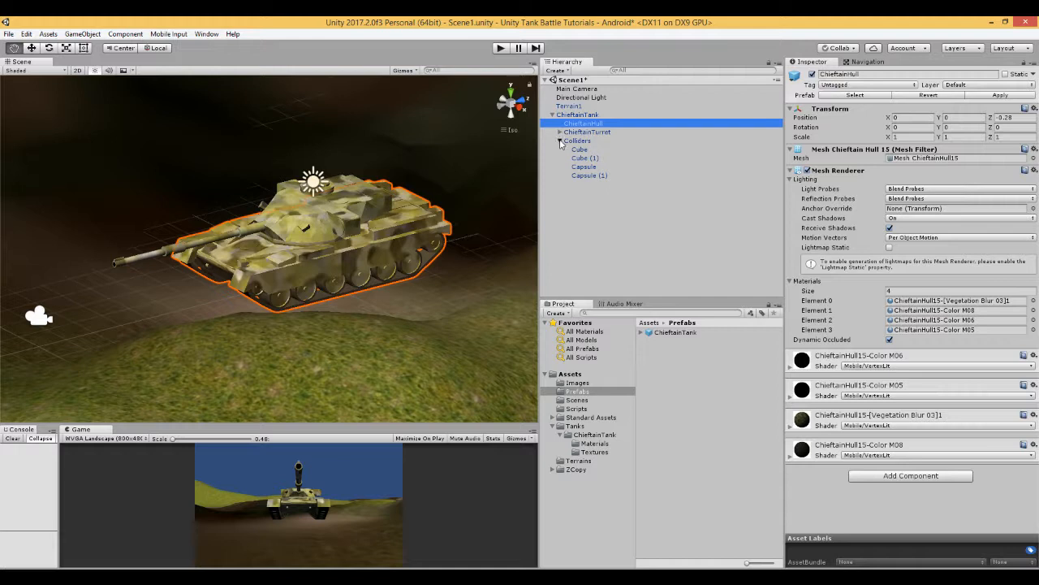
pyautogui.click(561, 140)
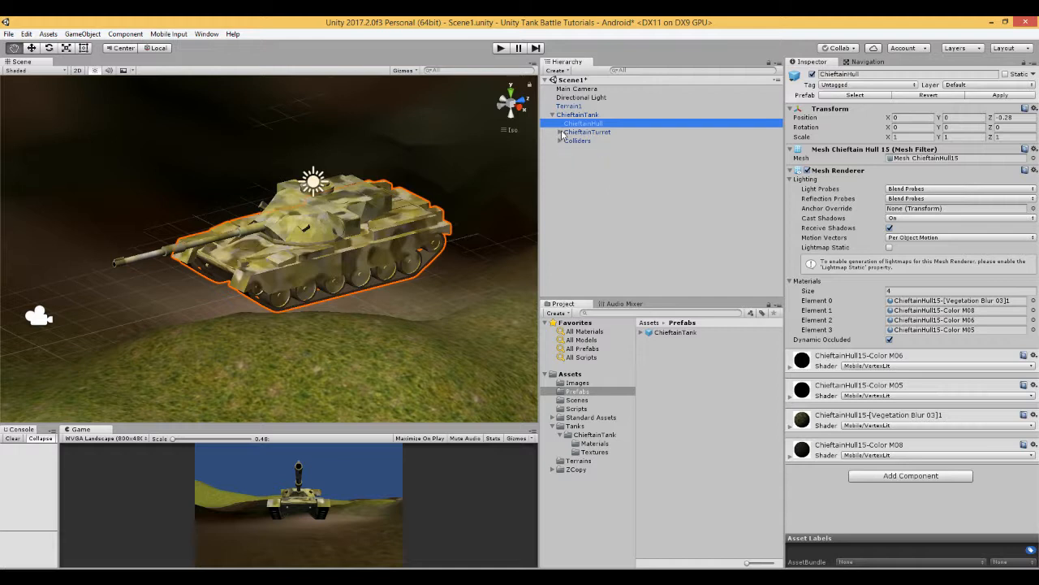
pyautogui.moveTo(638, 159)
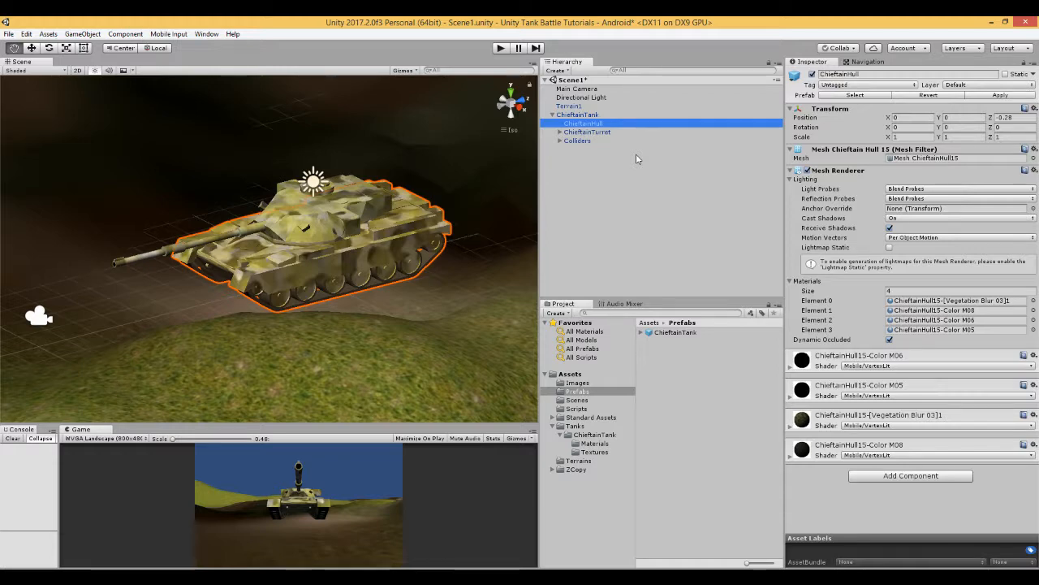
# Step: Review the ChieftainTank root's components without adding any, then reselect ChieftainHull
pyautogui.click(579, 114)
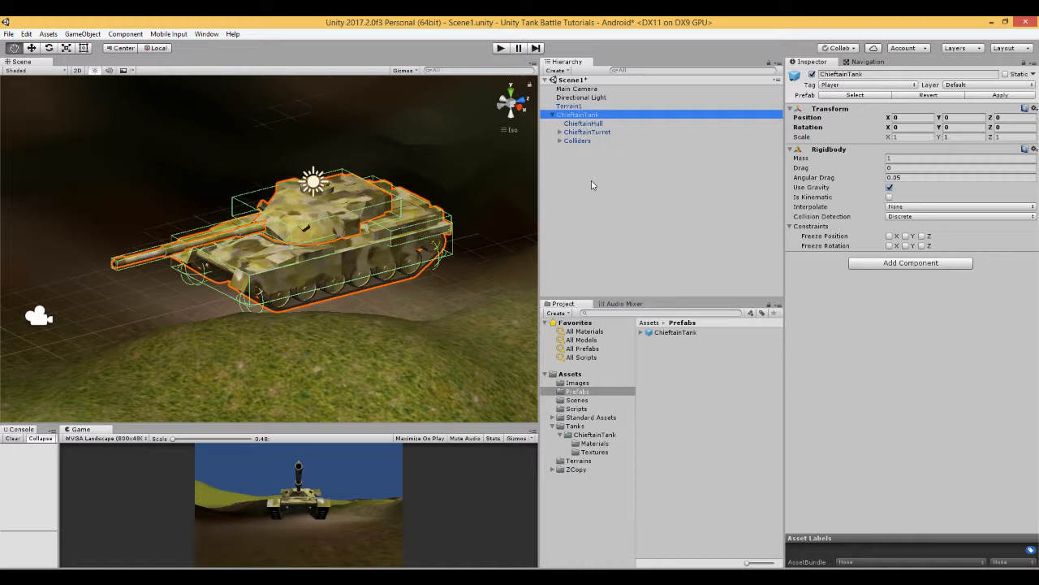
pyautogui.moveTo(567, 122)
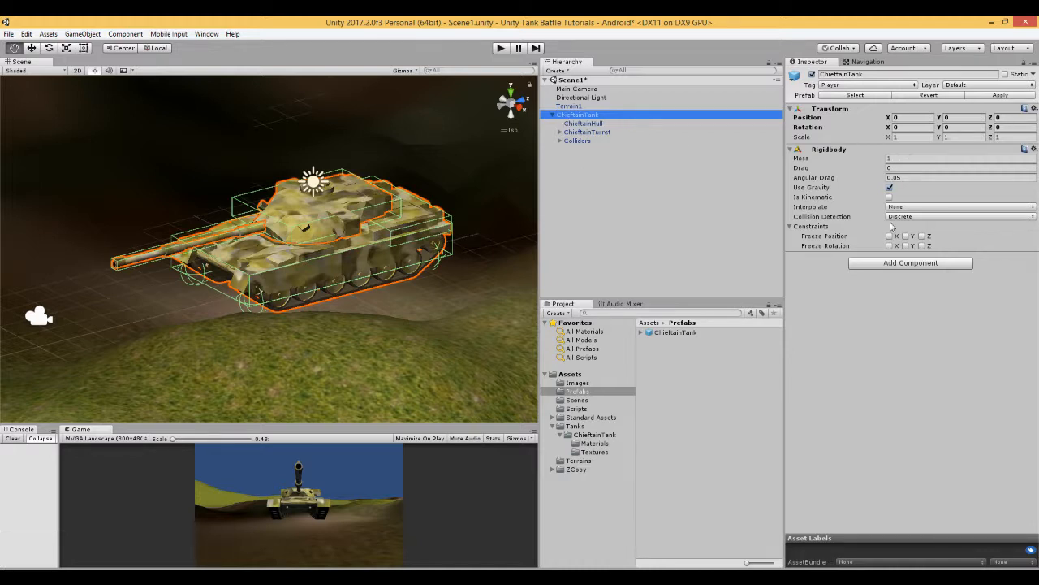
pyautogui.click(910, 263)
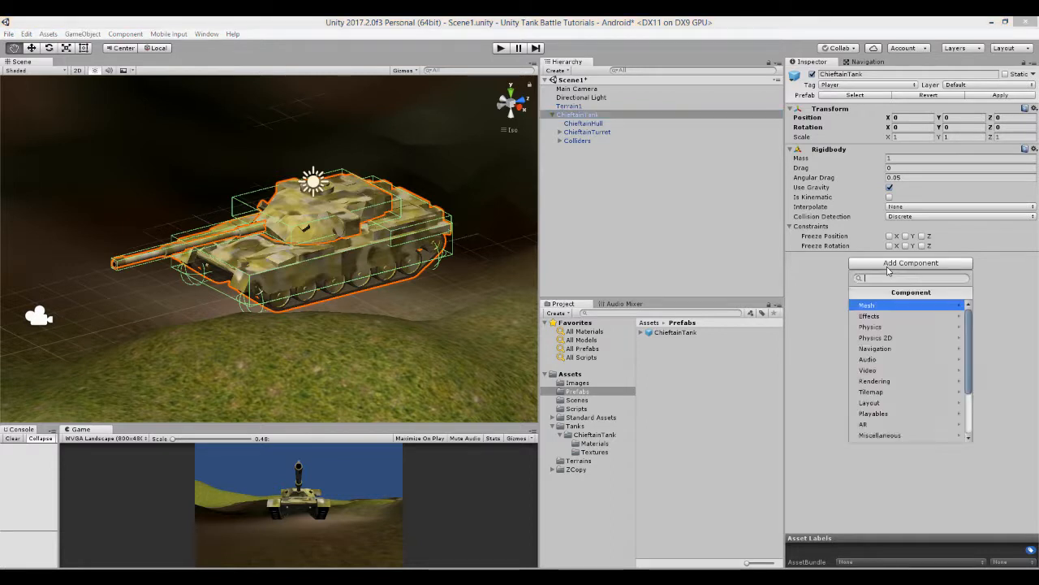
pyautogui.click(870, 327)
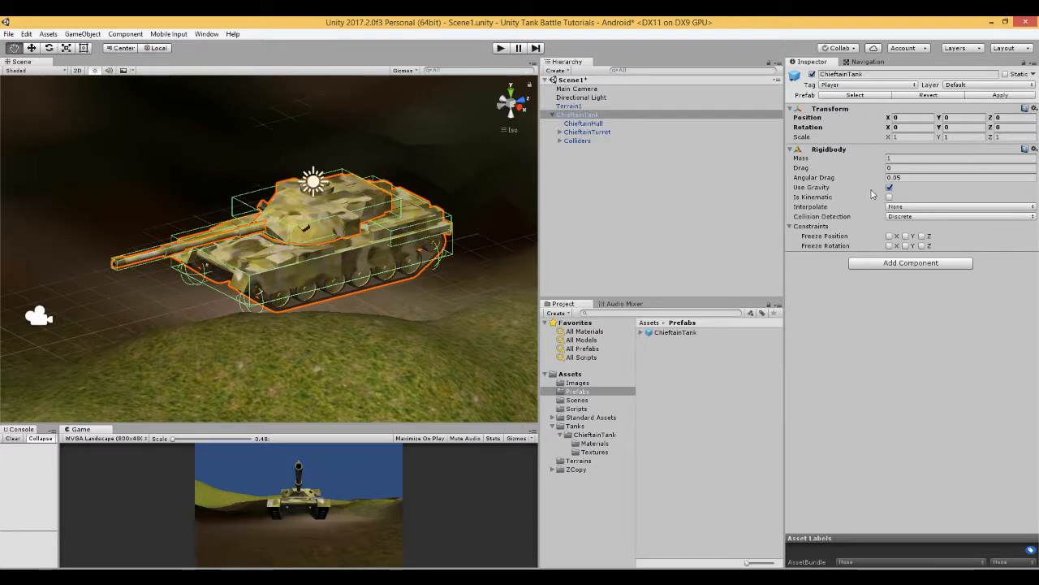
pyautogui.click(583, 124)
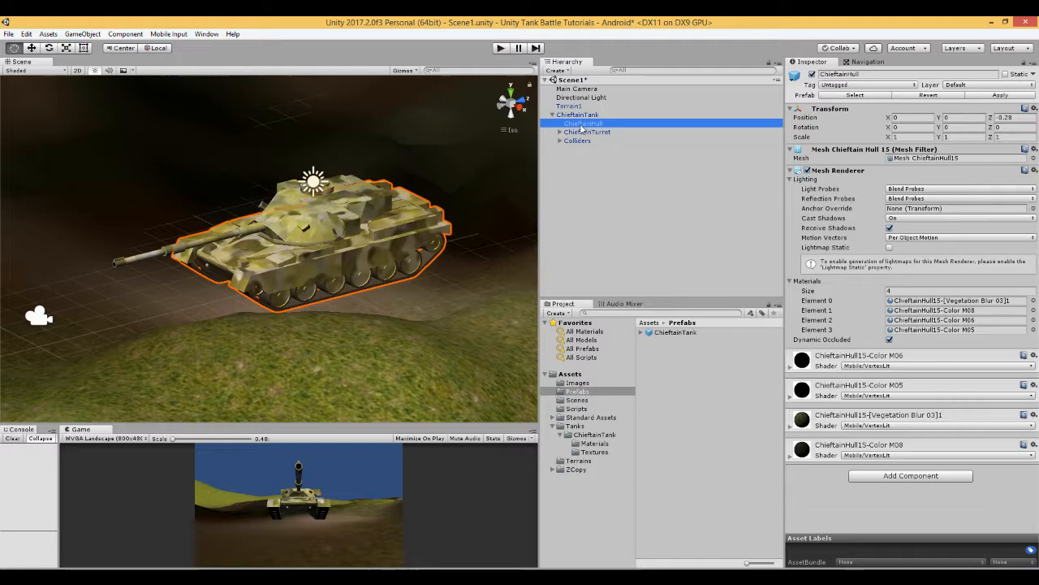
pyautogui.moveTo(293, 288)
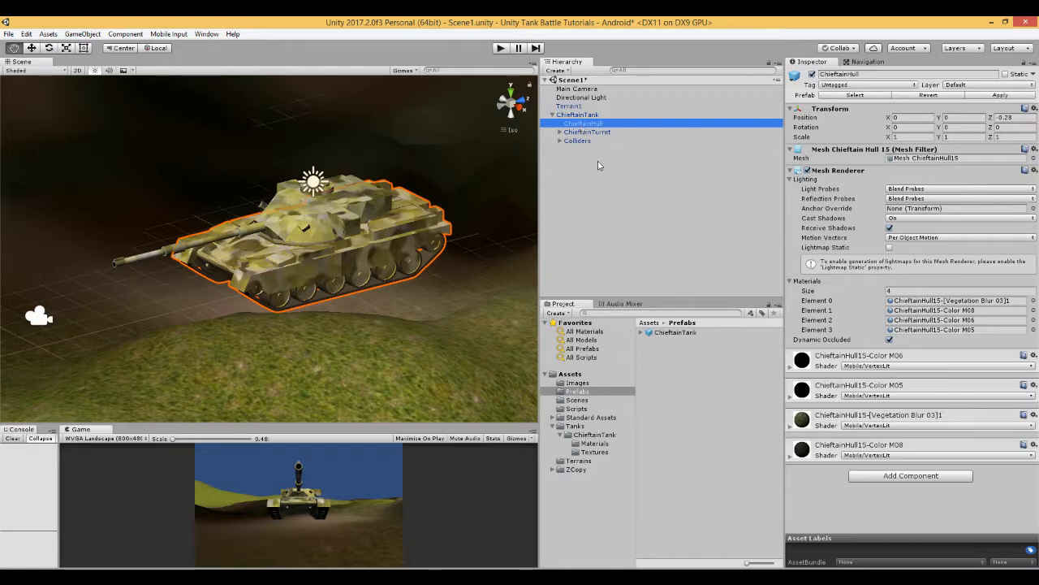
# Step: Deactivate ChieftainTurret and inspect the Colliders group's collision boxes
pyautogui.click(587, 131)
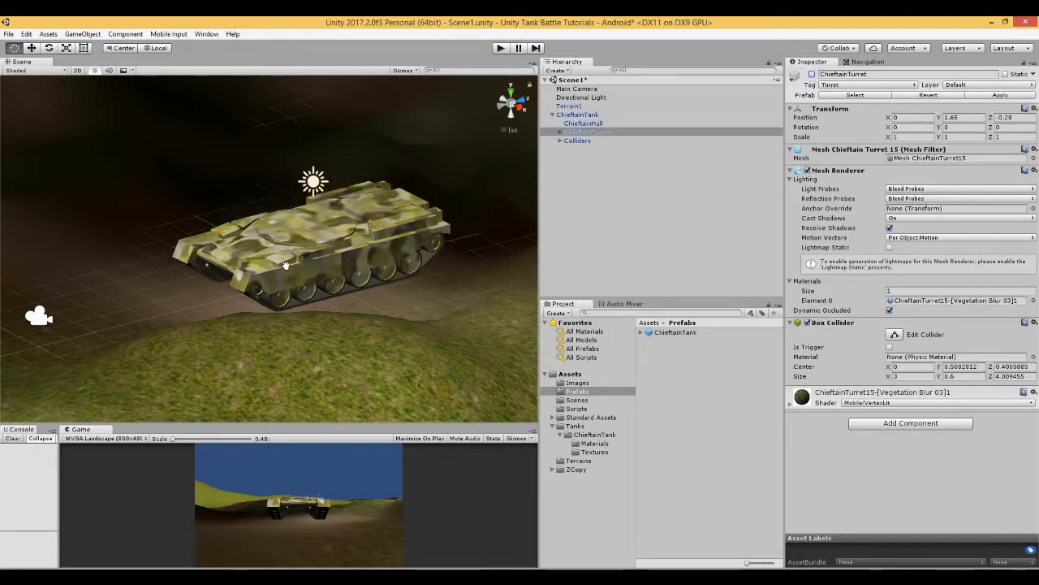
pyautogui.moveTo(444, 219)
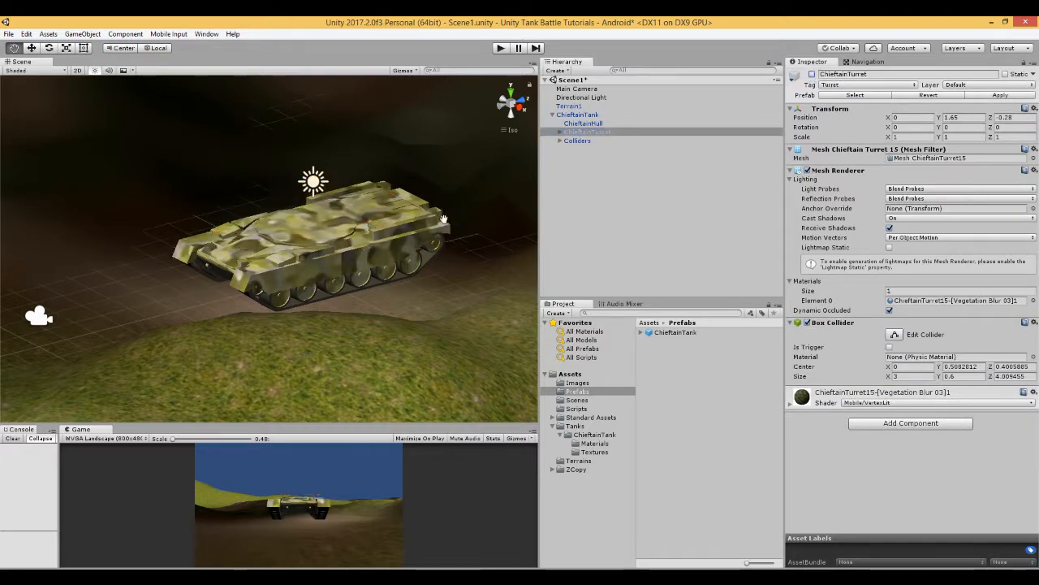
pyautogui.click(577, 140)
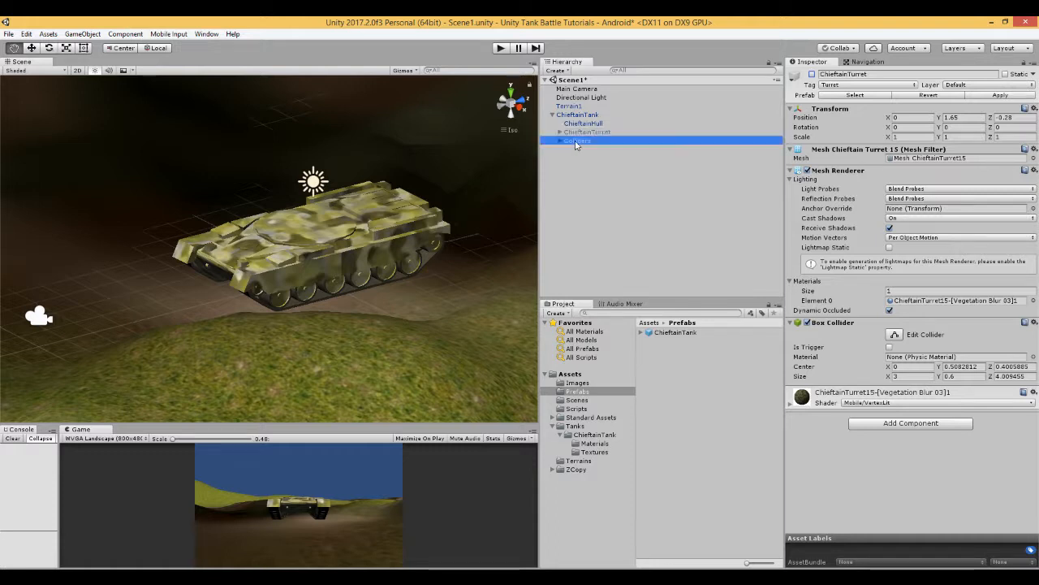
pyautogui.click(577, 140)
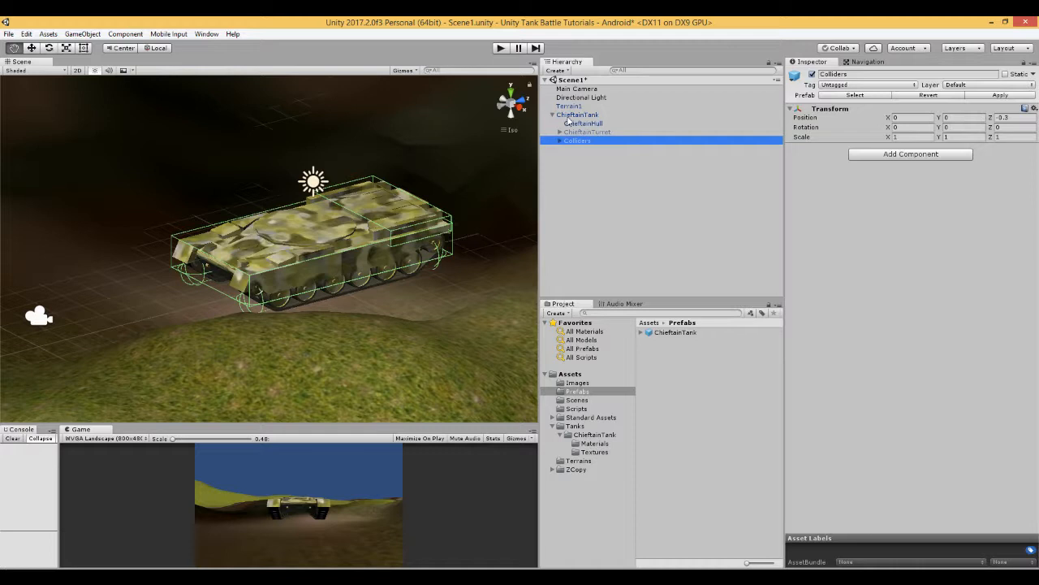
pyautogui.rightClick(580, 115)
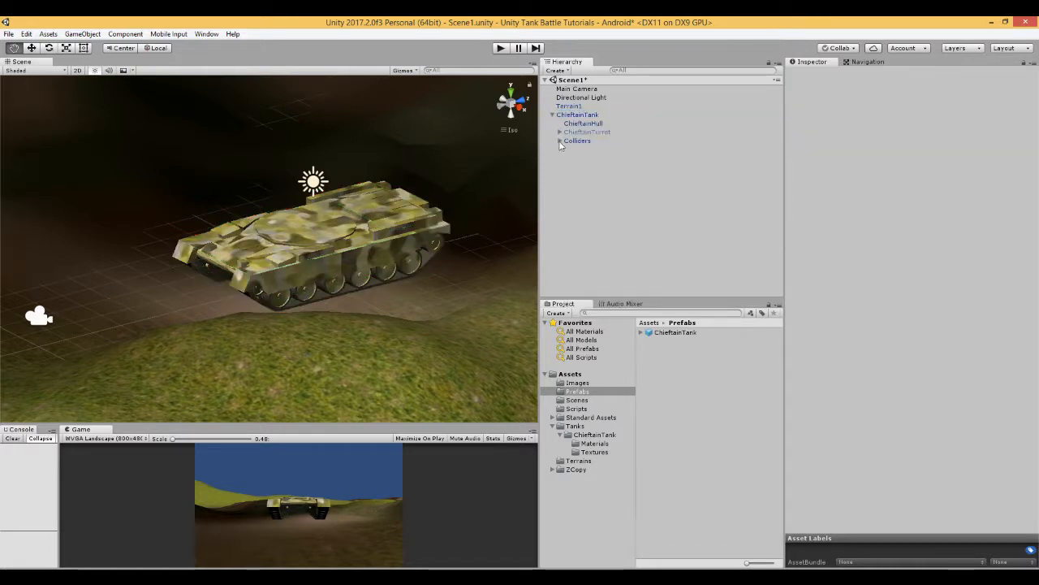
pyautogui.click(577, 140)
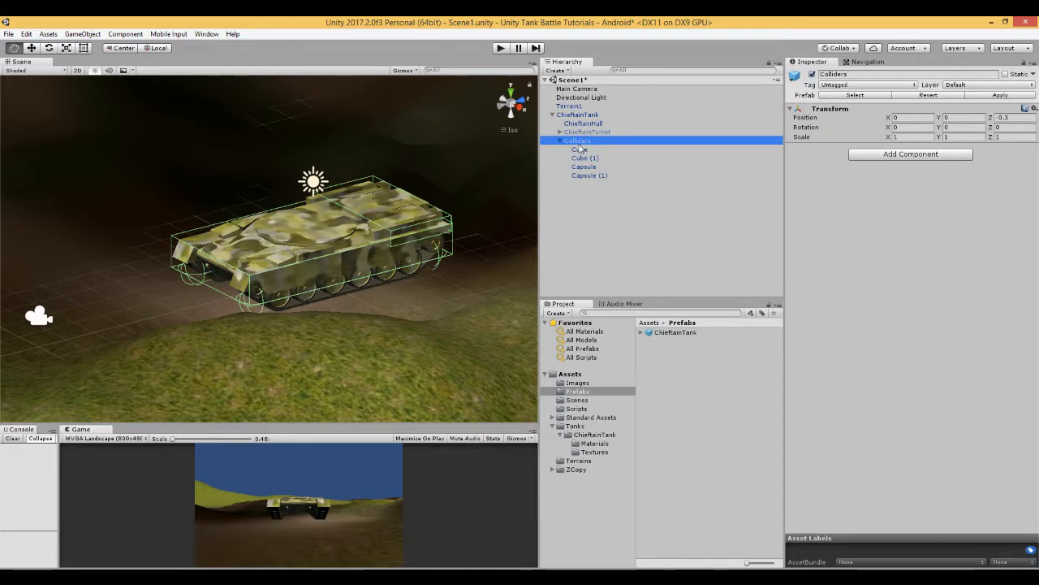
pyautogui.click(575, 149)
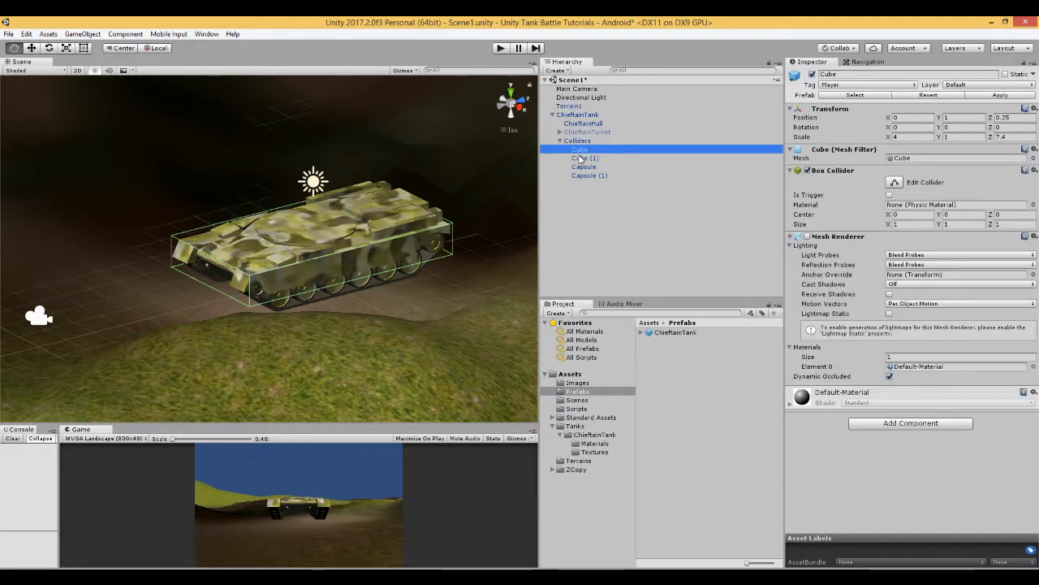
pyautogui.click(589, 175)
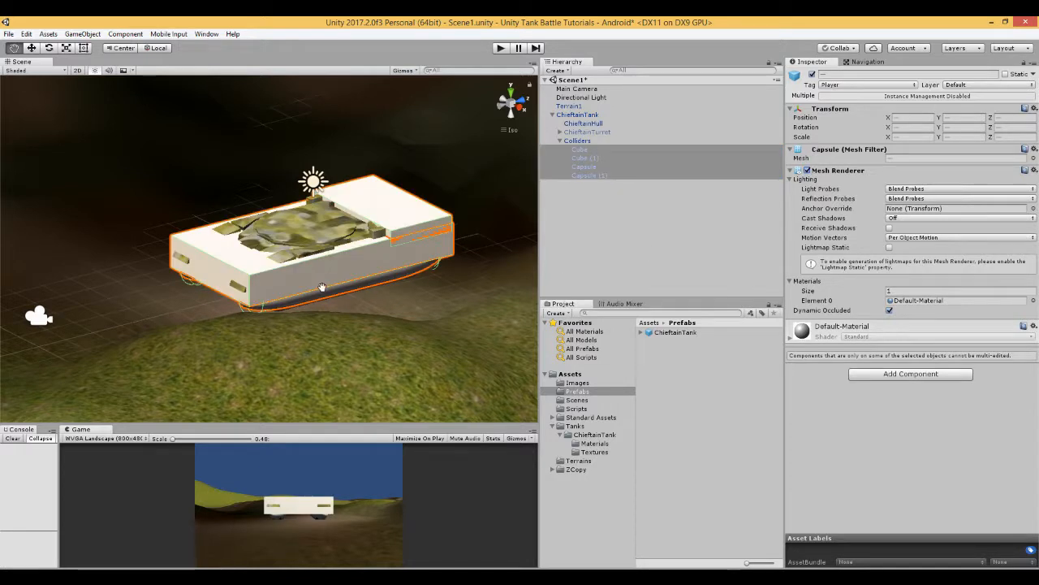
pyautogui.moveTo(609, 215)
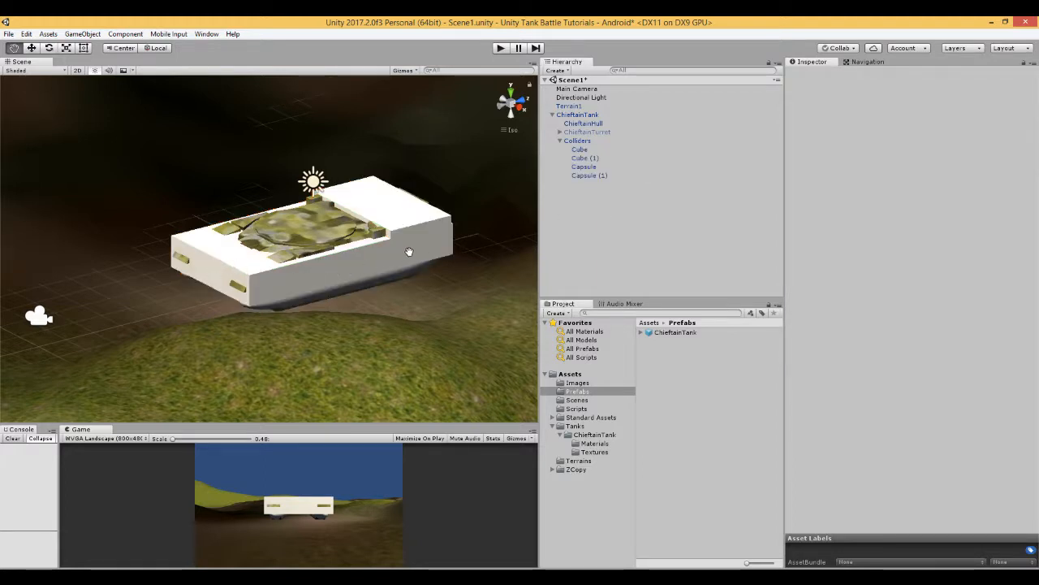
pyautogui.moveTo(497, 226)
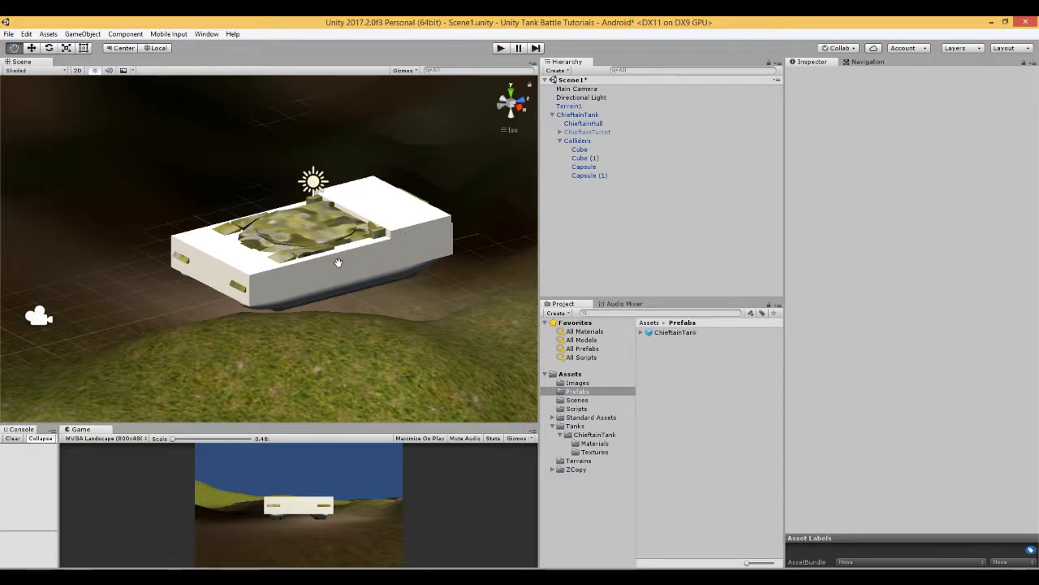
pyautogui.moveTo(279, 246)
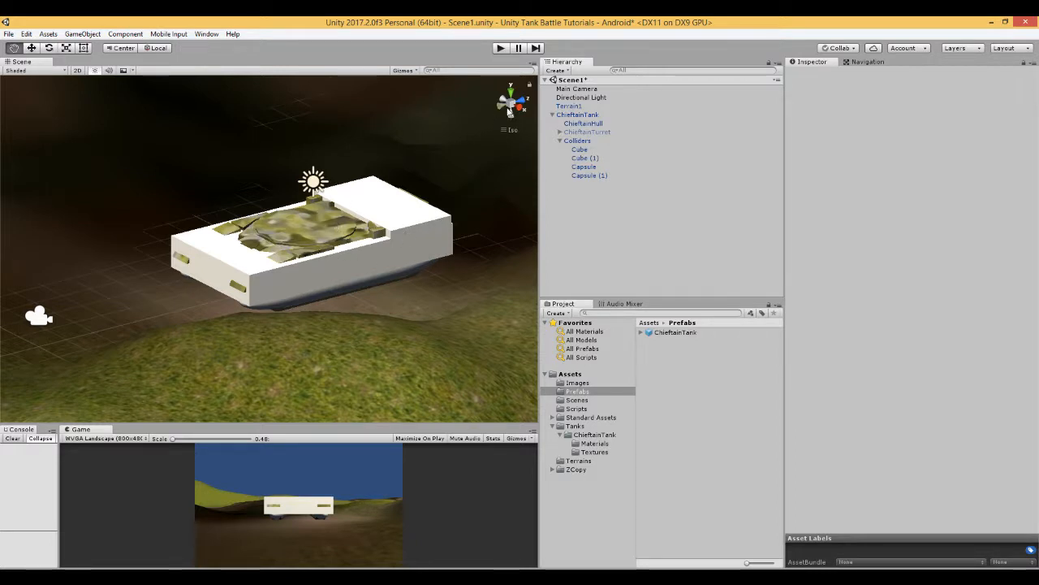
pyautogui.click(511, 104)
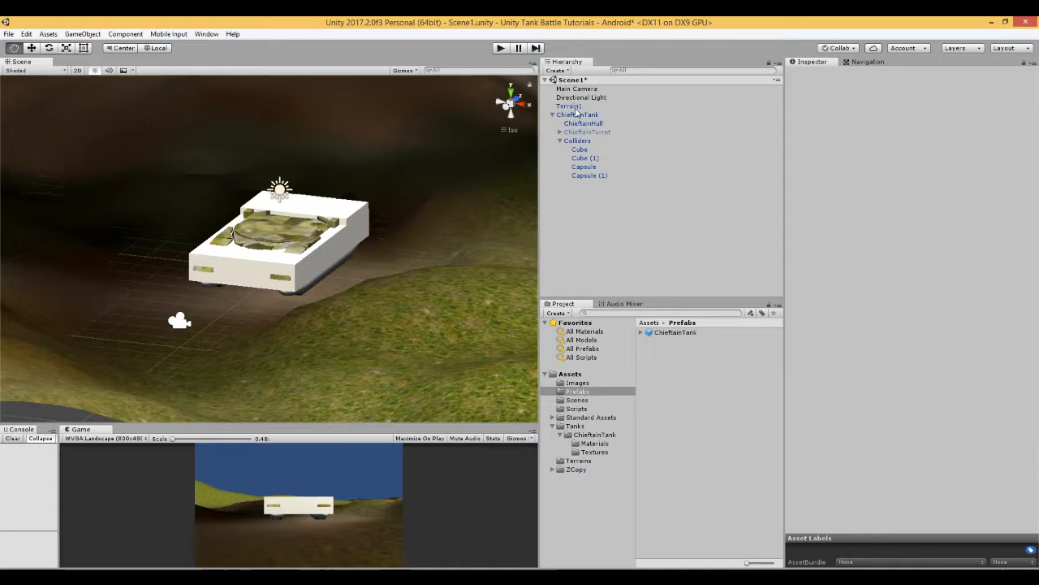
# Step: Hide Terrain1 and inspect the Capsule, Capsule (1) and Cube (1) colliders
pyautogui.click(569, 105)
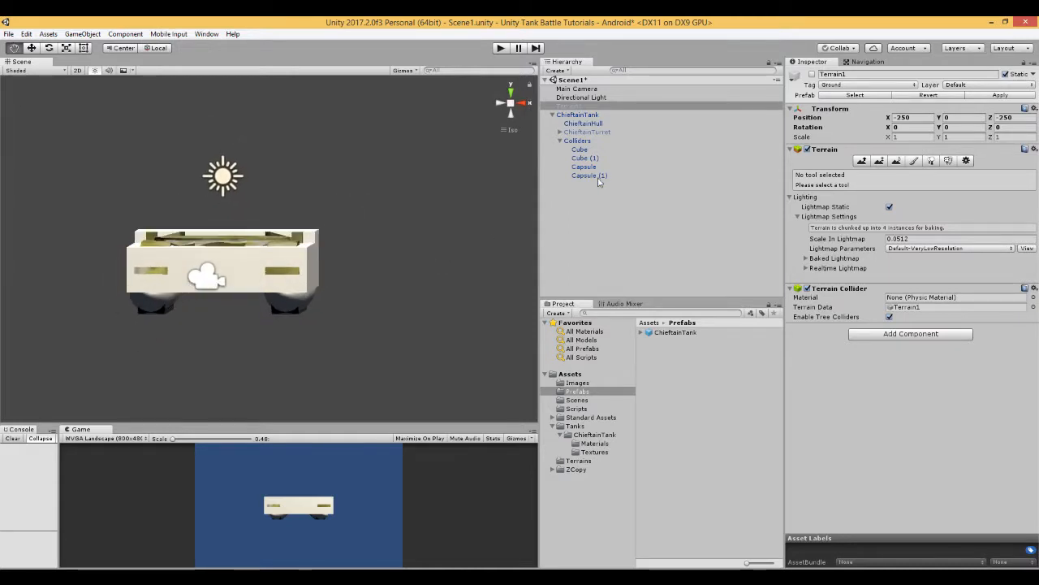
pyautogui.click(584, 167)
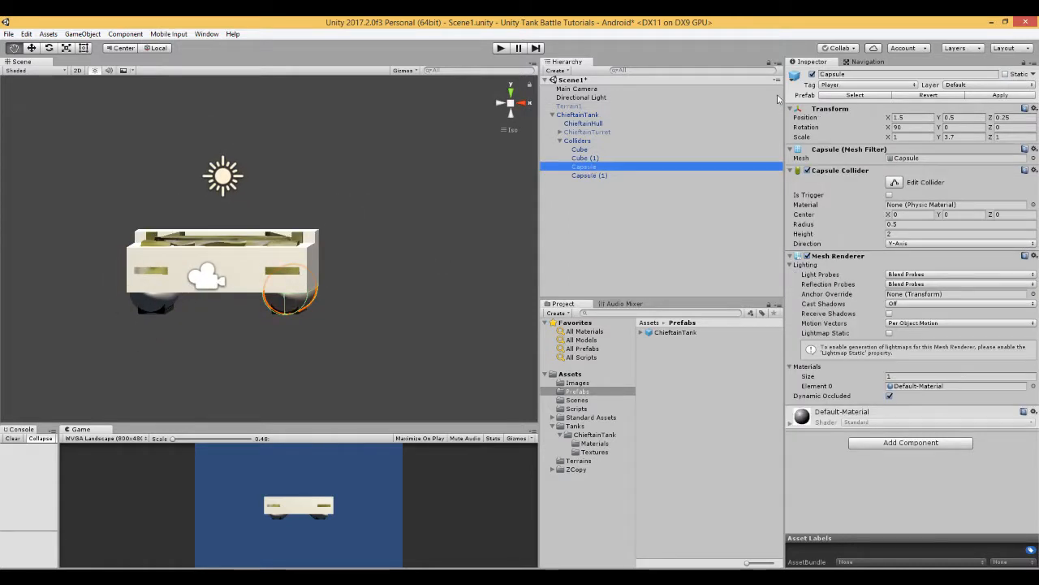
pyautogui.click(589, 174)
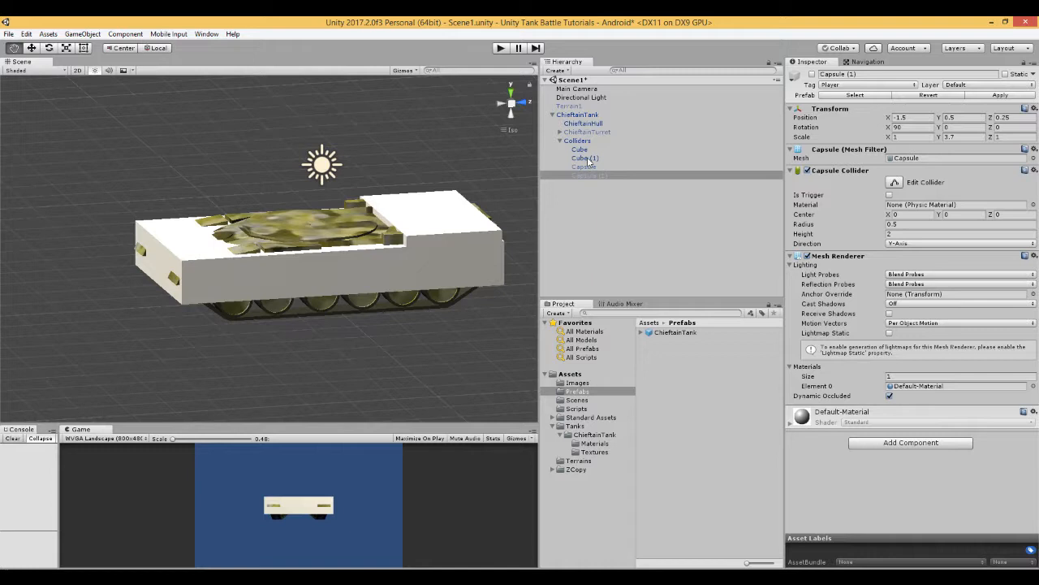
pyautogui.click(587, 157)
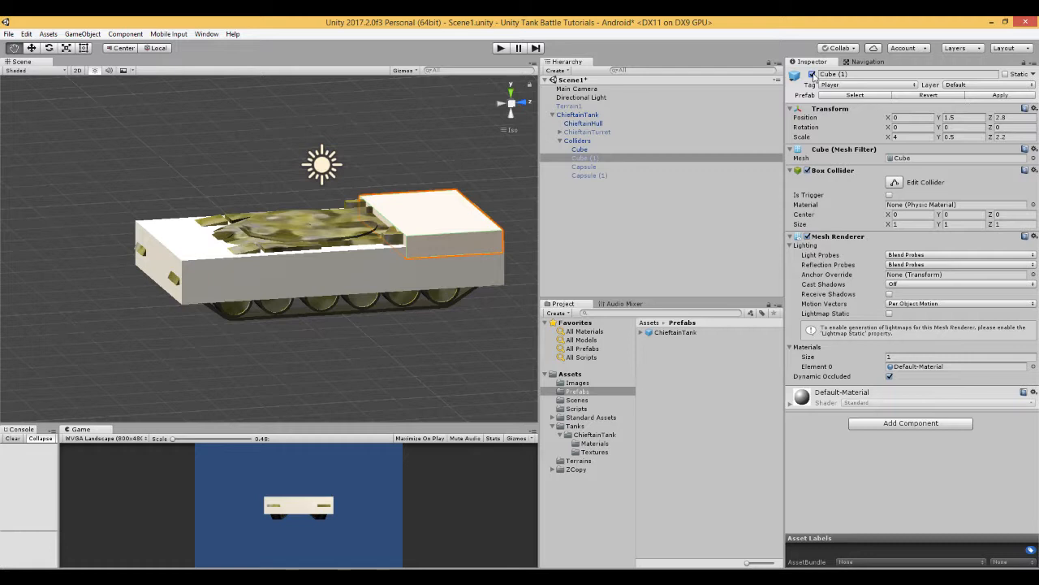
pyautogui.click(583, 166)
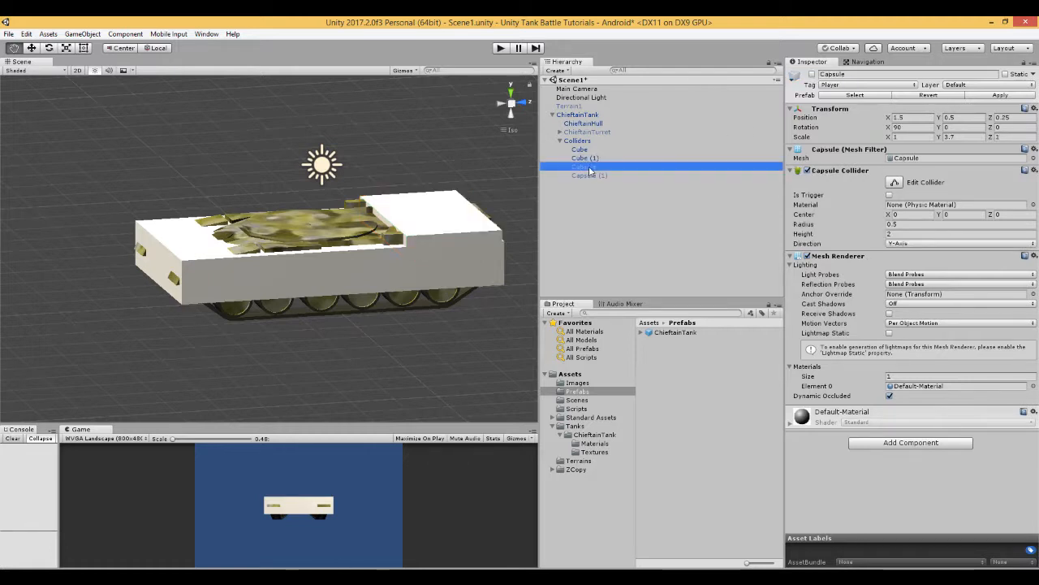
pyautogui.click(583, 167)
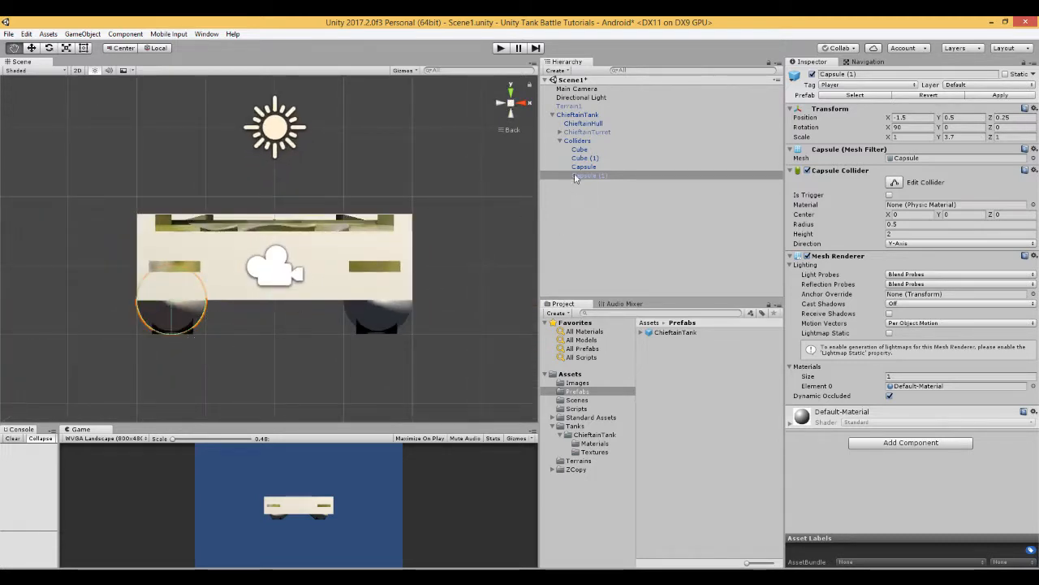
# Step: Tag the Cube, Cube (1), Capsule and Capsule (1) colliders as Player
pyautogui.click(577, 141)
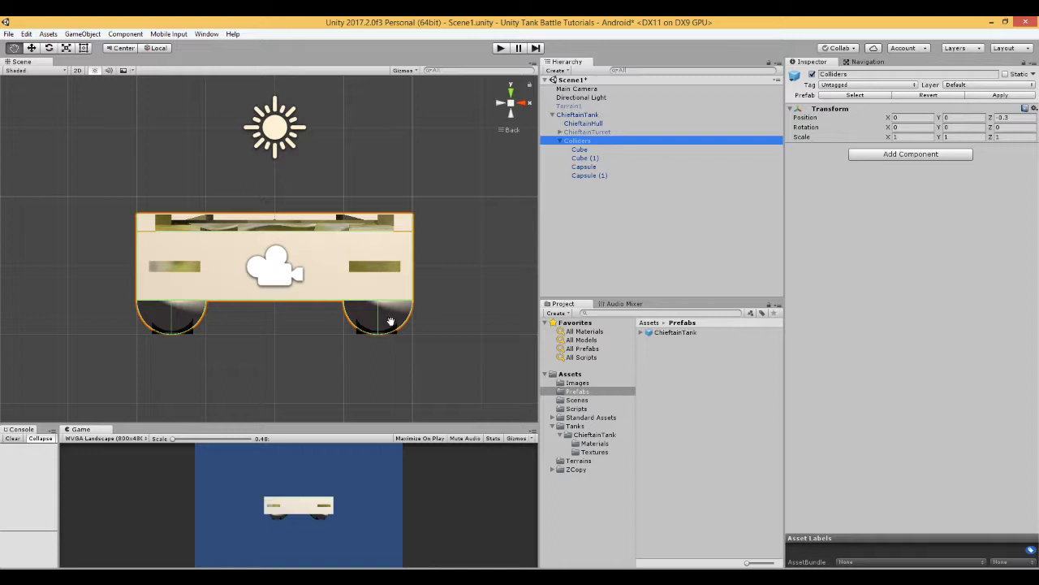
pyautogui.moveTo(296, 291)
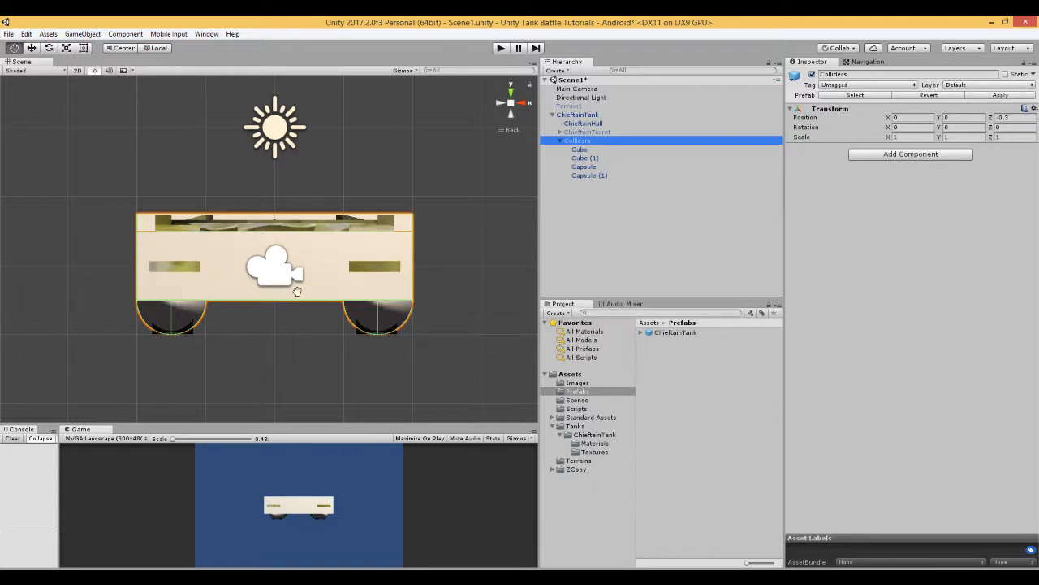
pyautogui.moveTo(195, 289)
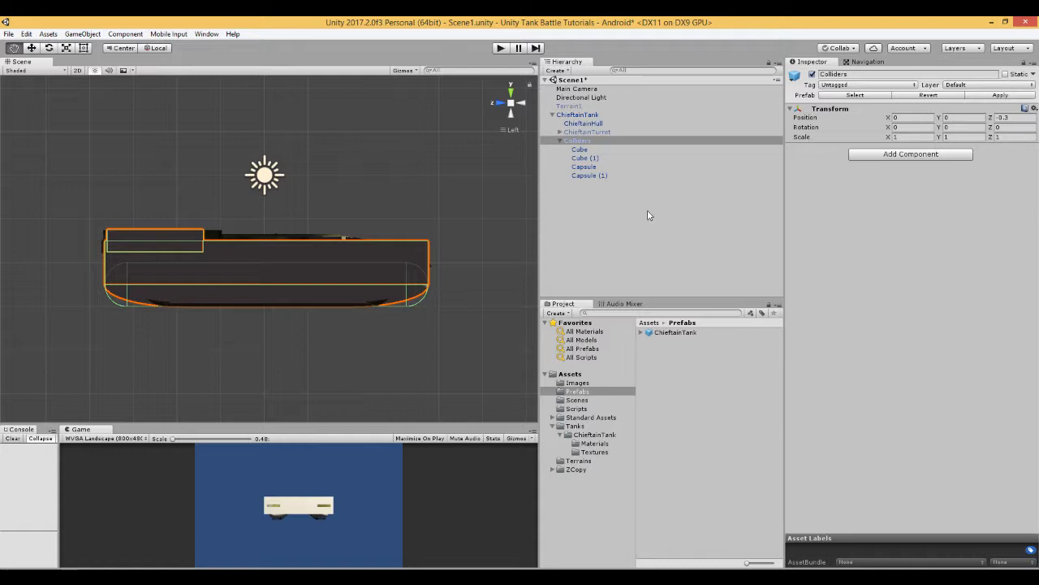
pyautogui.click(580, 148)
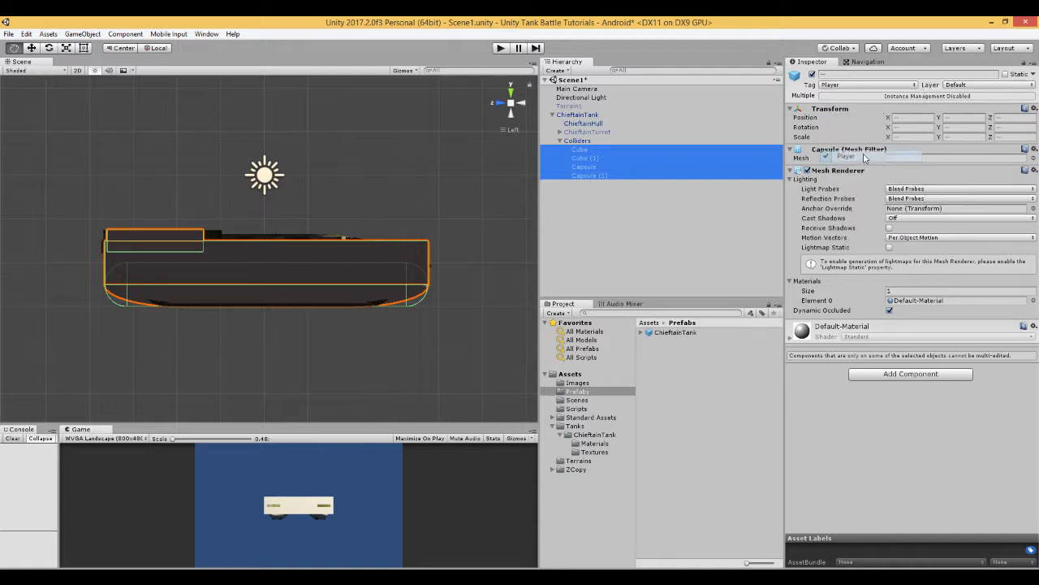
pyautogui.click(578, 140)
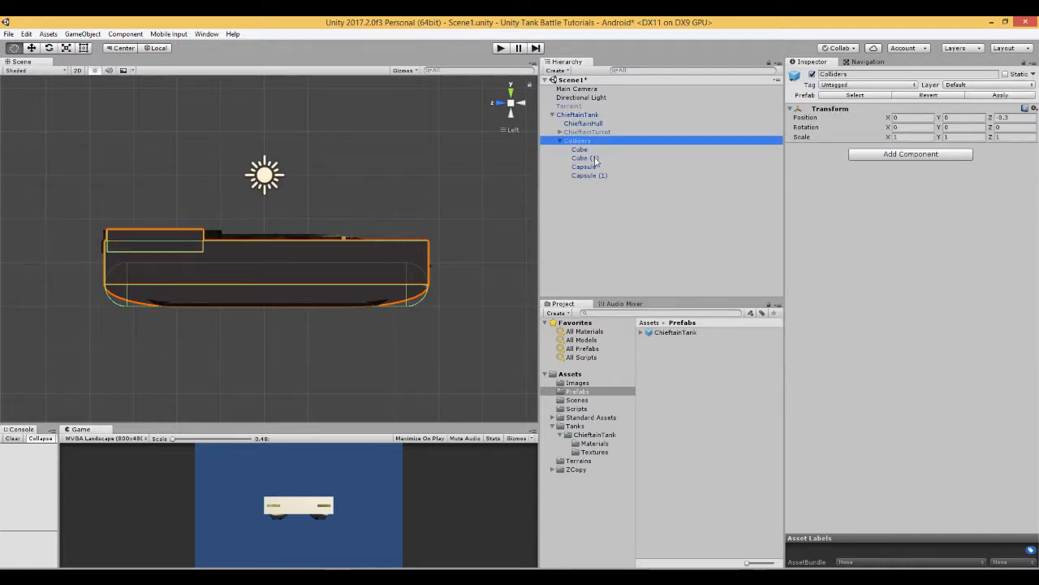
pyautogui.click(581, 115)
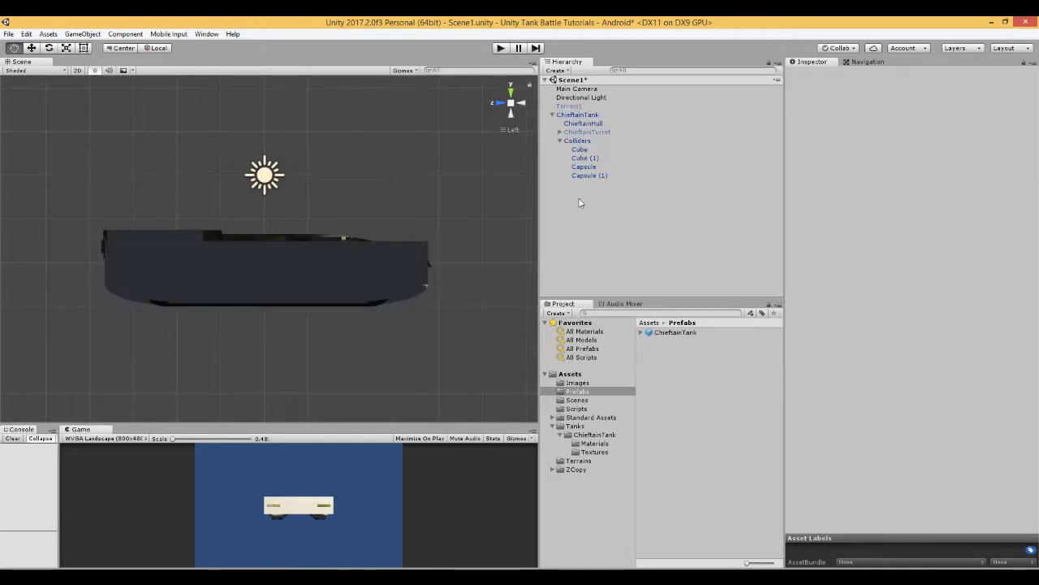
# Step: Turn off Mesh Renderer on the four hull collider shapes, then view ChieftainTurret
pyautogui.click(579, 149)
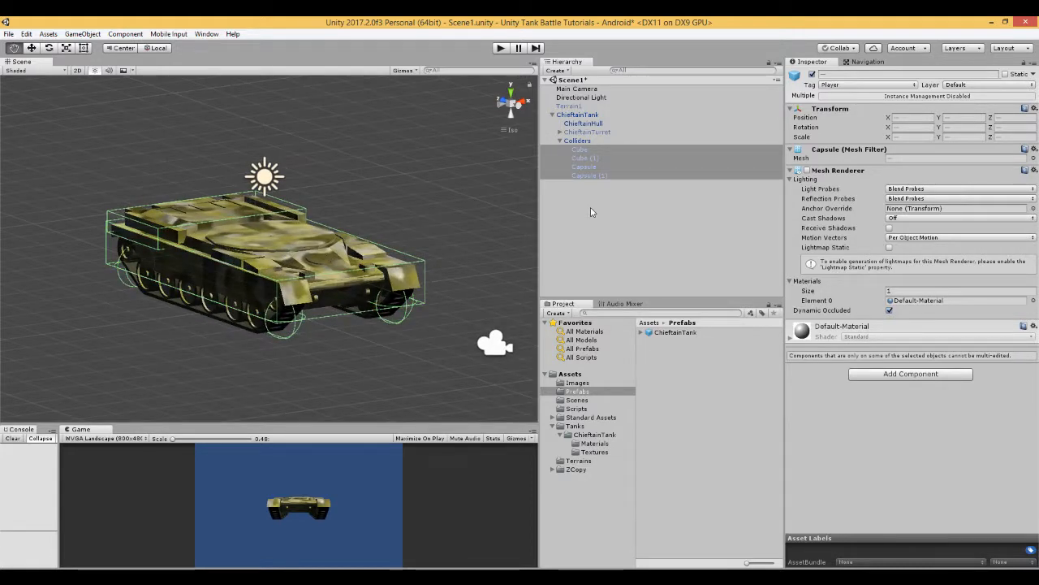
pyautogui.click(578, 140)
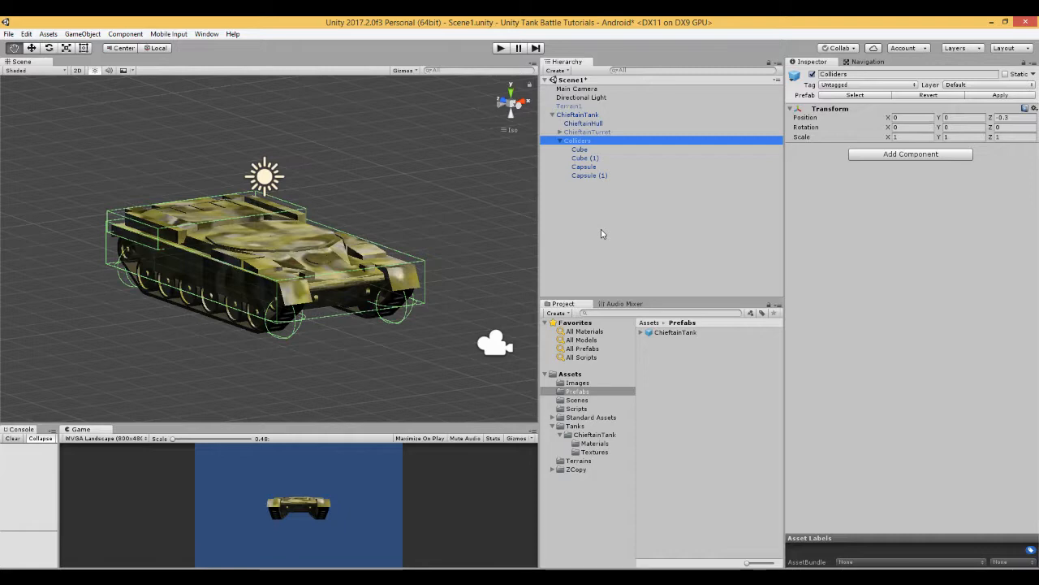
pyautogui.click(587, 132)
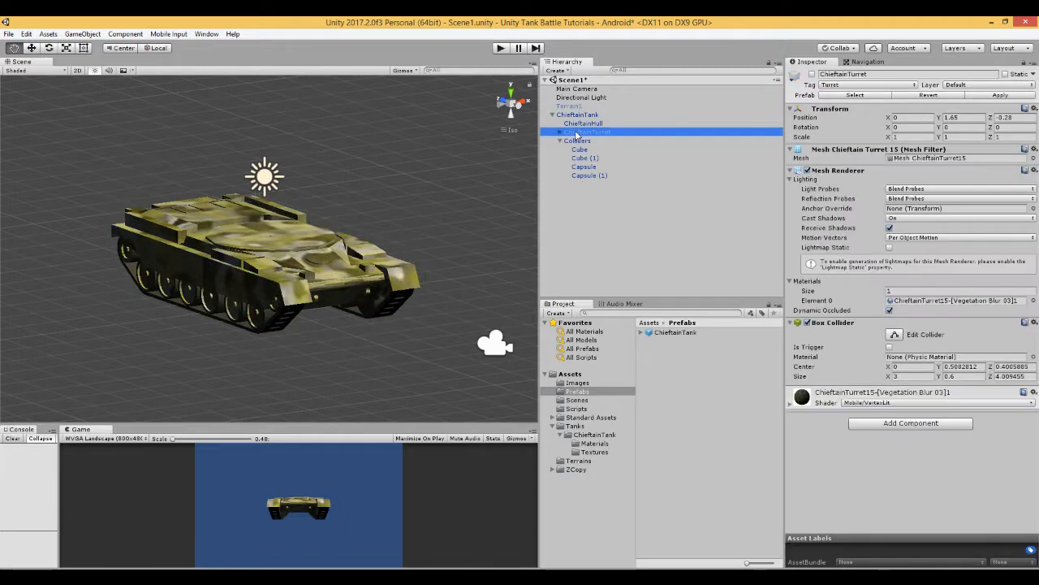
# Step: Collapse Colliders and review the turret, hull, and root's Rigidbody and Player tag
pyautogui.click(559, 140)
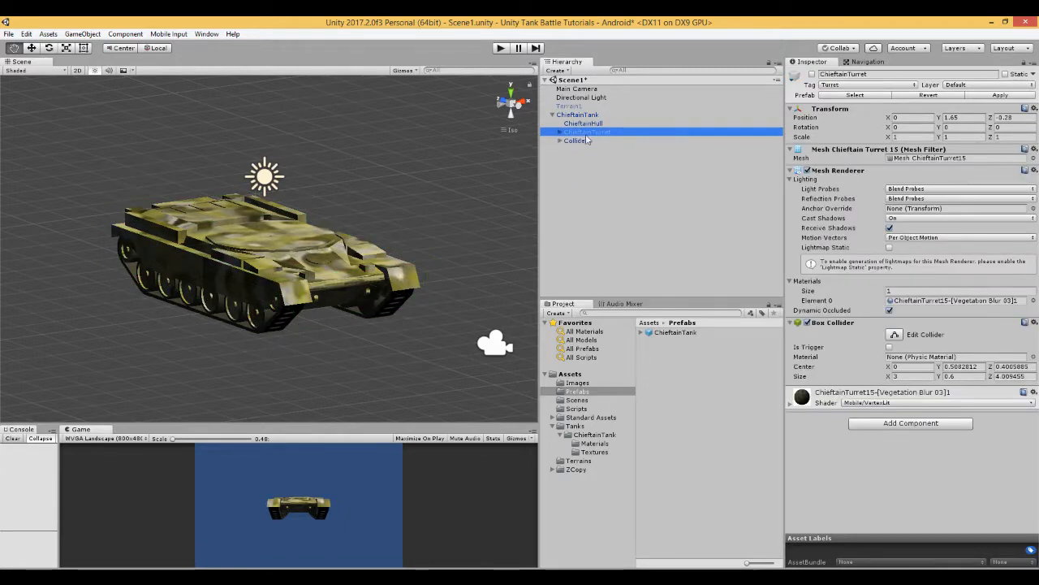
pyautogui.click(587, 132)
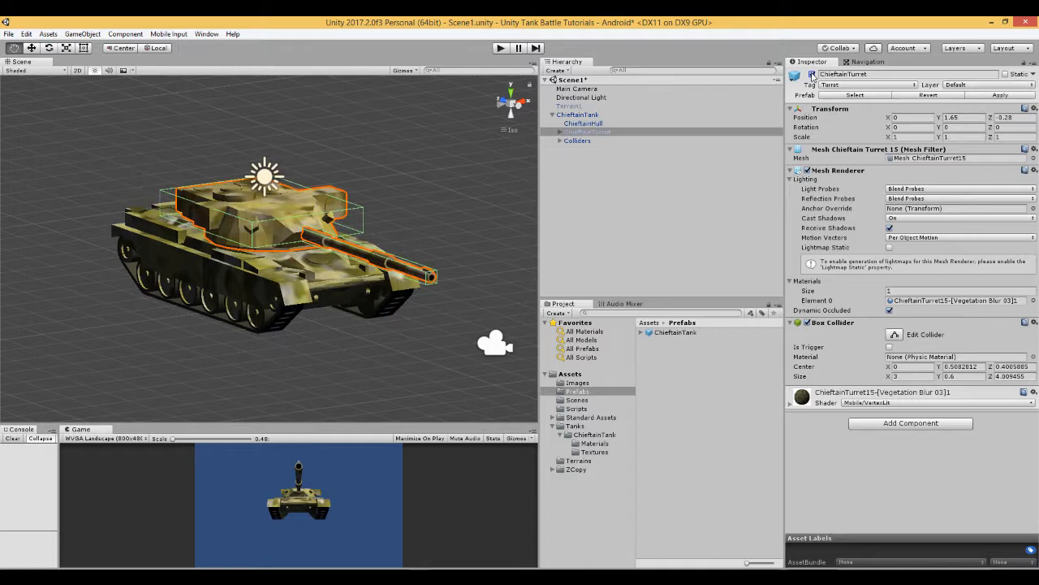
pyautogui.click(584, 123)
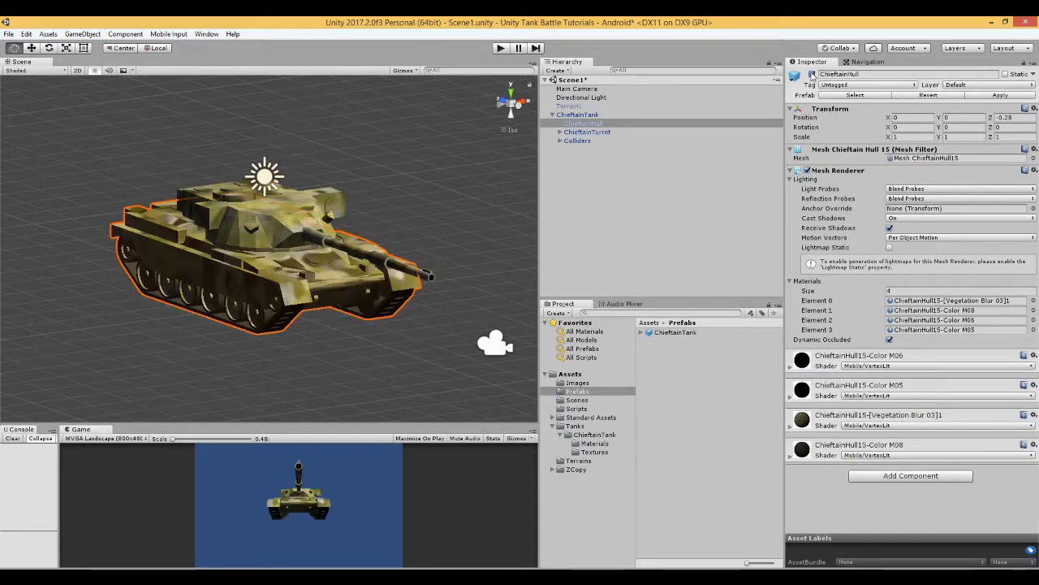
pyautogui.click(579, 114)
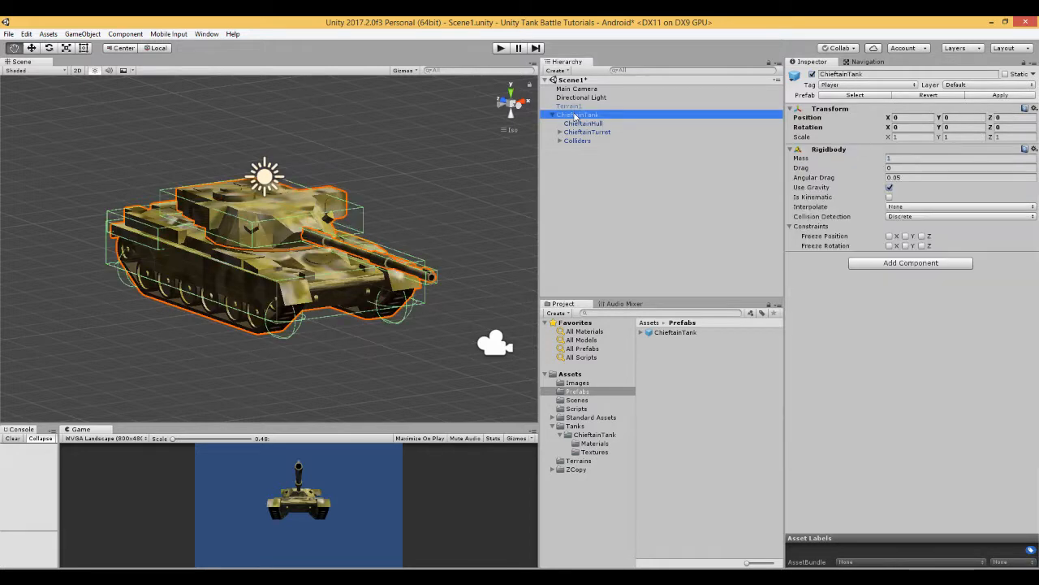
pyautogui.moveTo(605, 122)
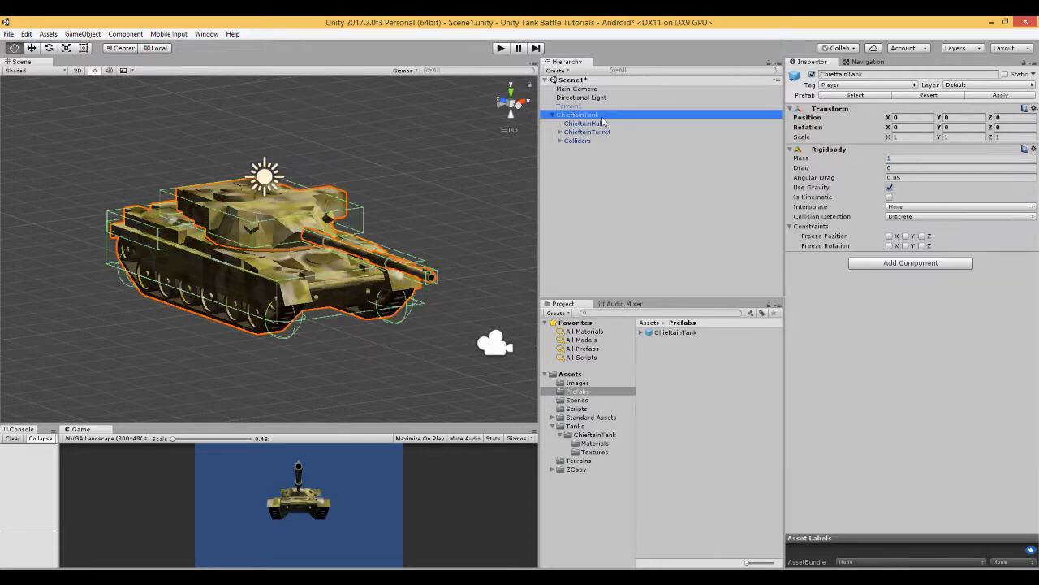
# Step: Deactivate ChieftainHull and review the turret's Box Collider and Turret tag
pyautogui.click(583, 123)
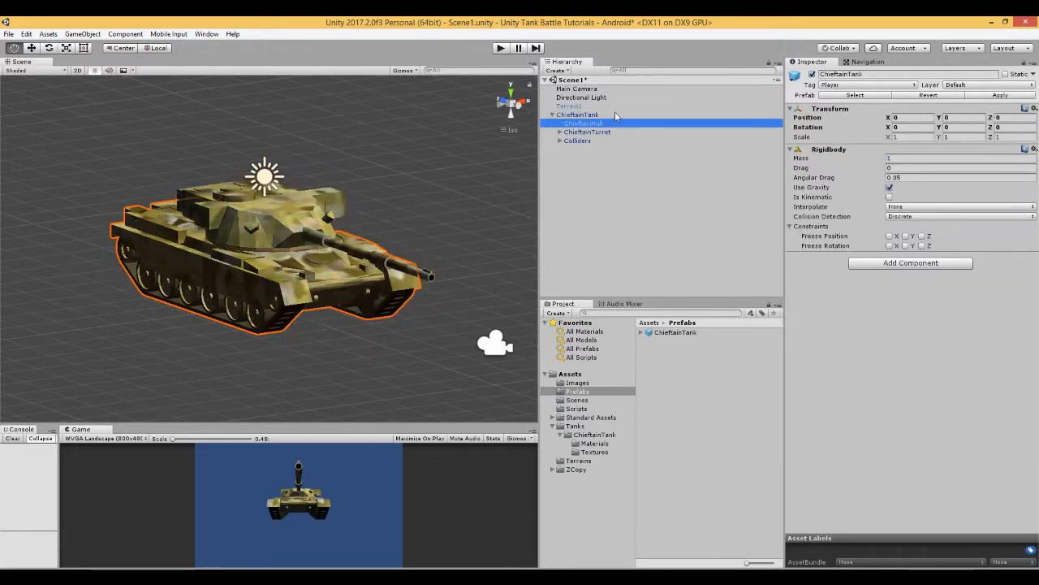
pyautogui.click(582, 123)
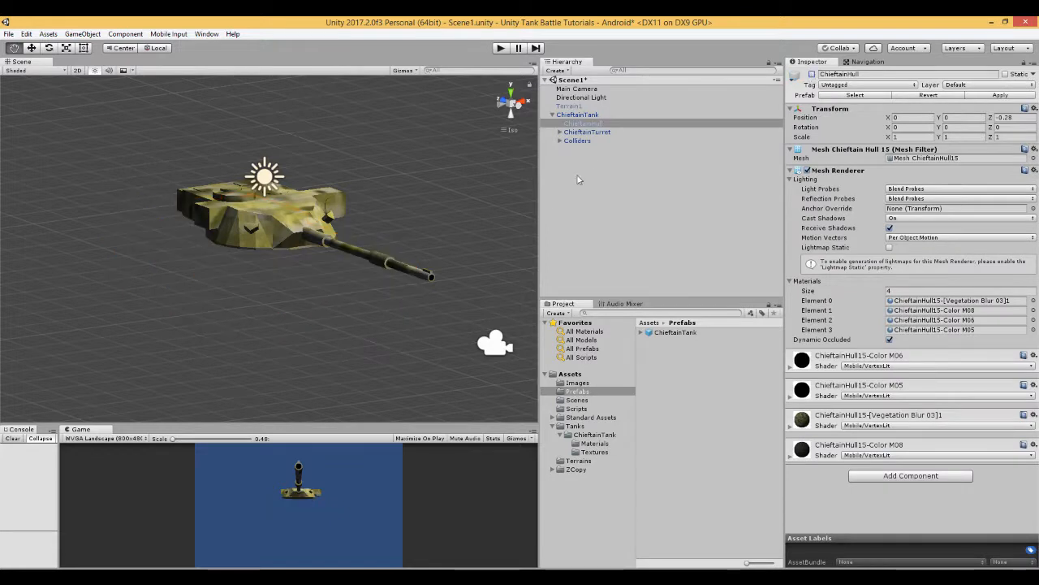
pyautogui.click(587, 132)
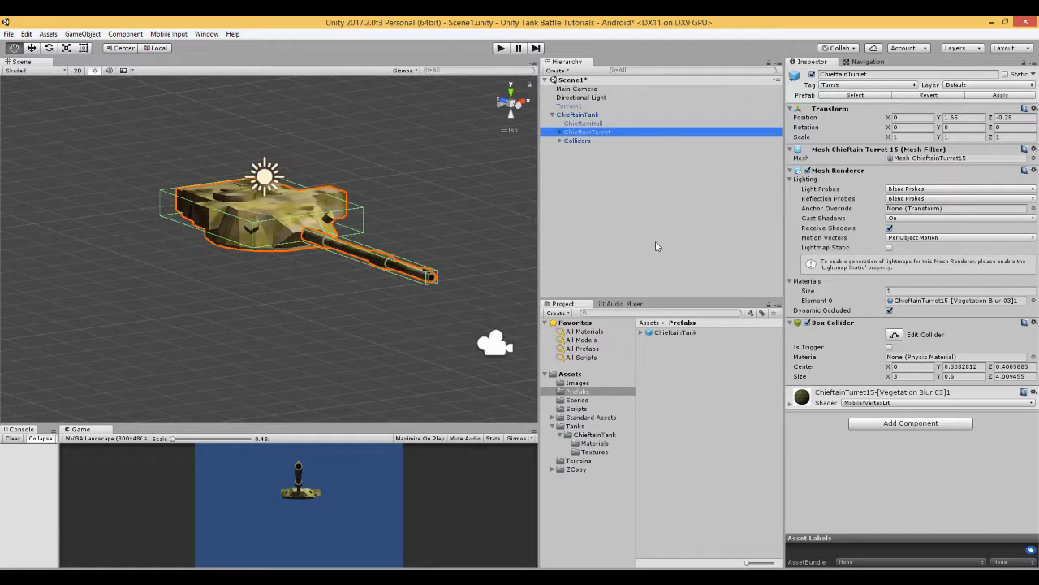
pyautogui.moveTo(851, 414)
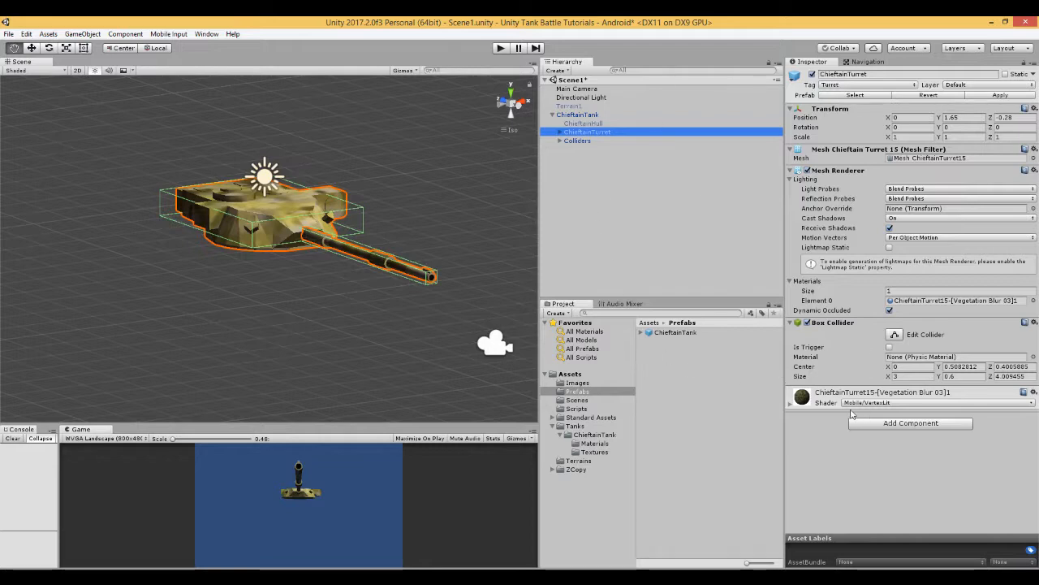
pyautogui.click(910, 422)
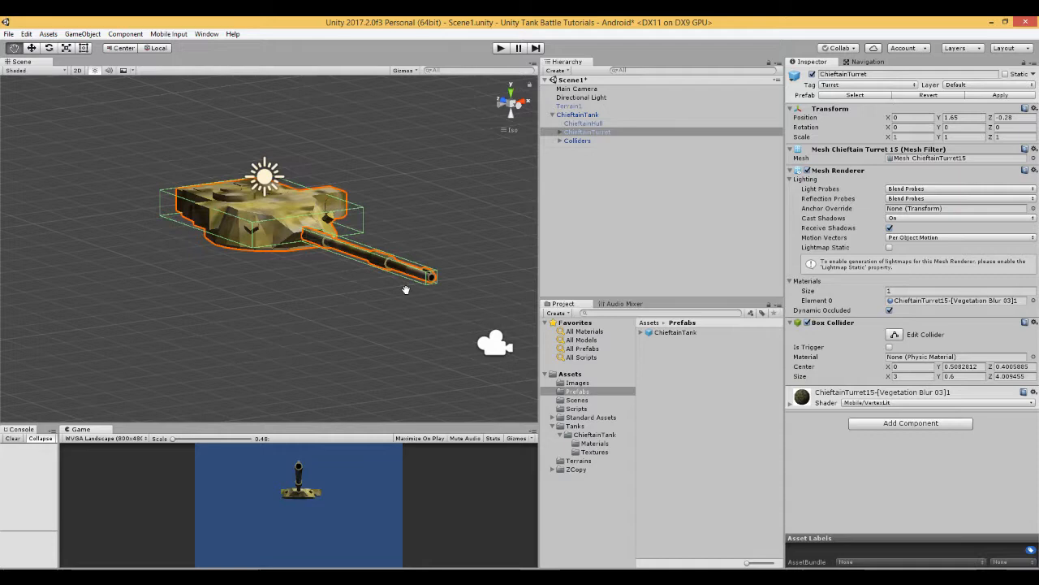
pyautogui.moveTo(387, 194)
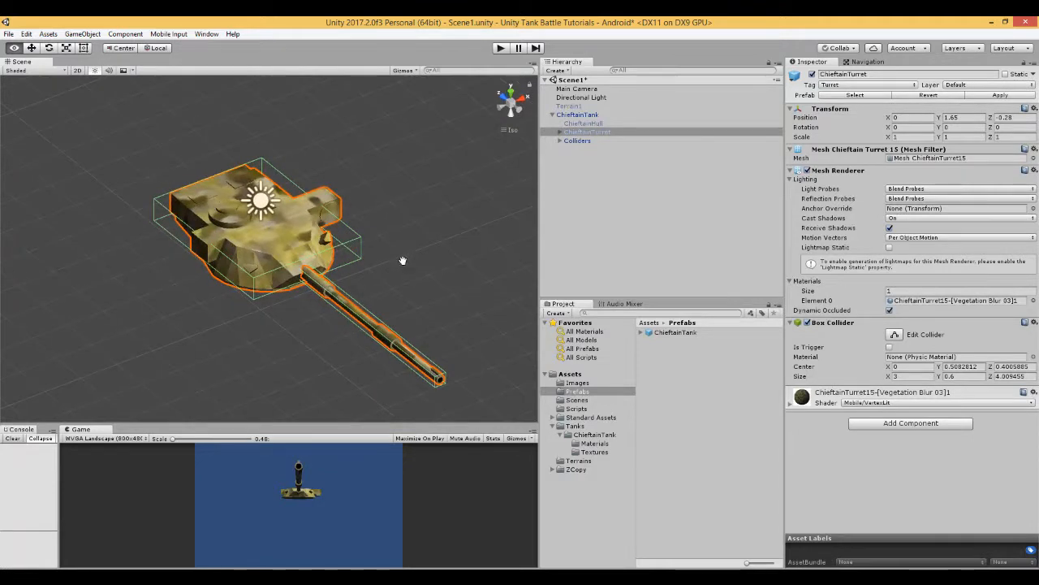
pyautogui.moveTo(286, 181)
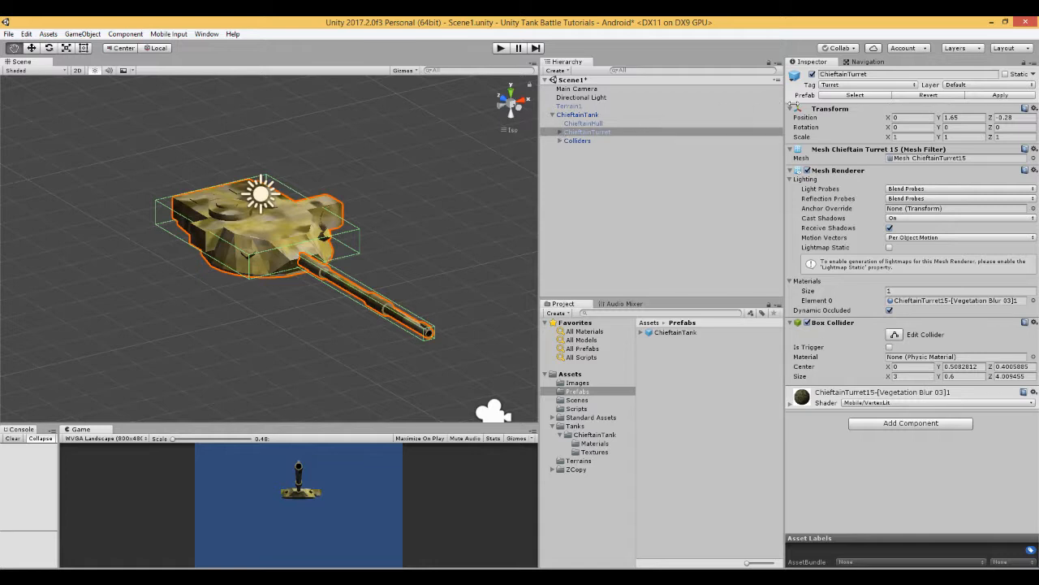
pyautogui.click(864, 85)
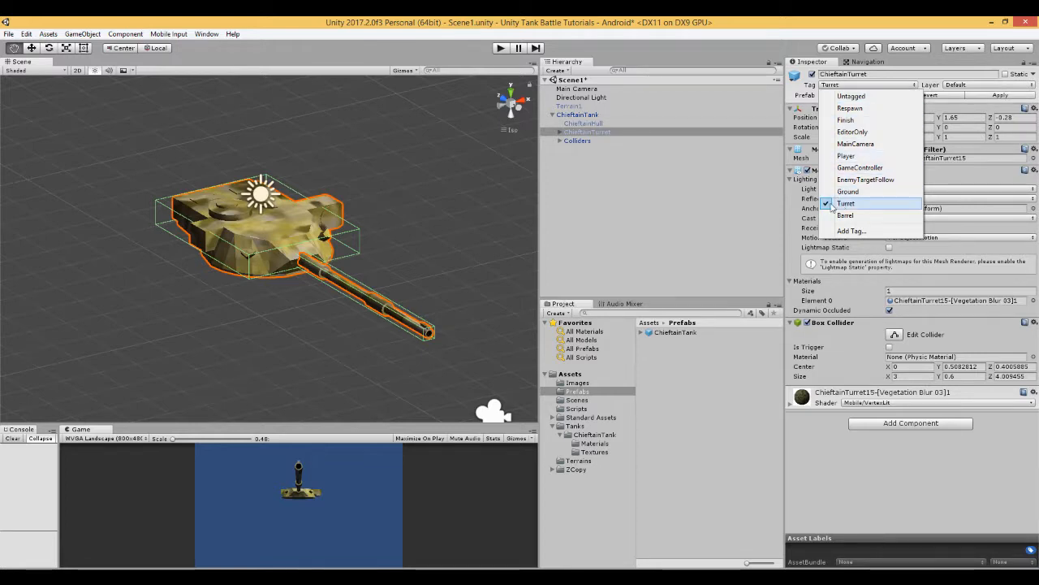
pyautogui.moveTo(850, 211)
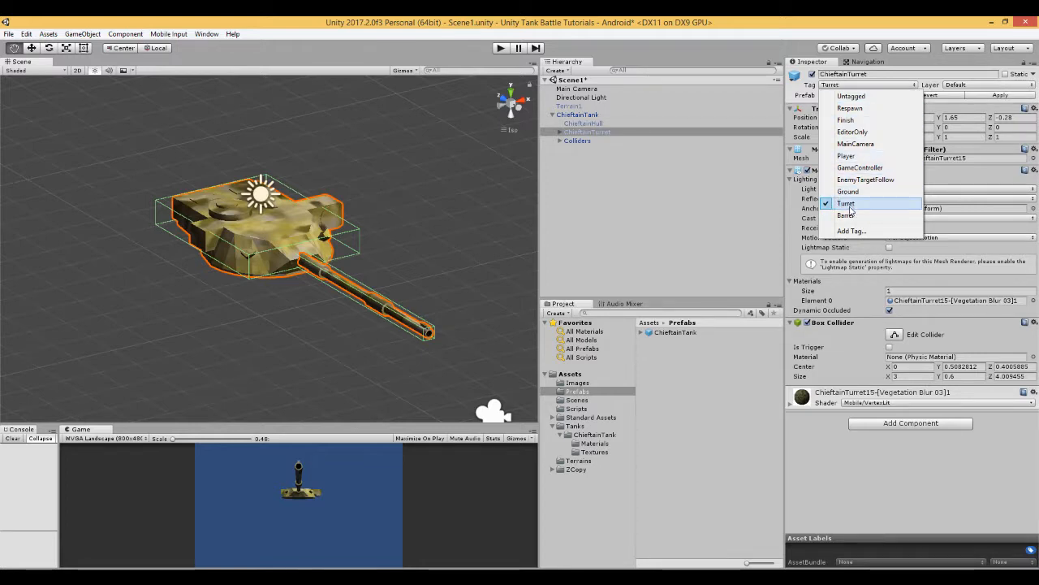
# Step: Check the tag list, keep the turret tagged Turret, and reveal ChieftainBarrel
pyautogui.click(851, 231)
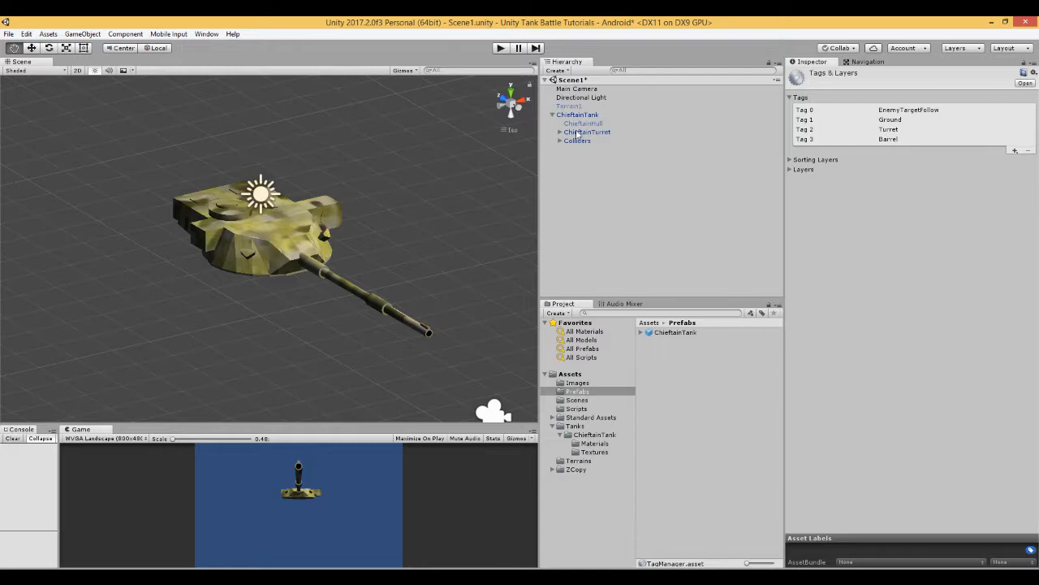
pyautogui.click(587, 131)
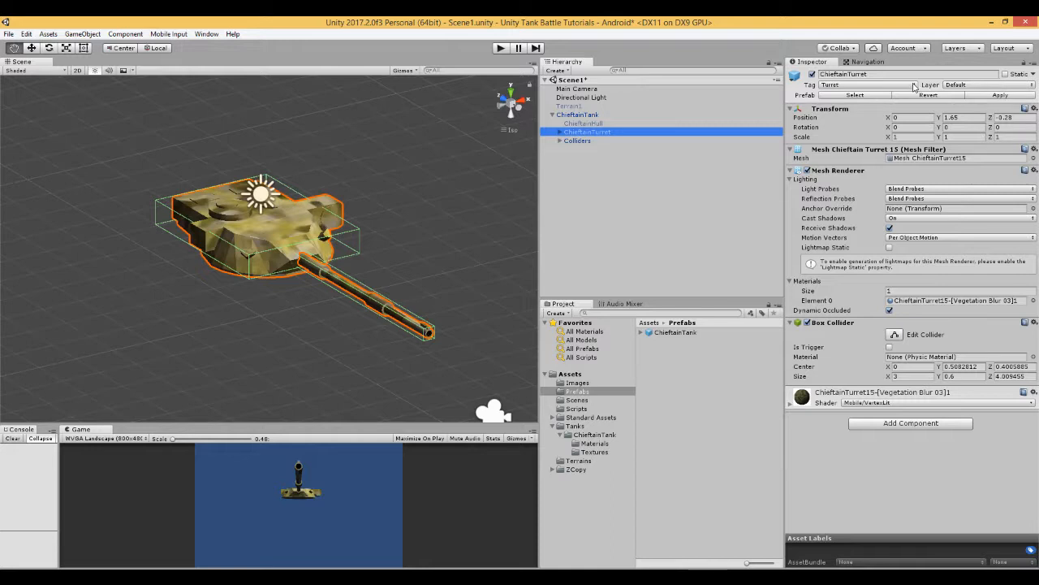
pyautogui.click(865, 85)
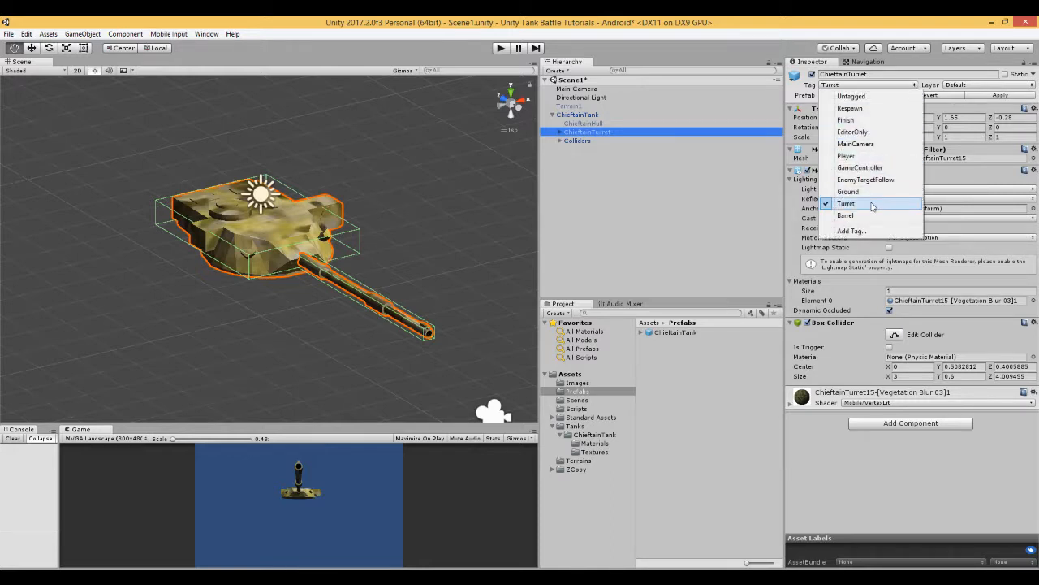
pyautogui.click(846, 203)
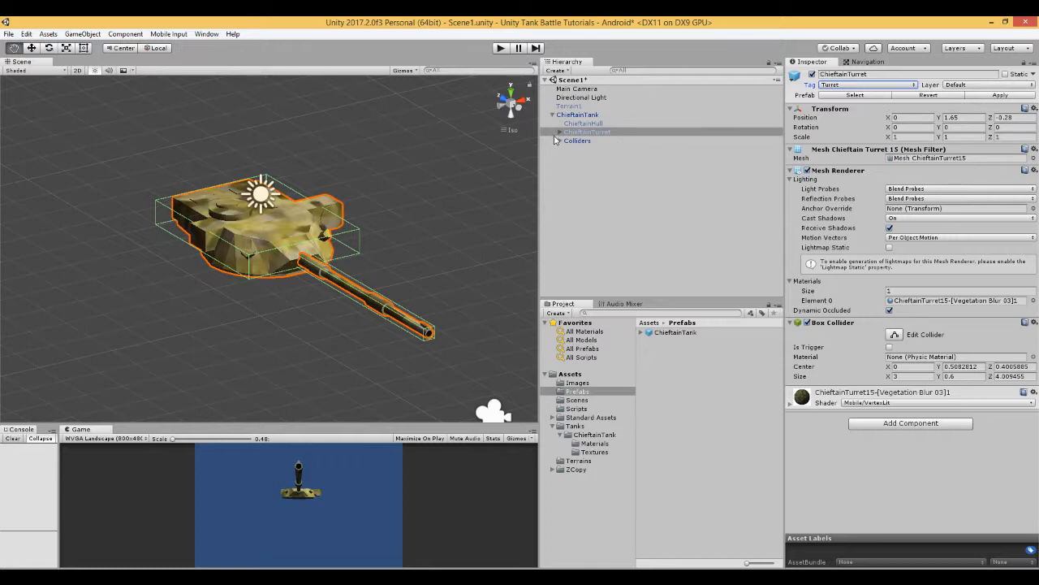
pyautogui.click(593, 140)
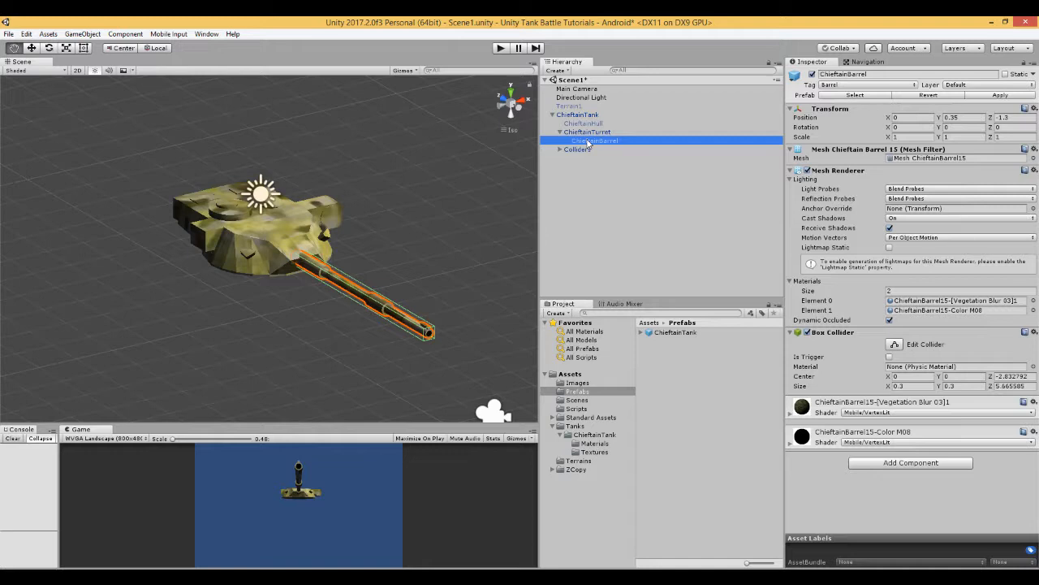
pyautogui.moveTo(588, 145)
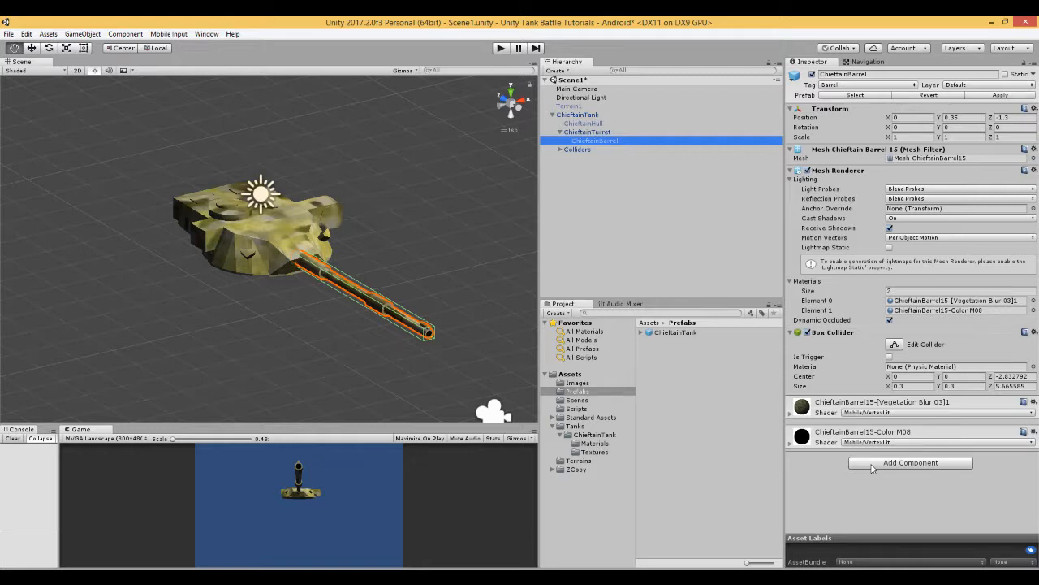
pyautogui.click(911, 462)
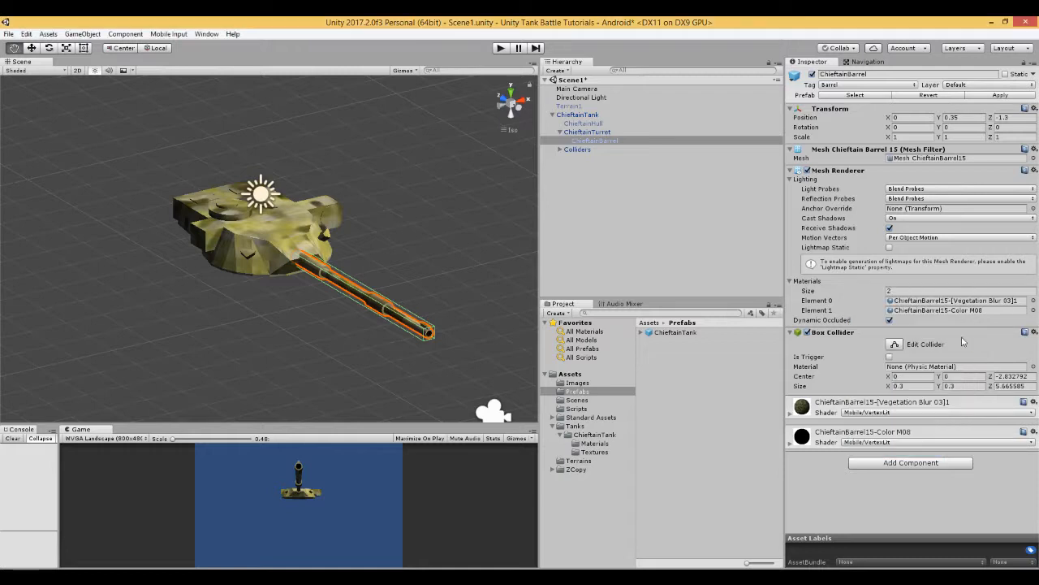
pyautogui.moveTo(428, 352)
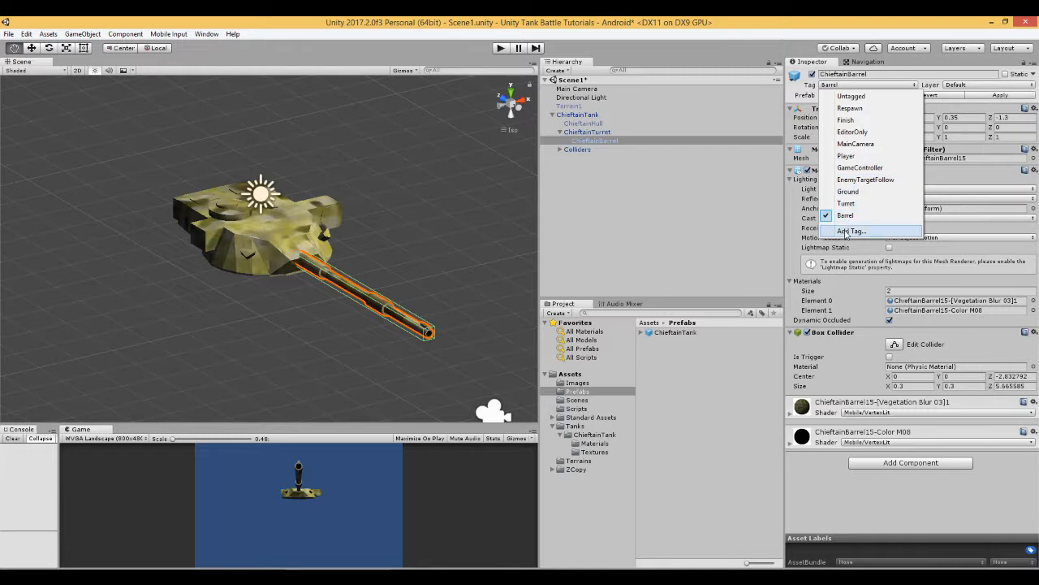
pyautogui.click(852, 230)
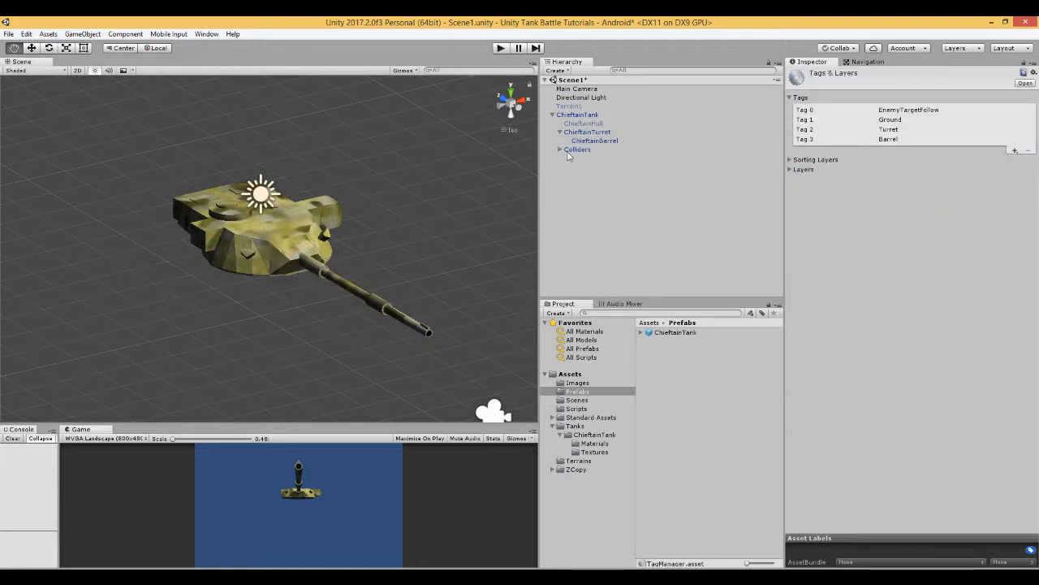
pyautogui.click(594, 140)
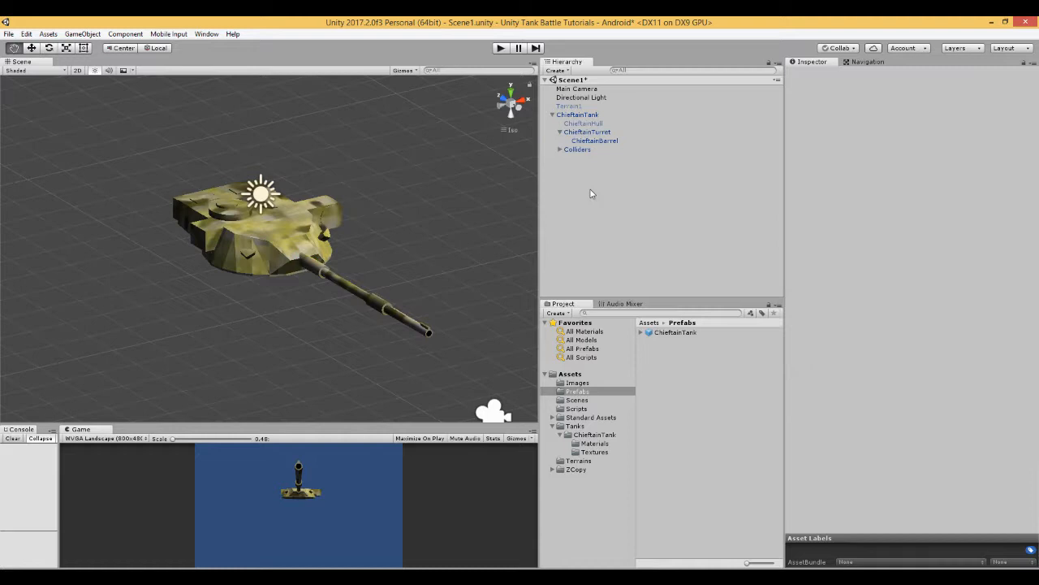
pyautogui.moveTo(558, 158)
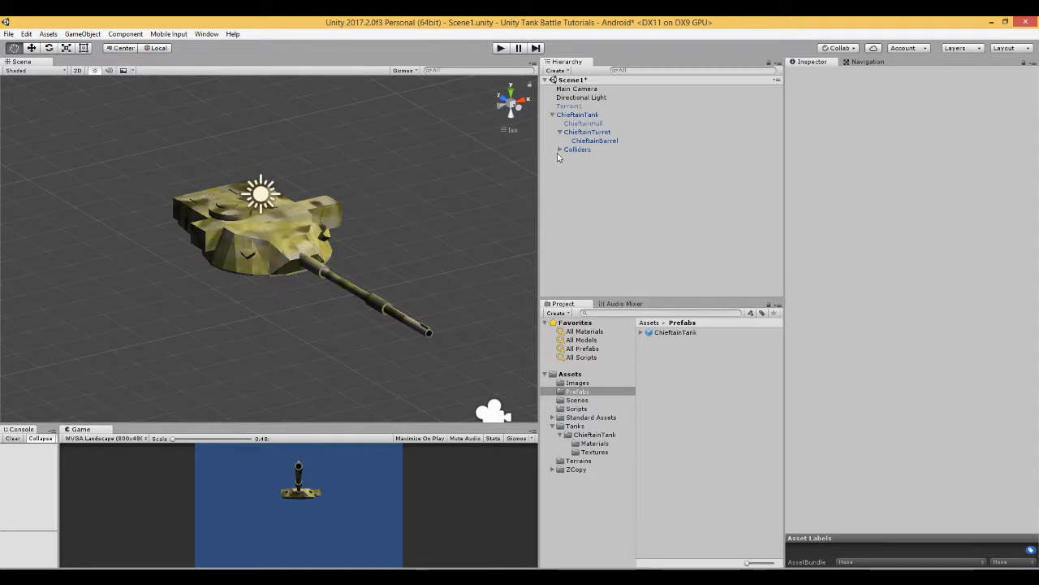
pyautogui.click(560, 150)
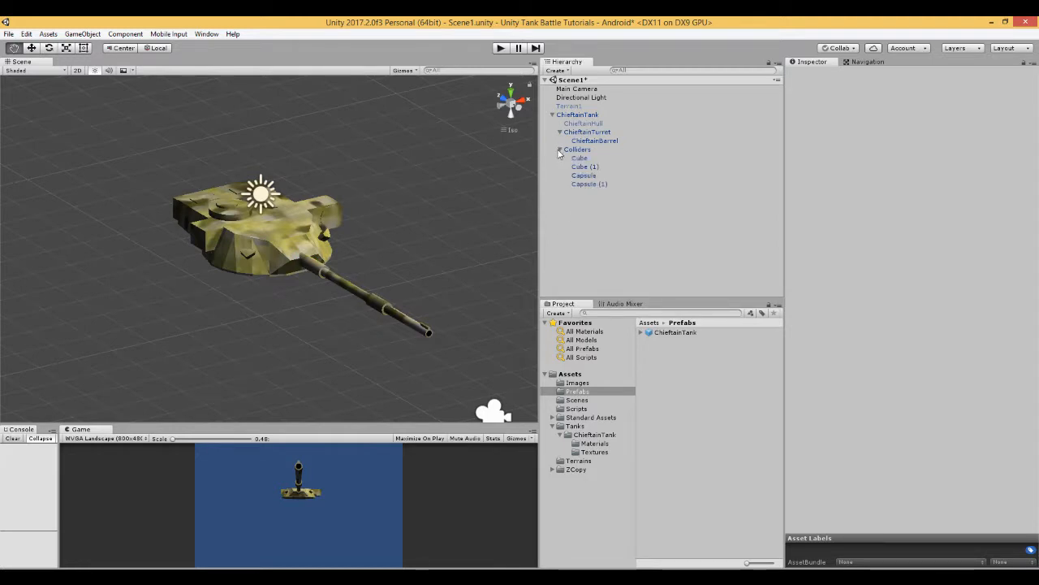
# Step: Check the Player tag on Cube, Capsule and Capsule (1), then select Colliders
pyautogui.click(579, 157)
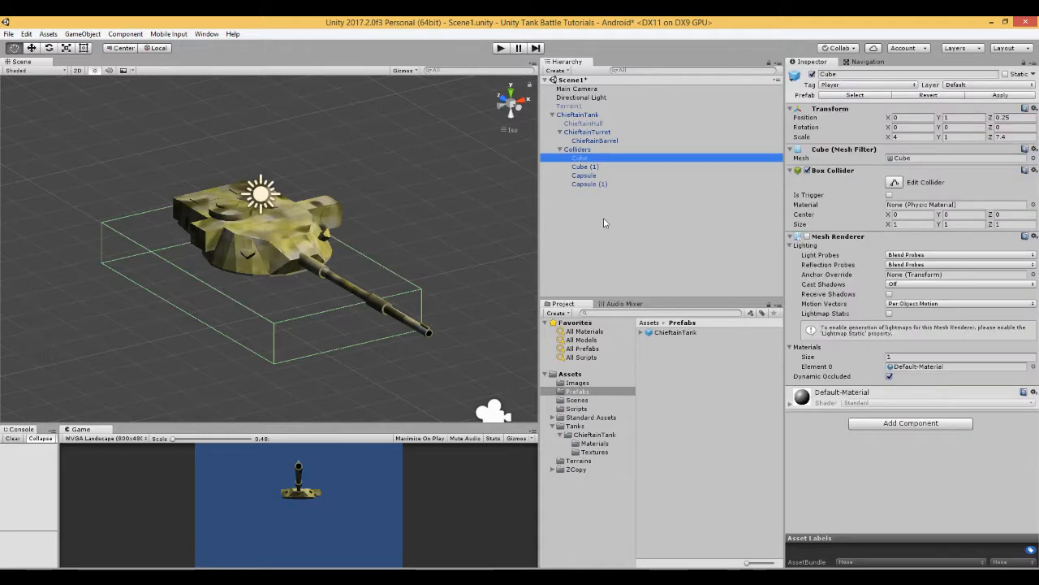
pyautogui.moveTo(922, 170)
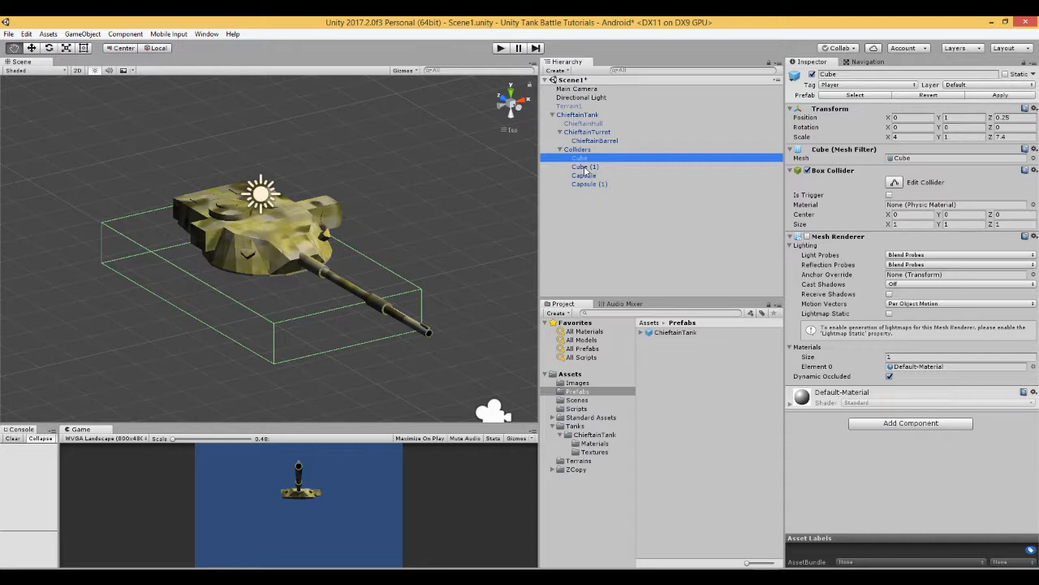
pyautogui.click(583, 175)
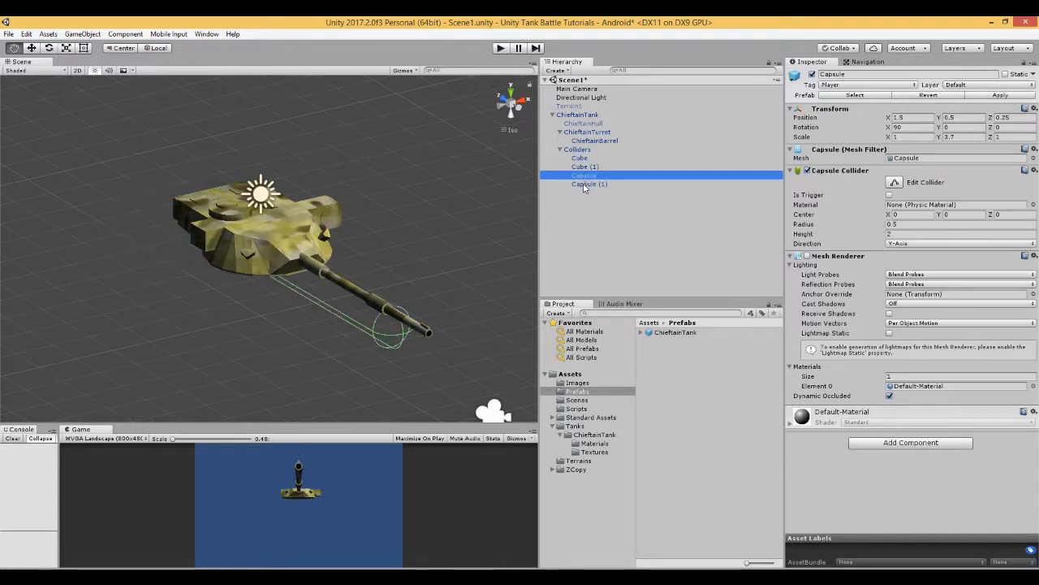
pyautogui.click(589, 183)
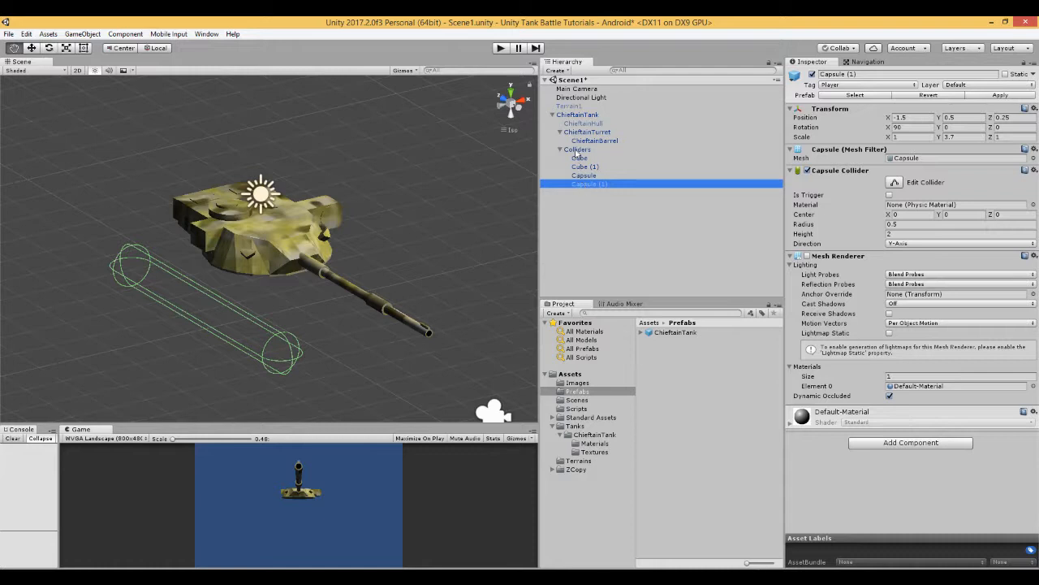
pyautogui.click(578, 149)
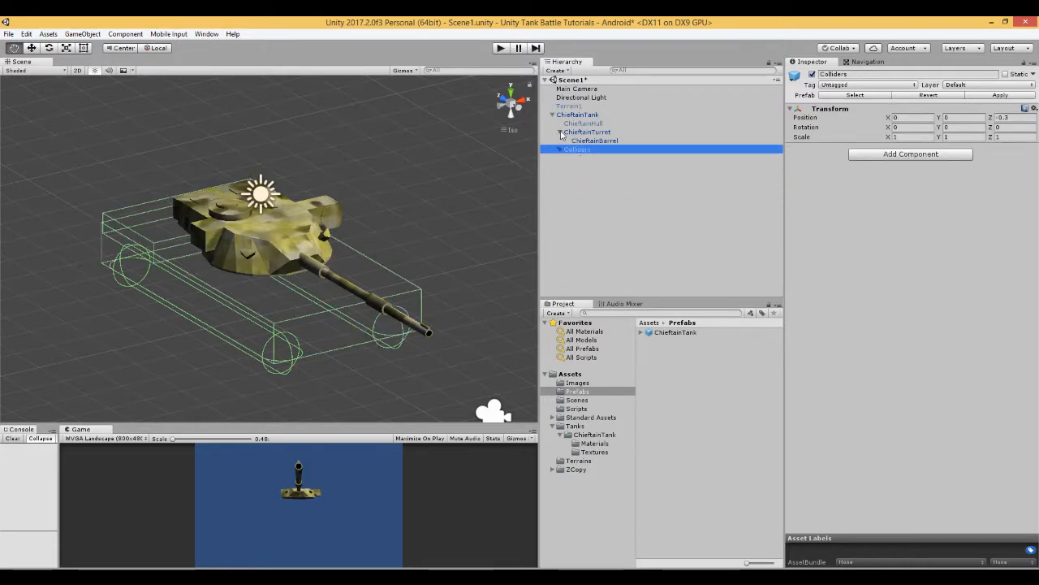
# Step: Reactivate ChieftainHull and view the ChieftainTank root's Rigidbody and Player tag
pyautogui.click(583, 123)
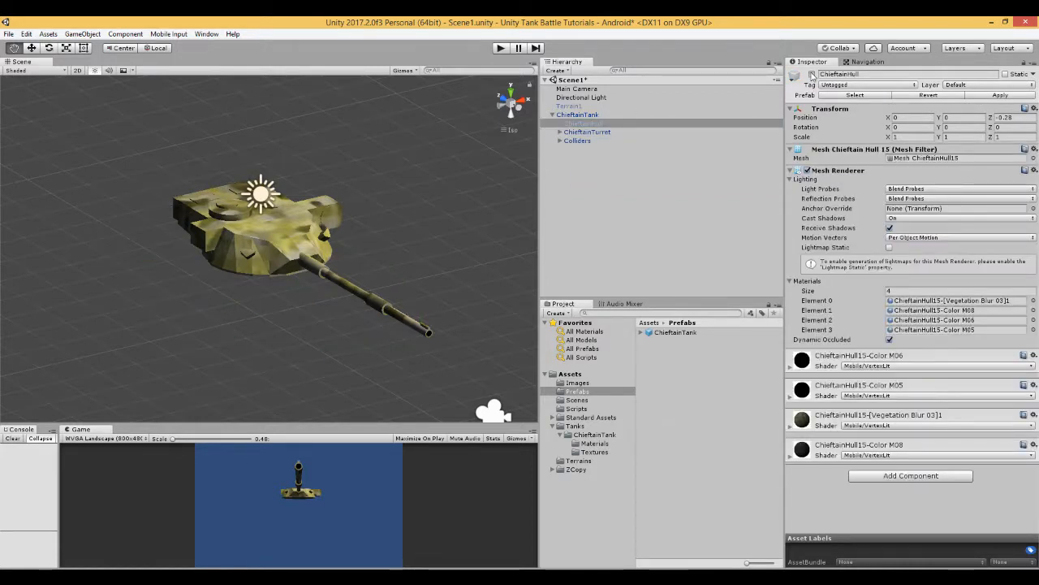
pyautogui.click(579, 115)
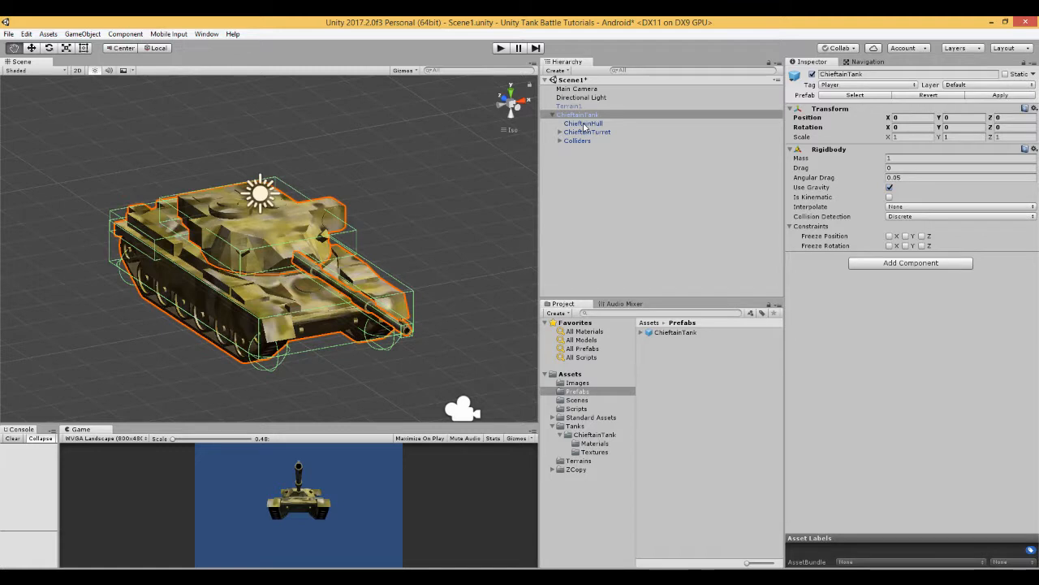
pyautogui.click(560, 140)
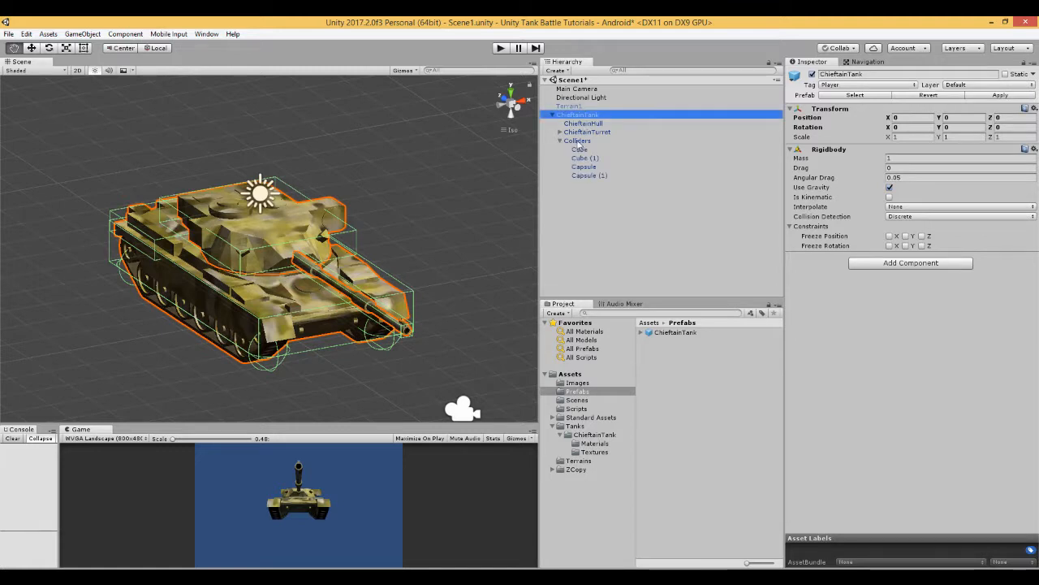
pyautogui.click(579, 148)
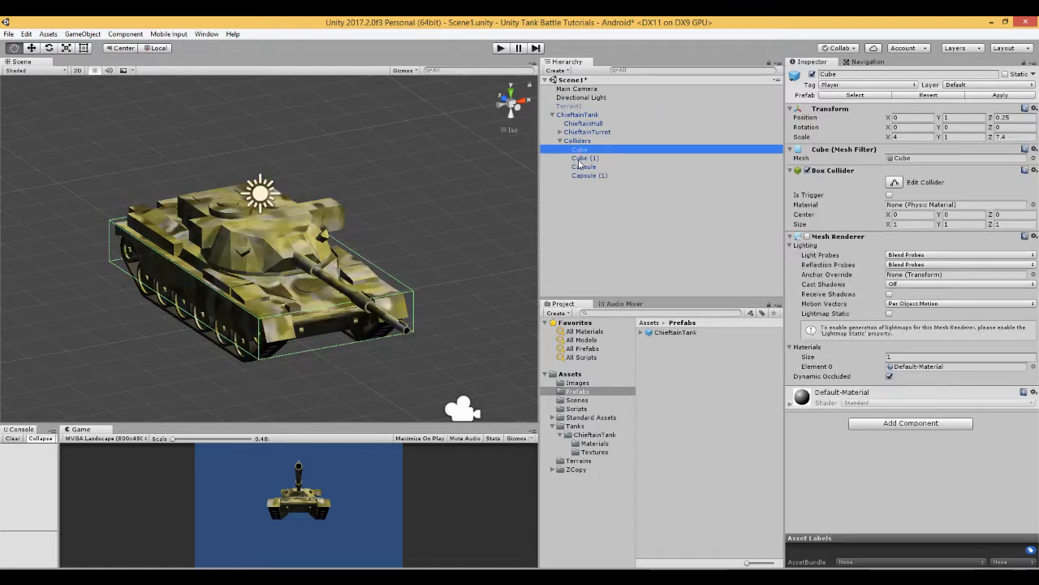
pyautogui.click(591, 175)
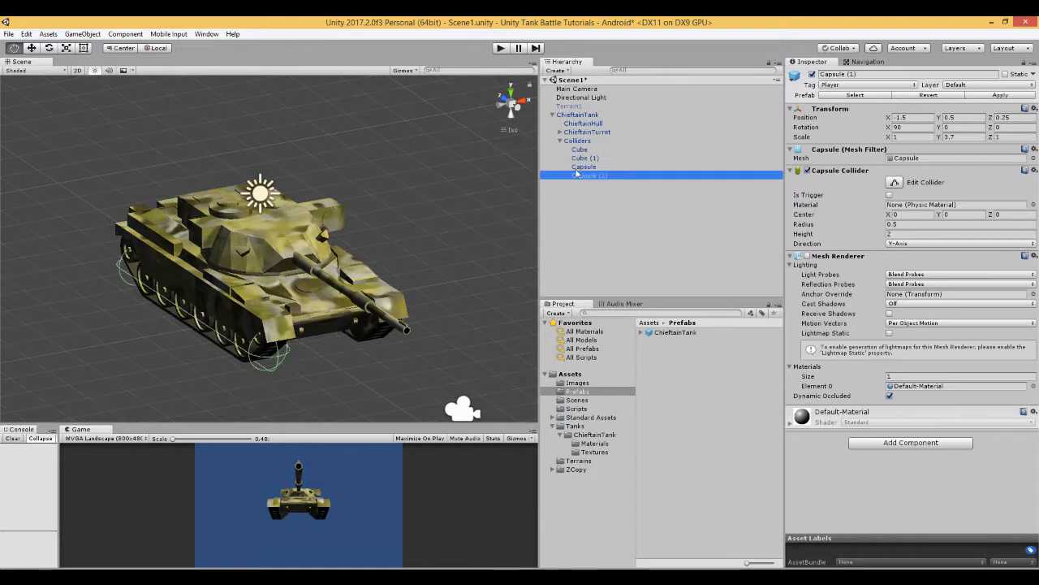
pyautogui.click(586, 132)
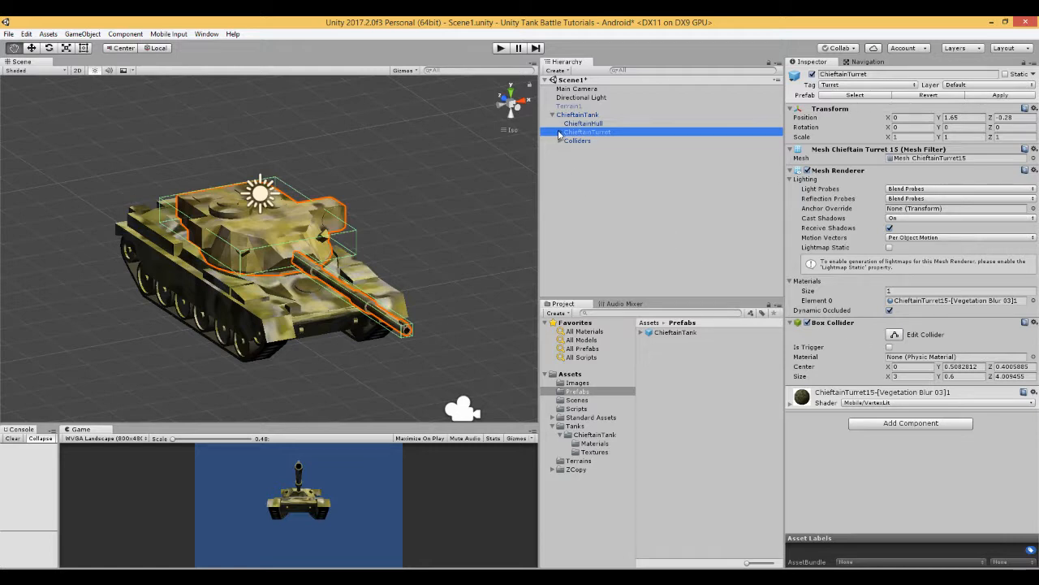
pyautogui.click(594, 141)
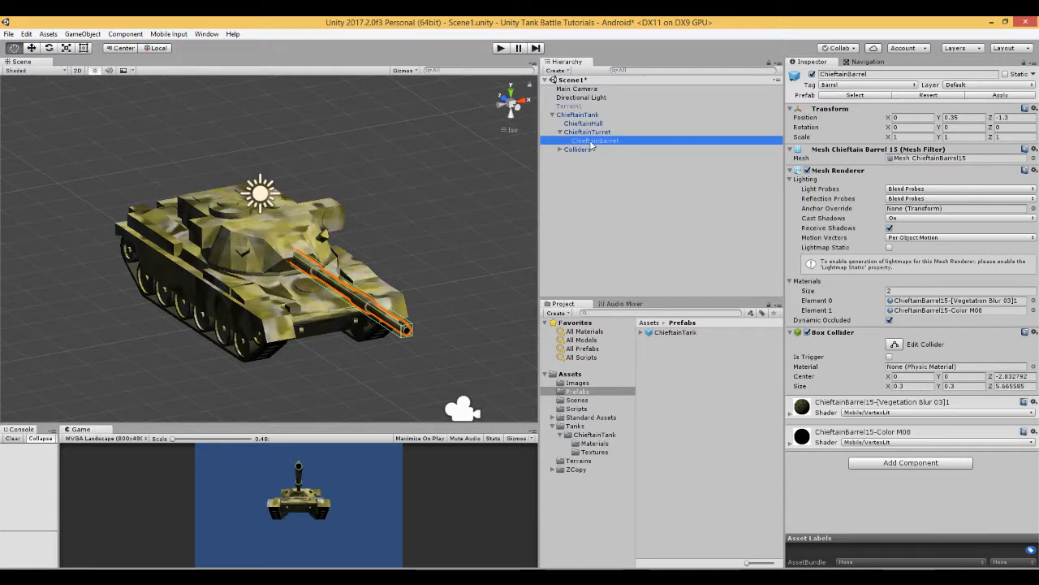
pyautogui.moveTo(609, 151)
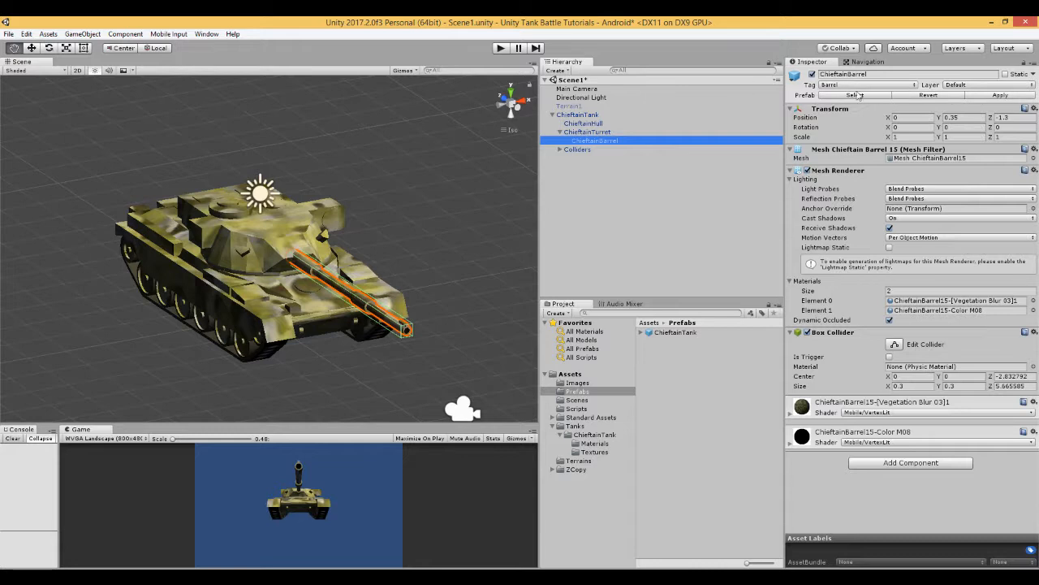
pyautogui.click(570, 198)
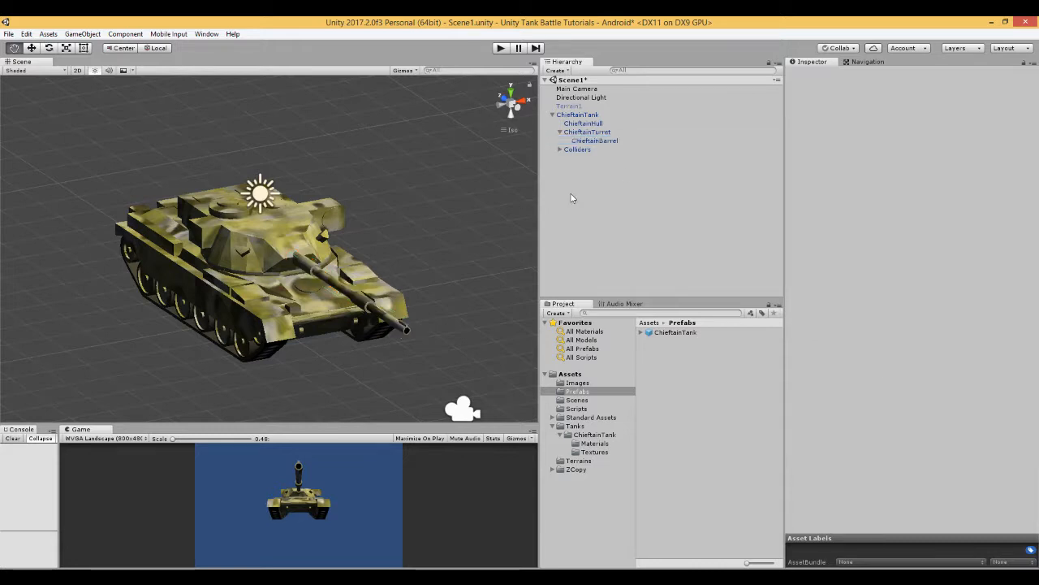
pyautogui.click(579, 114)
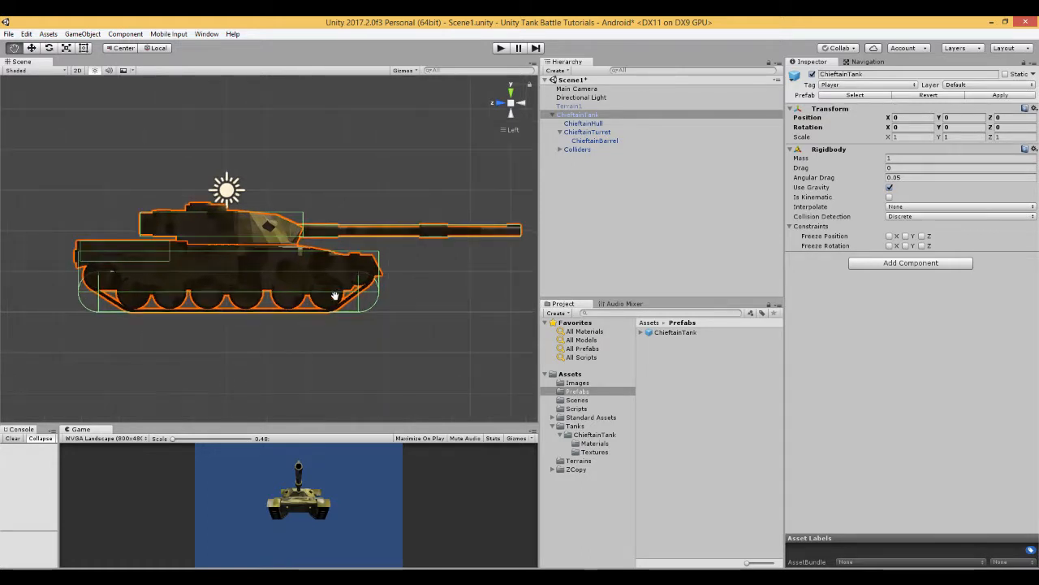
pyautogui.moveTo(149, 245)
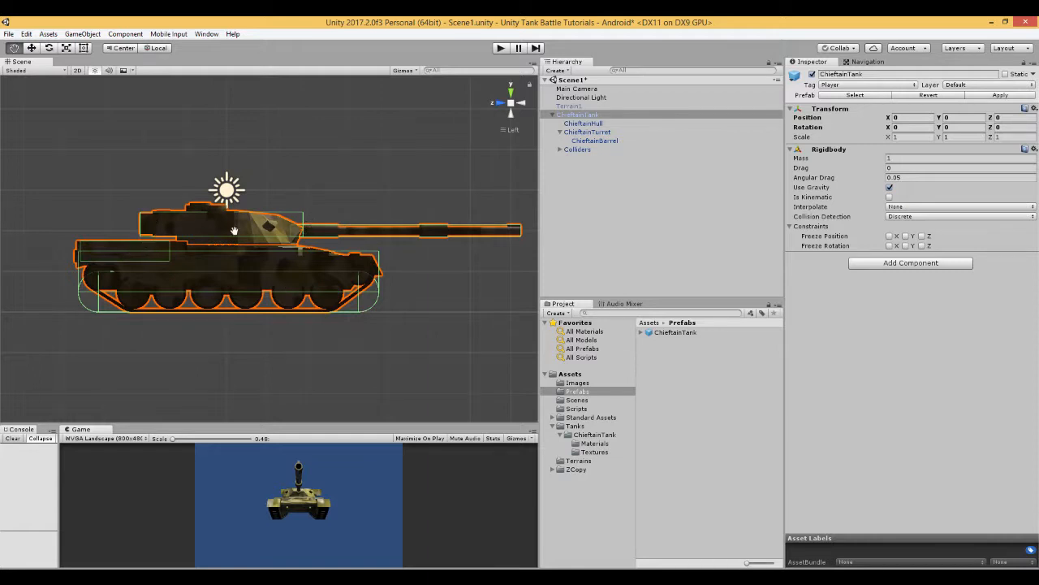
pyautogui.moveTo(156, 238)
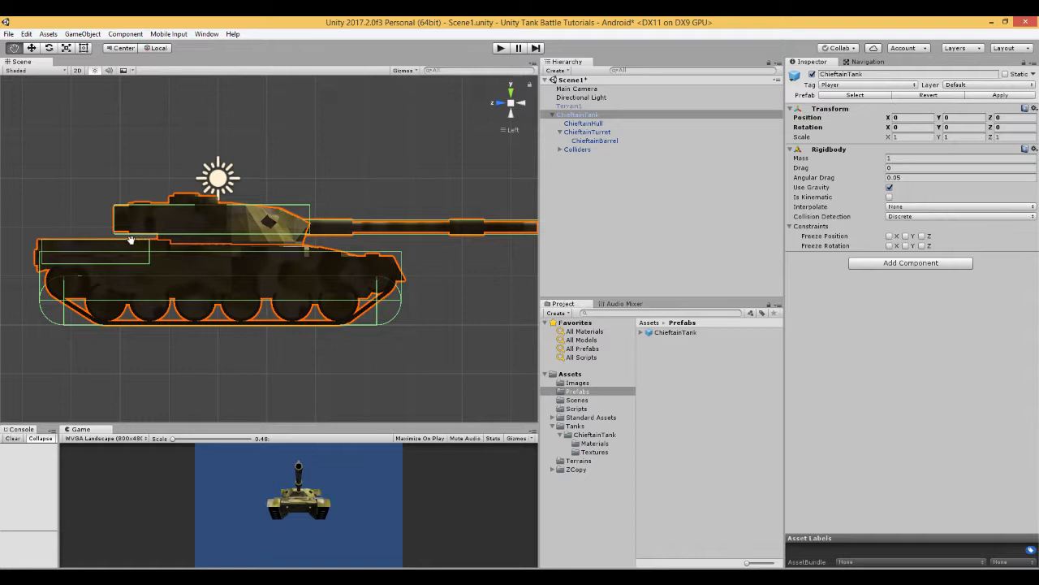
pyautogui.moveTo(146, 239)
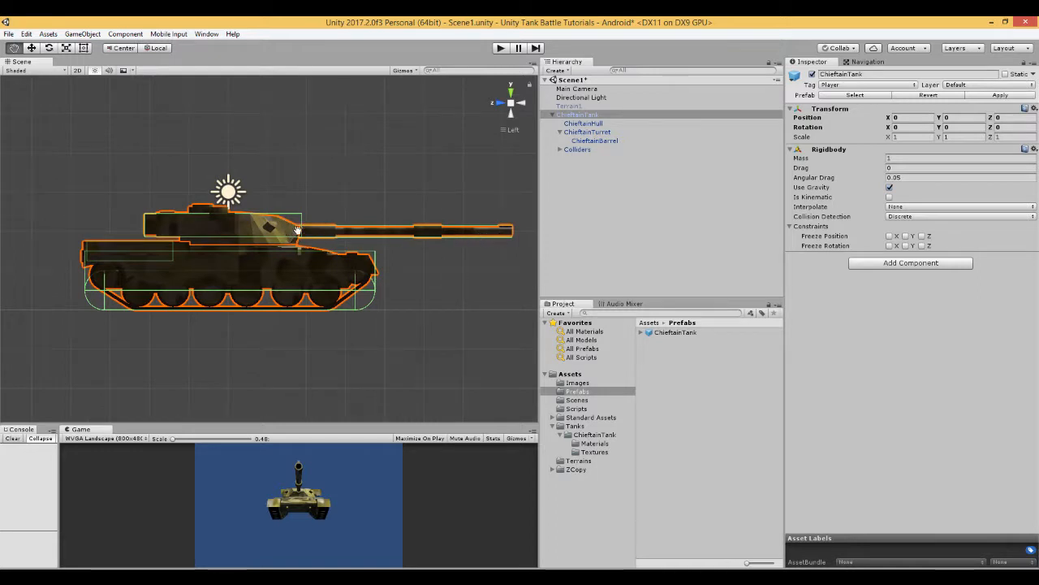
pyautogui.moveTo(160, 225)
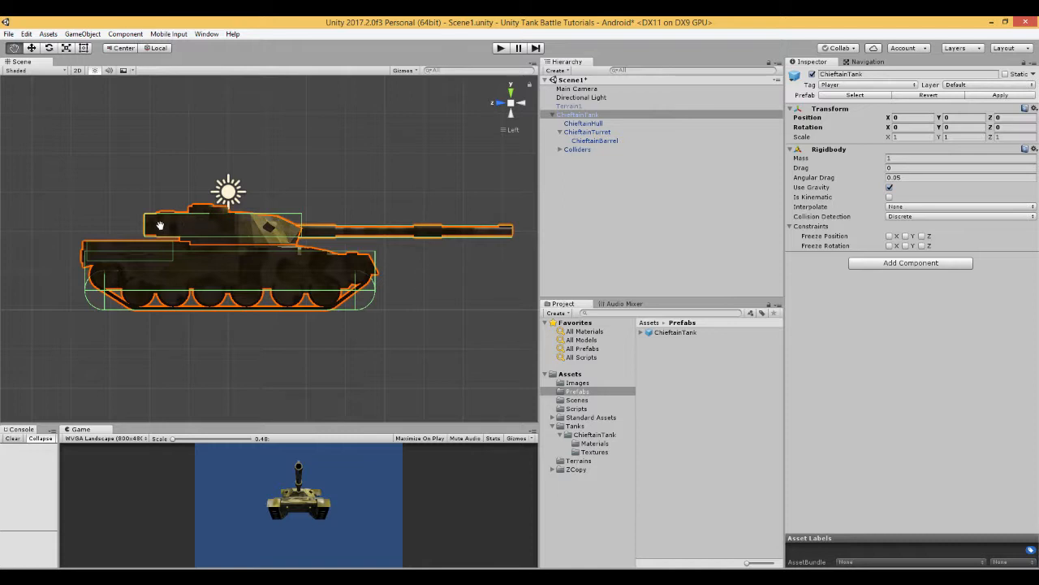
pyautogui.moveTo(251, 231)
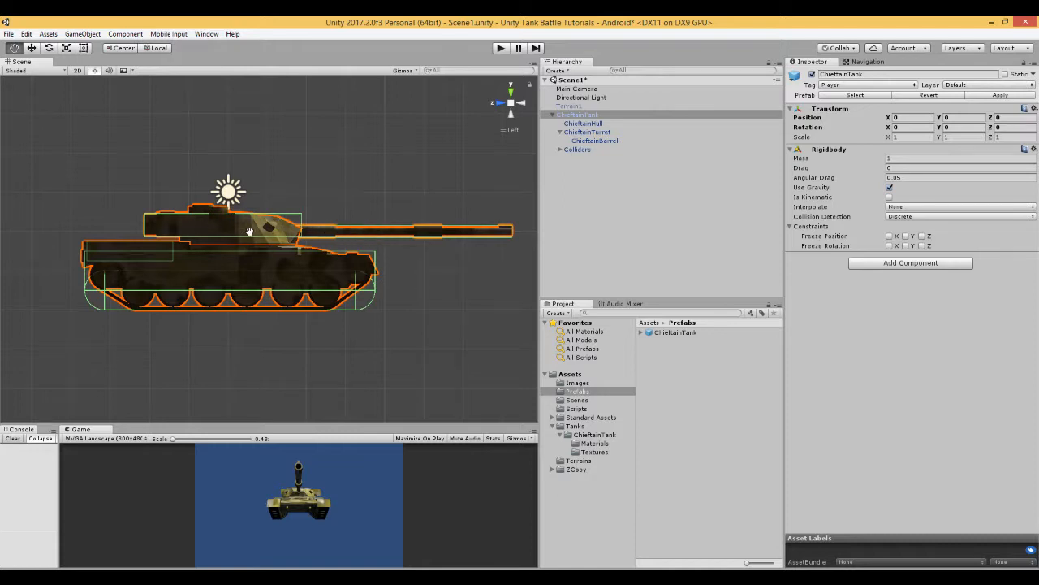
pyautogui.moveTo(337, 230)
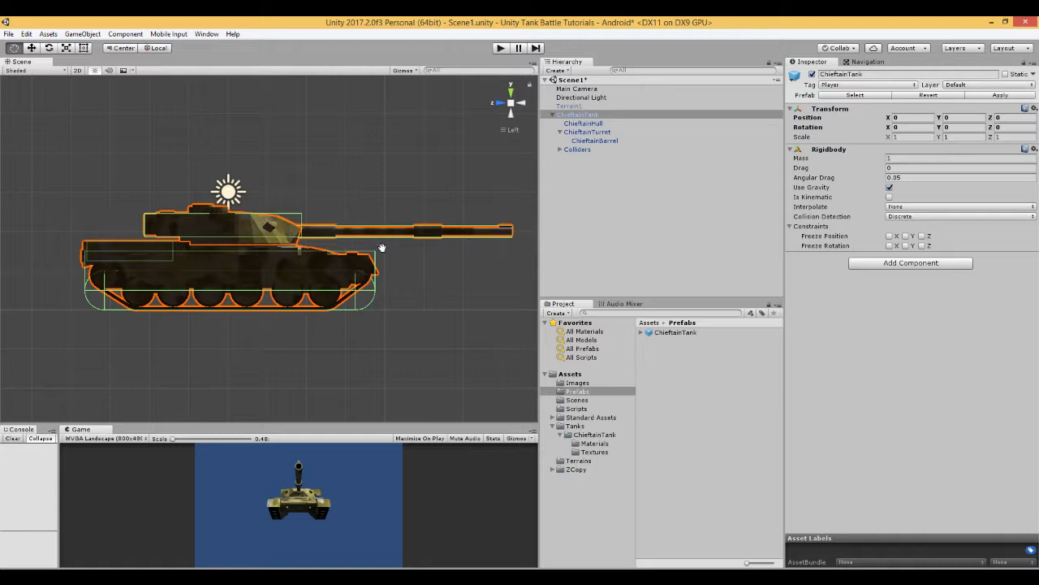
pyautogui.moveTo(437, 235)
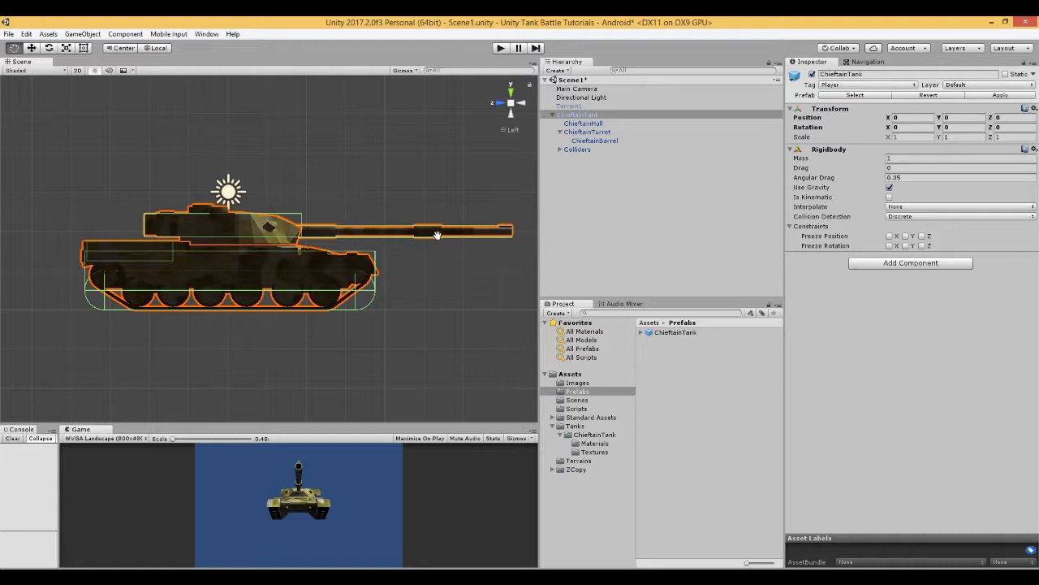
pyautogui.moveTo(417, 268)
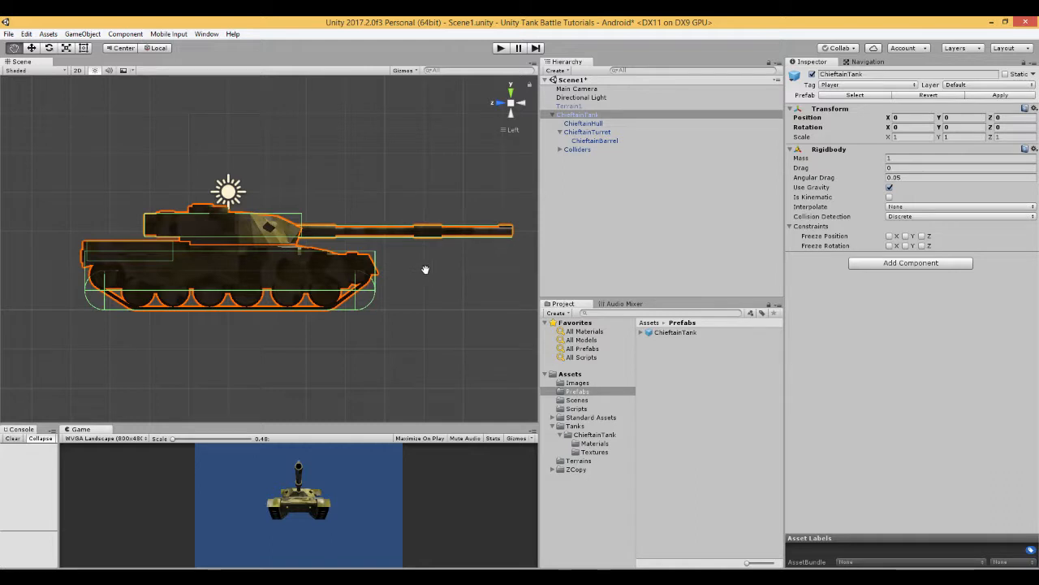
pyautogui.moveTo(332, 257)
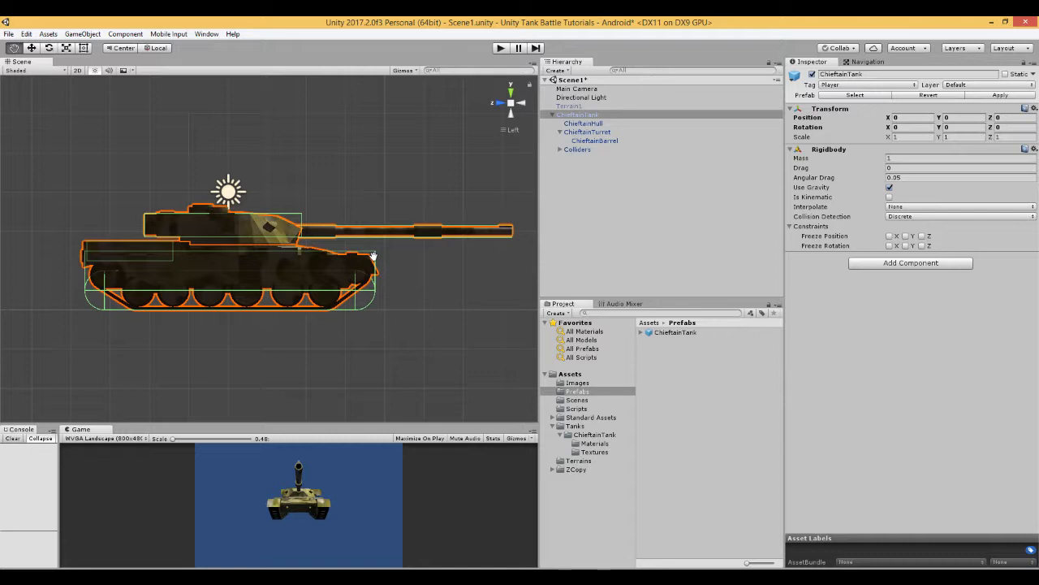
pyautogui.moveTo(337, 261)
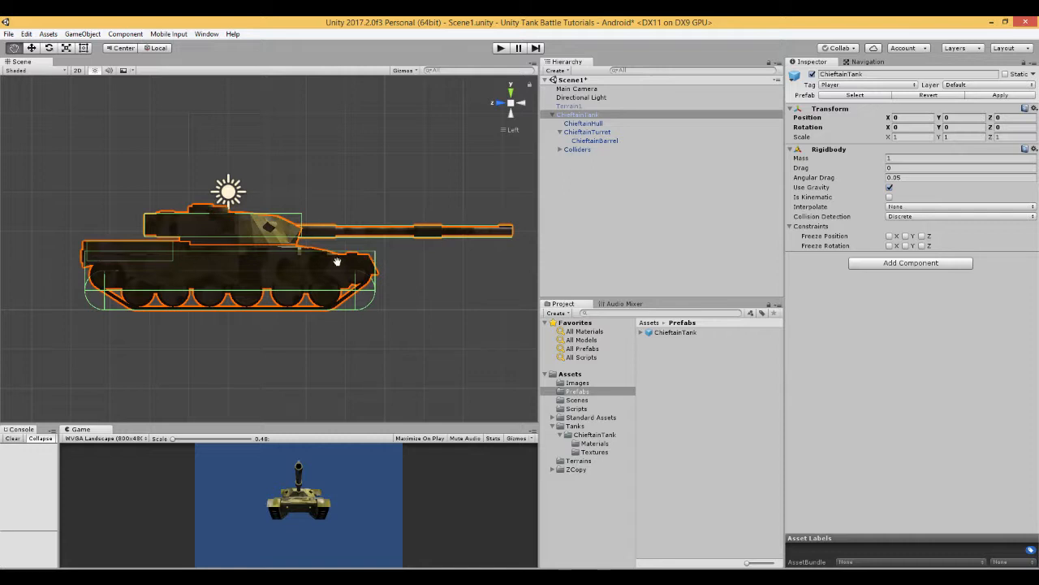
pyautogui.moveTo(444, 264)
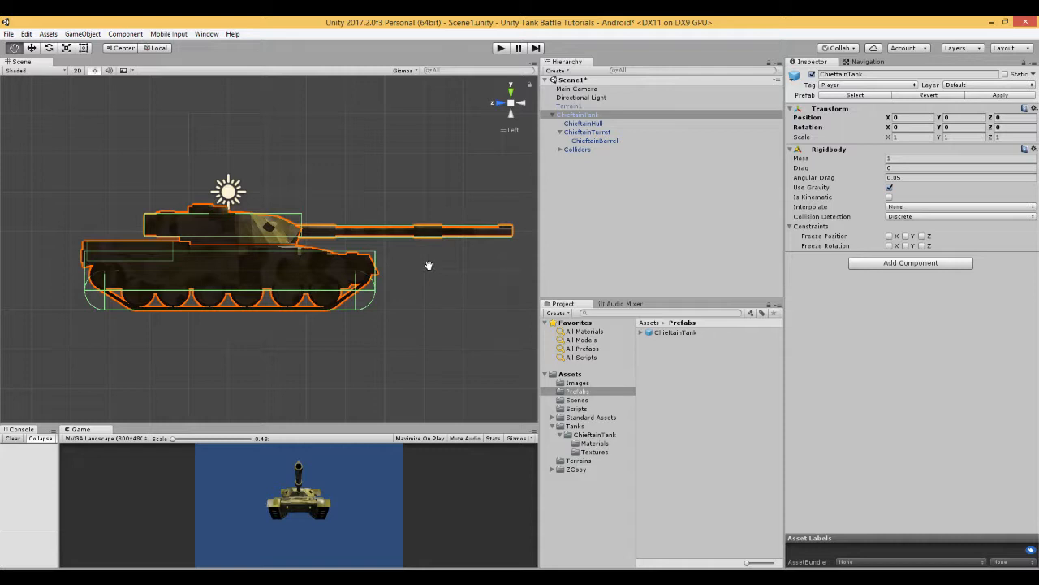
pyautogui.moveTo(317, 234)
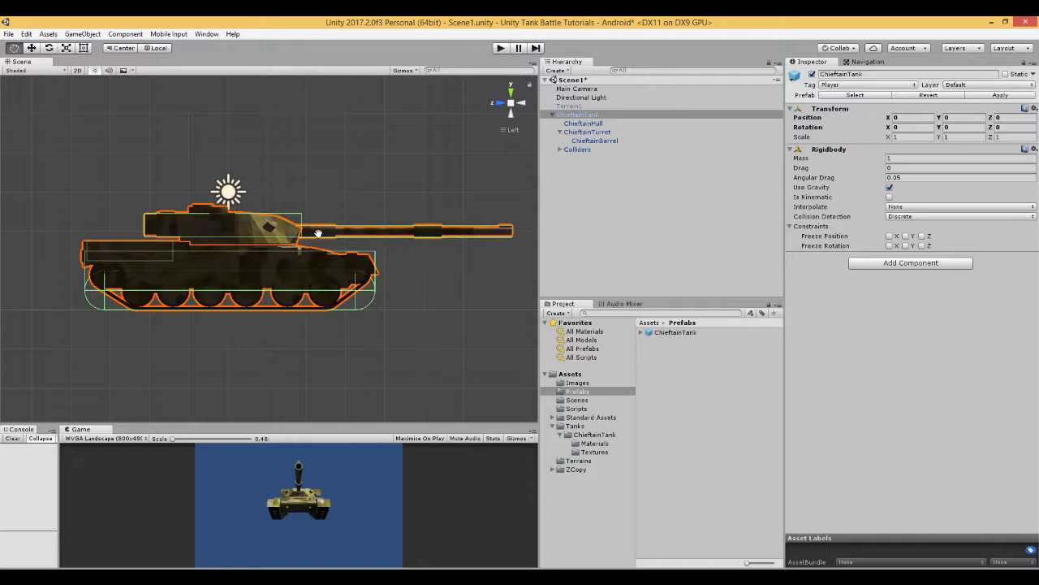
pyautogui.moveTo(506, 233)
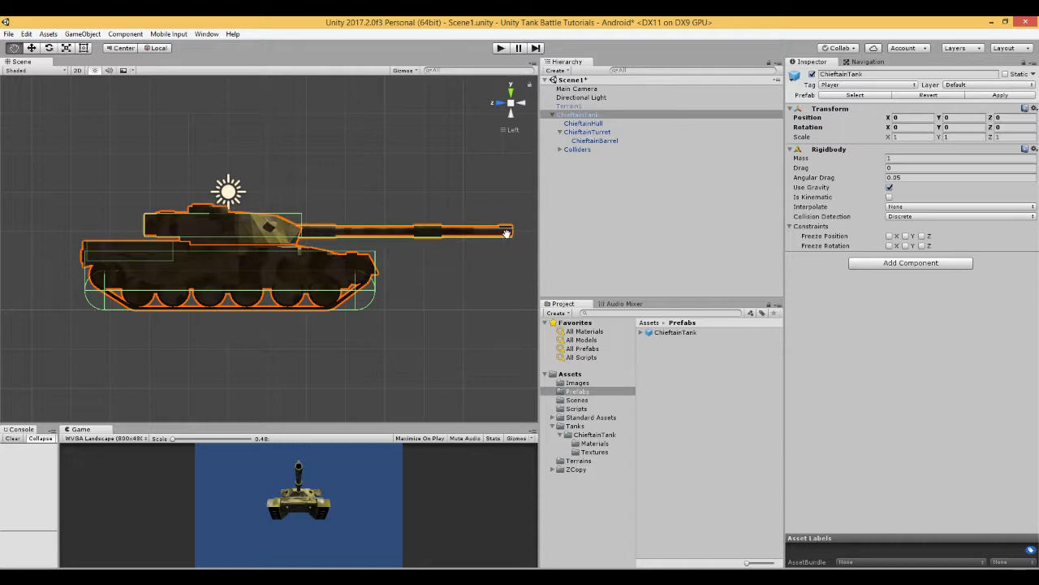
pyautogui.moveTo(504, 280)
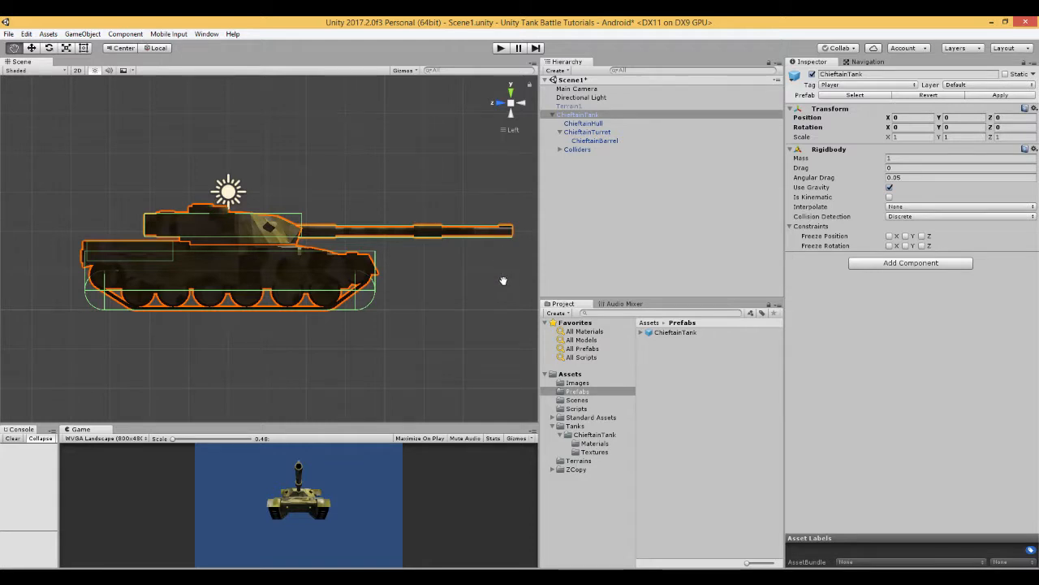
pyautogui.moveTo(480, 160)
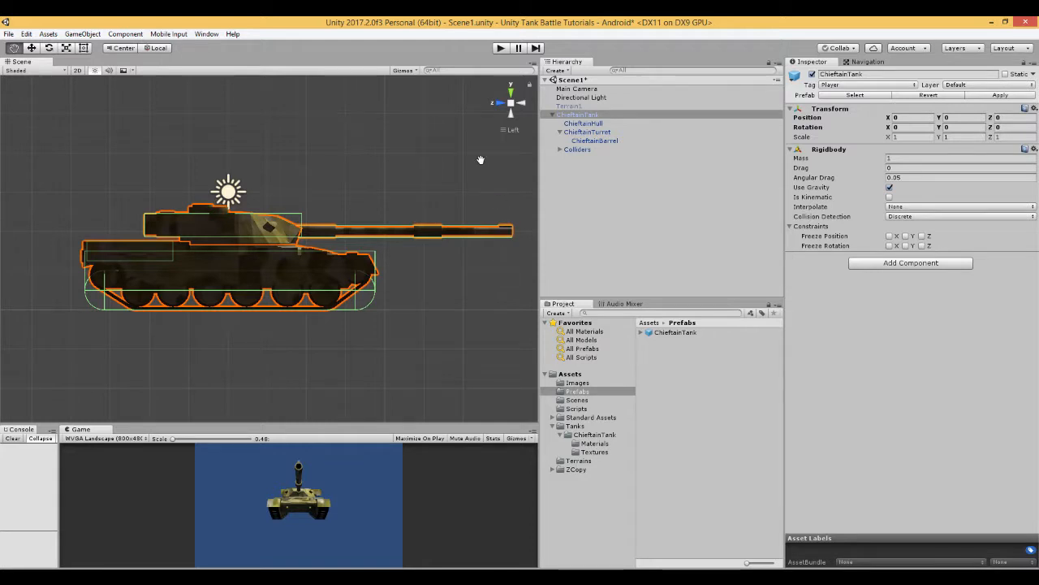
pyautogui.moveTo(506, 246)
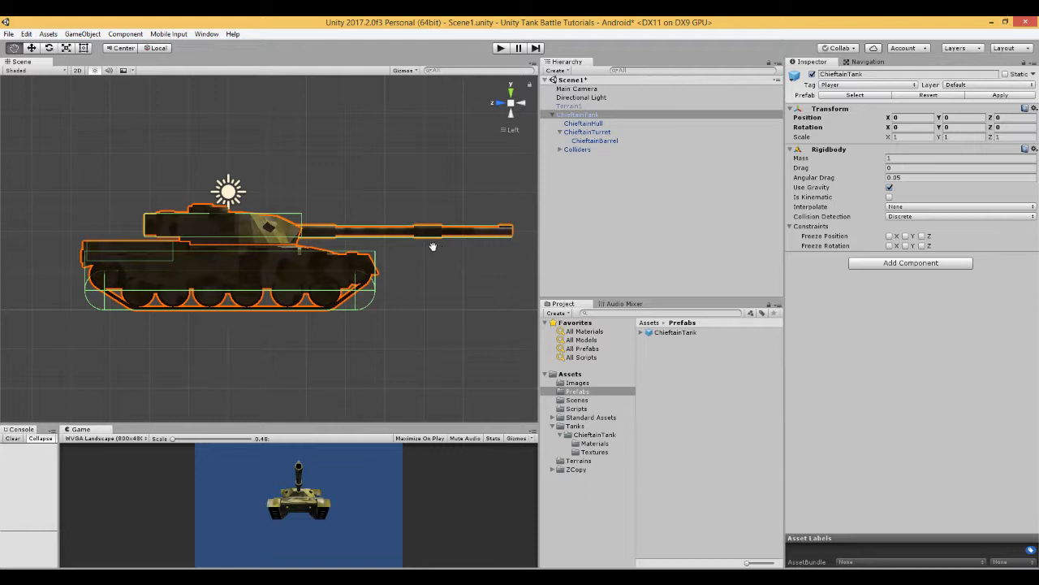
pyautogui.moveTo(499, 247)
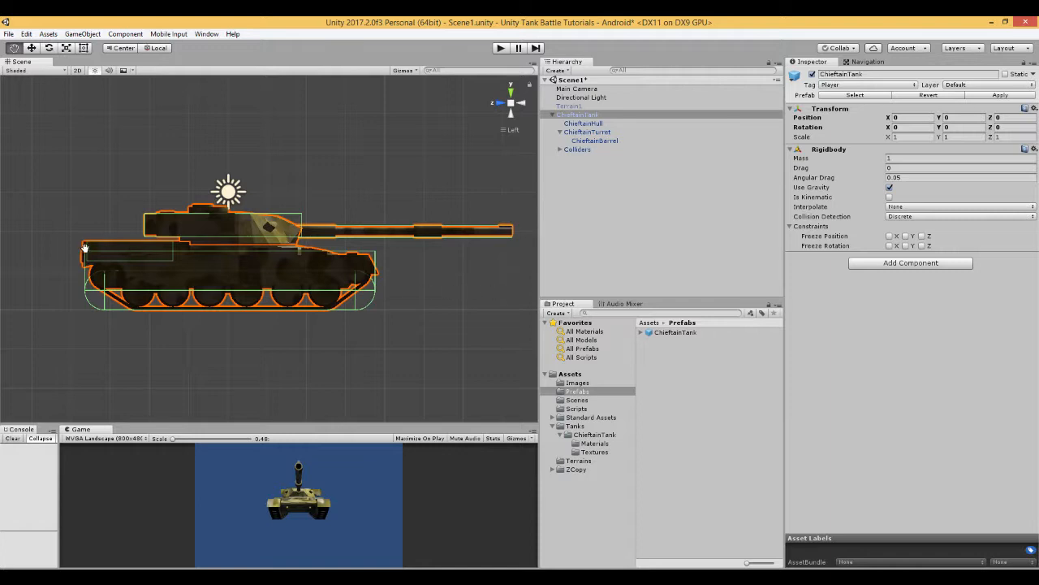
pyautogui.moveTo(91, 255)
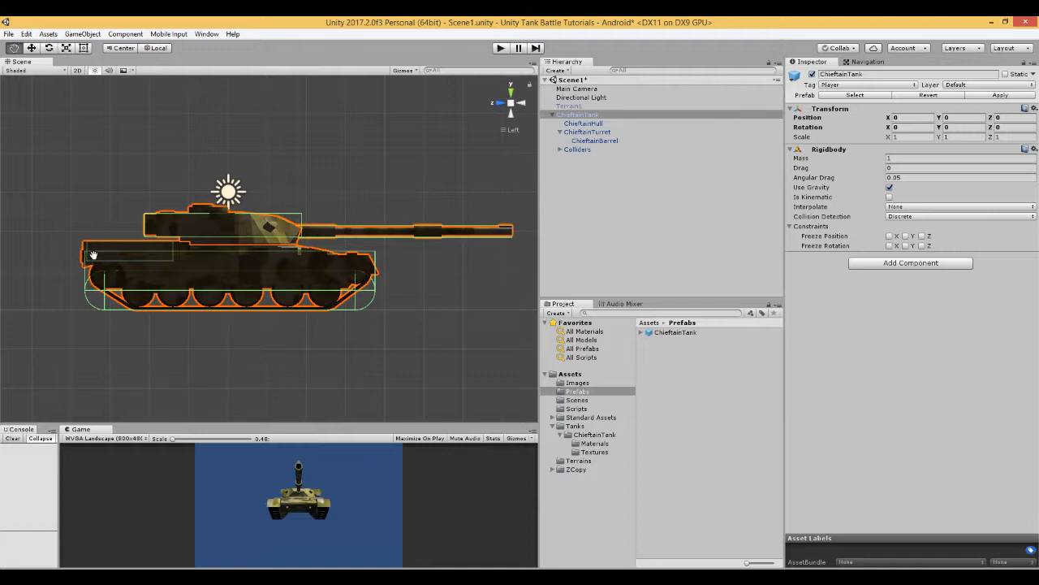
pyautogui.moveTo(458, 273)
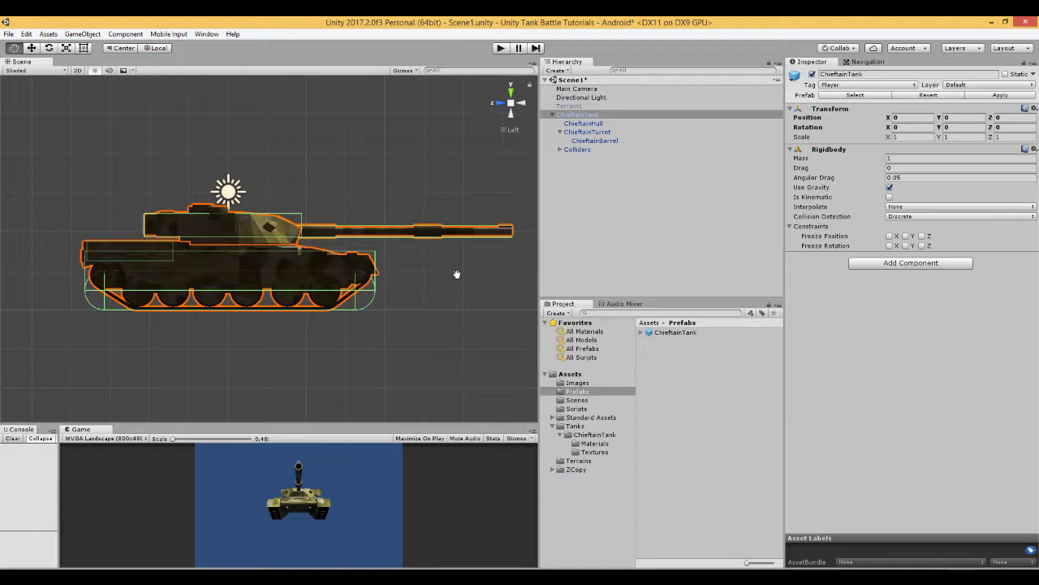
pyautogui.moveTo(505, 232)
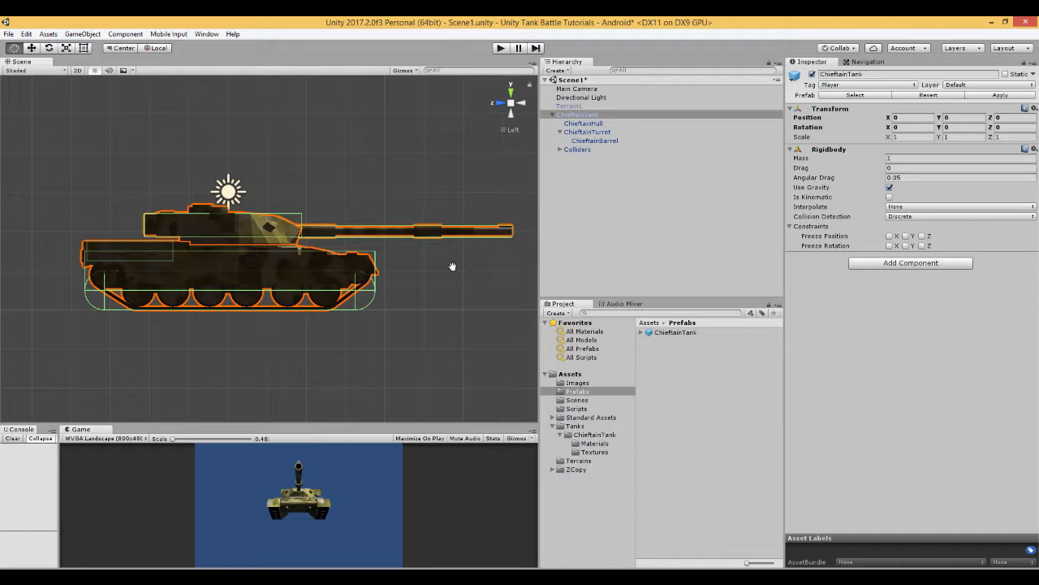
pyautogui.moveTo(89, 245)
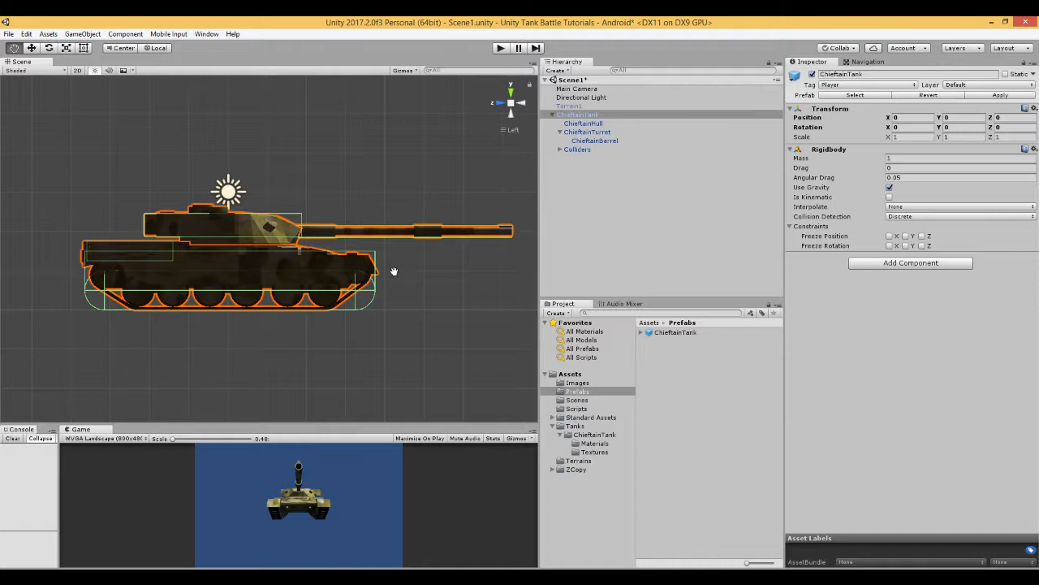
pyautogui.moveTo(86, 249)
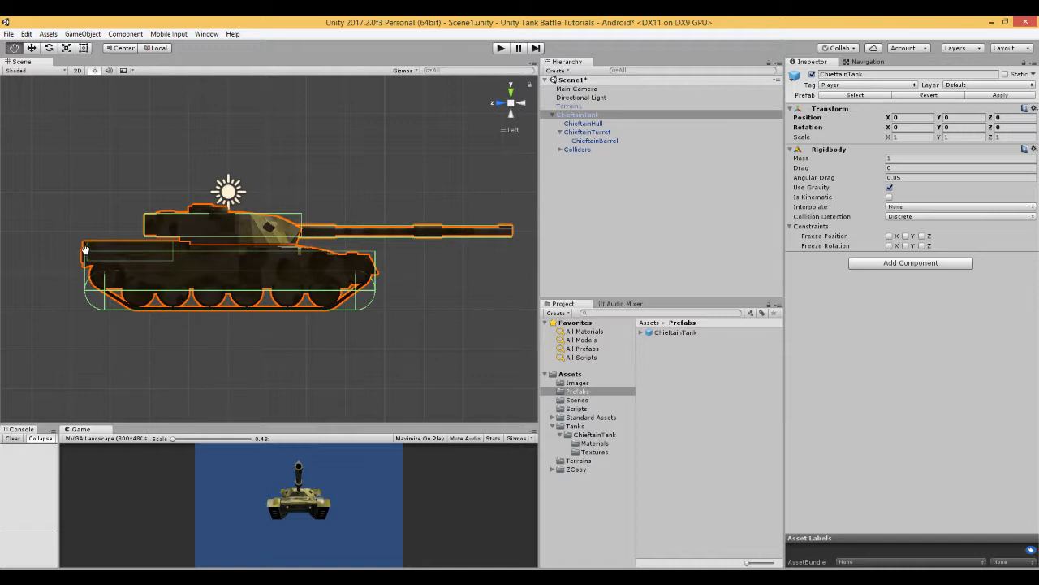
pyautogui.moveTo(512, 237)
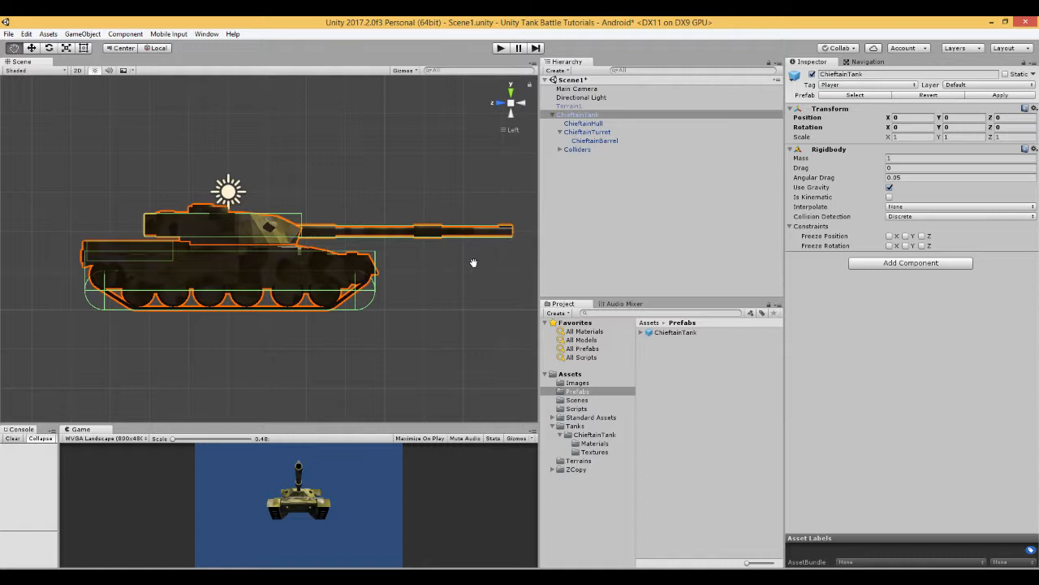
pyautogui.moveTo(92, 258)
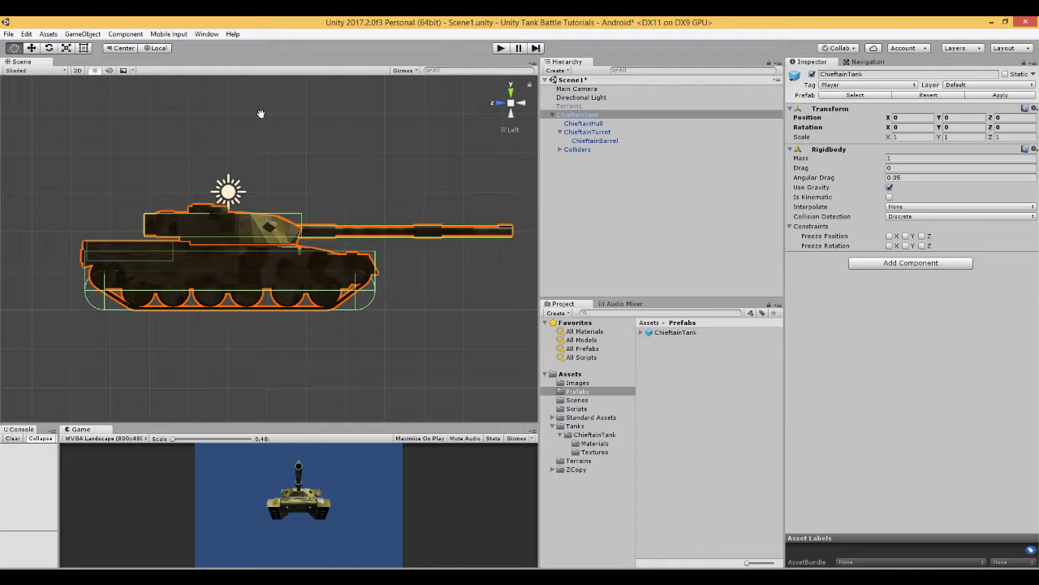
pyautogui.moveTo(261, 119)
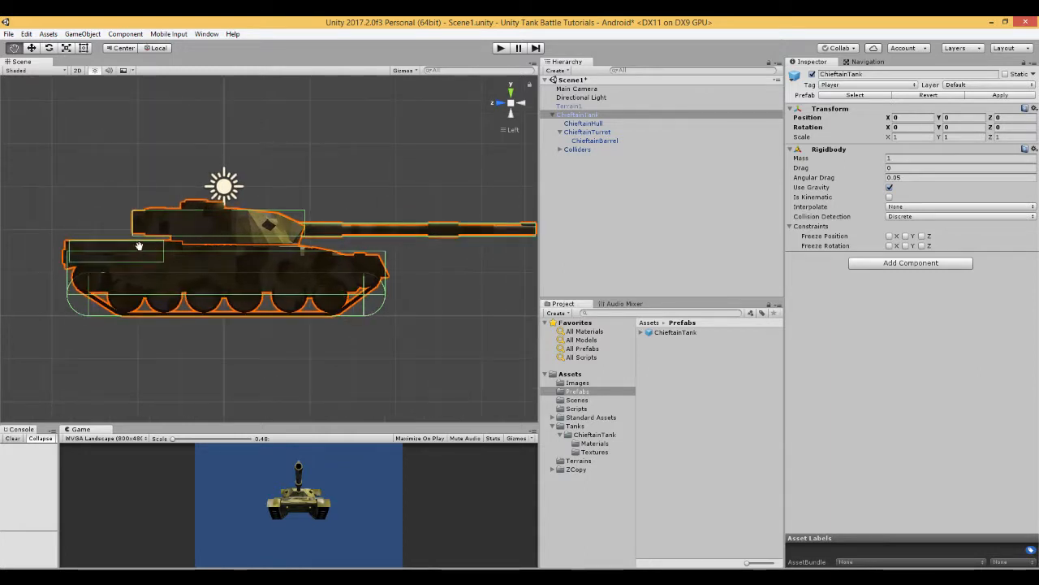
pyautogui.moveTo(151, 238)
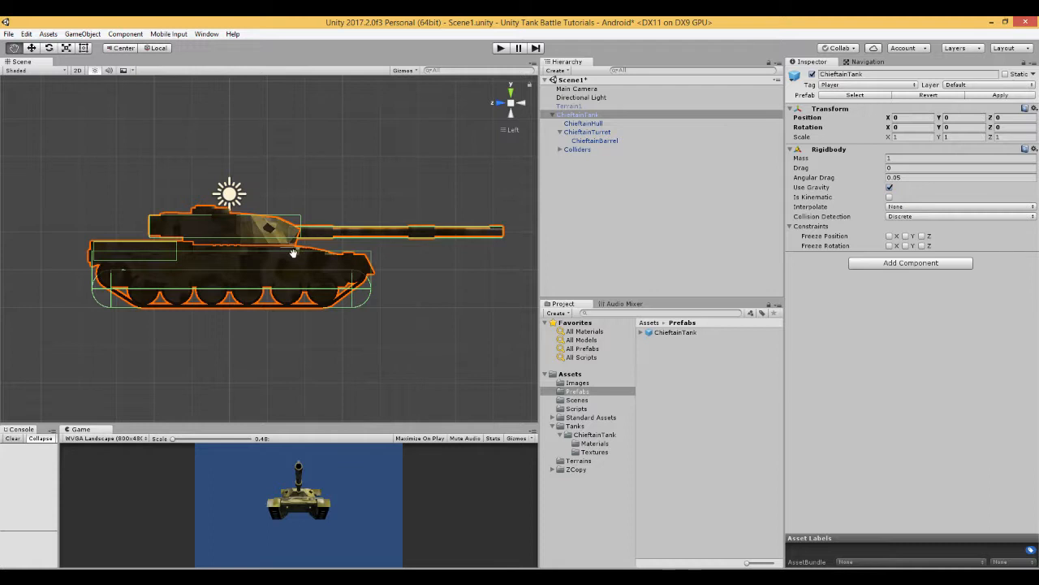
pyautogui.moveTo(328, 252)
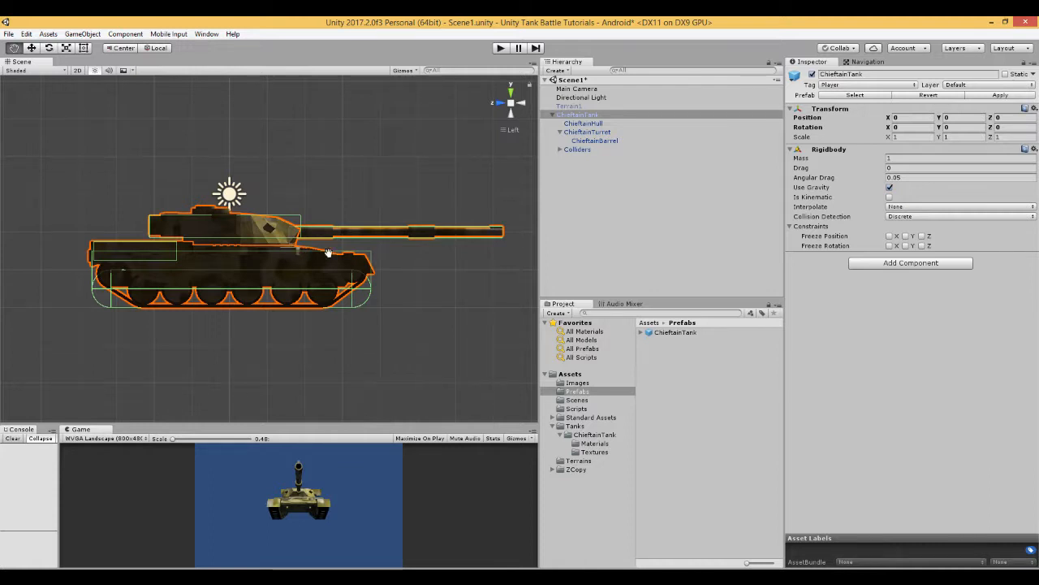
pyautogui.moveTo(366, 245)
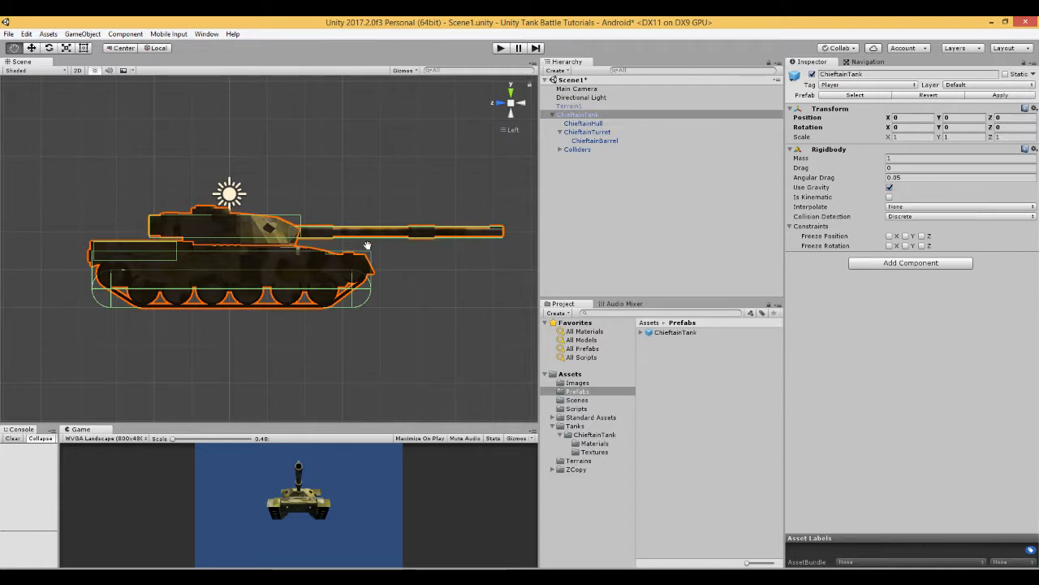